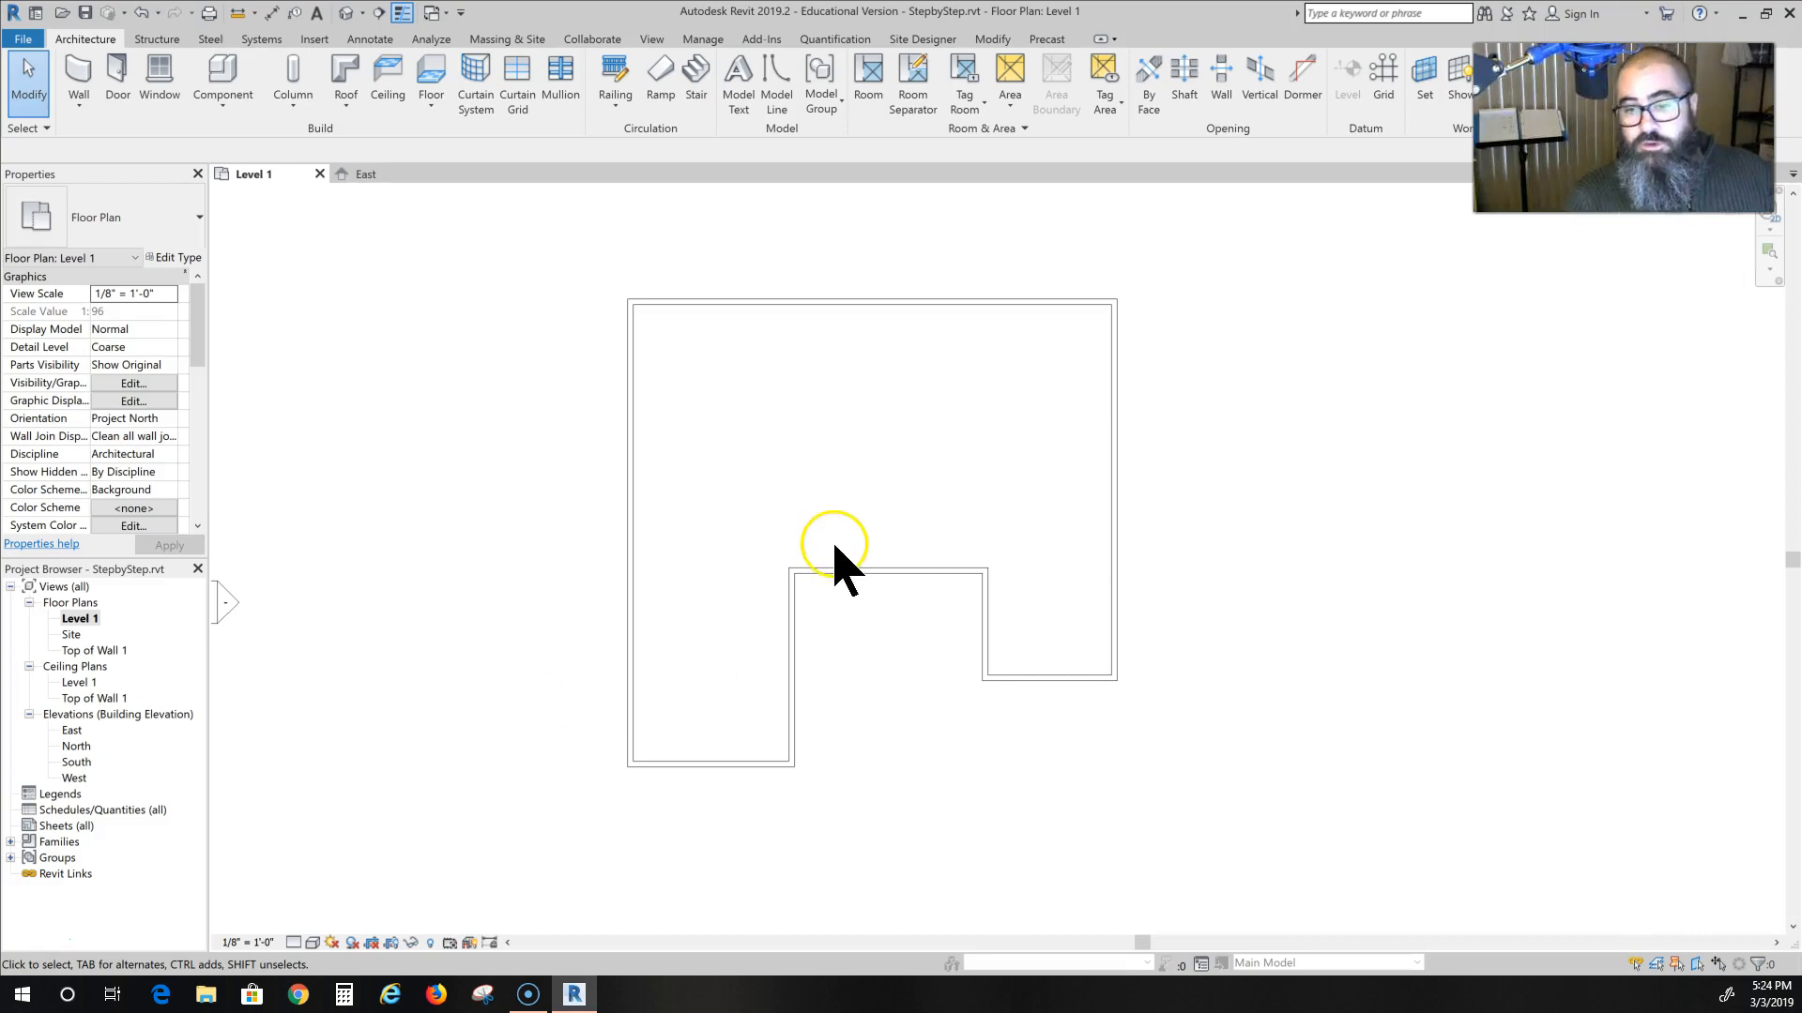
mouse_move(1114, 764)
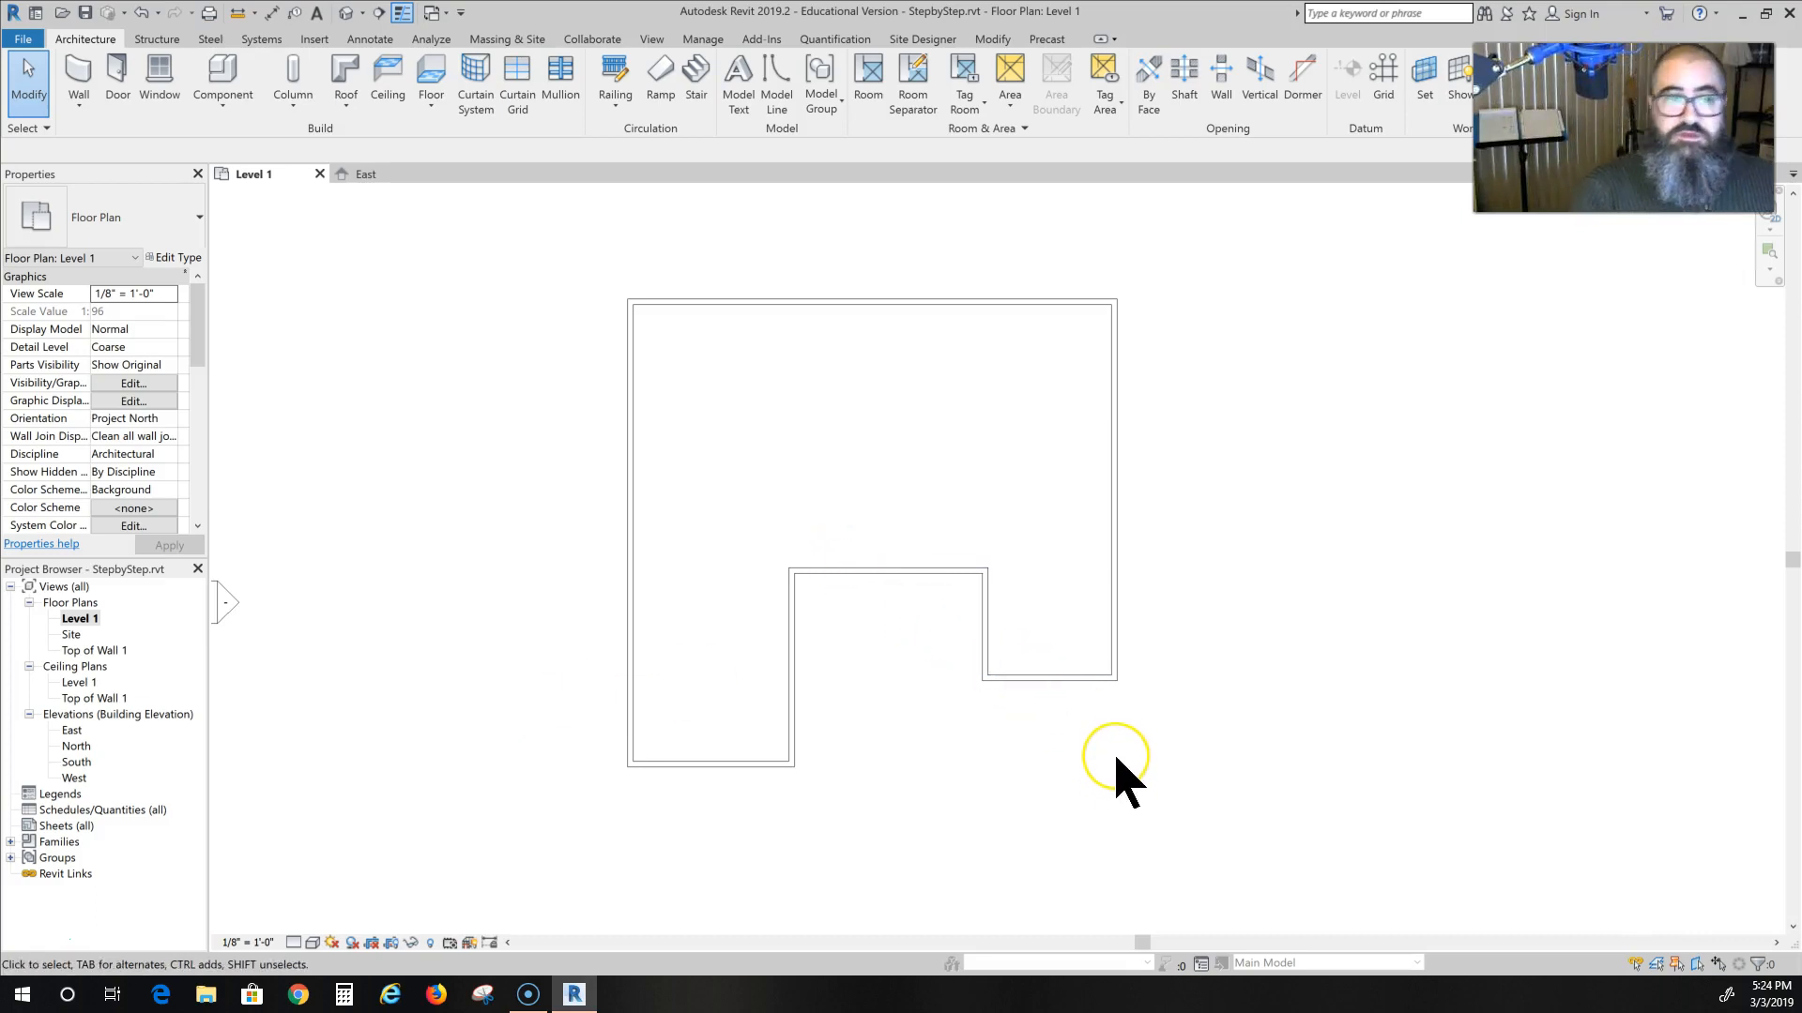
mouse_move(1126, 780)
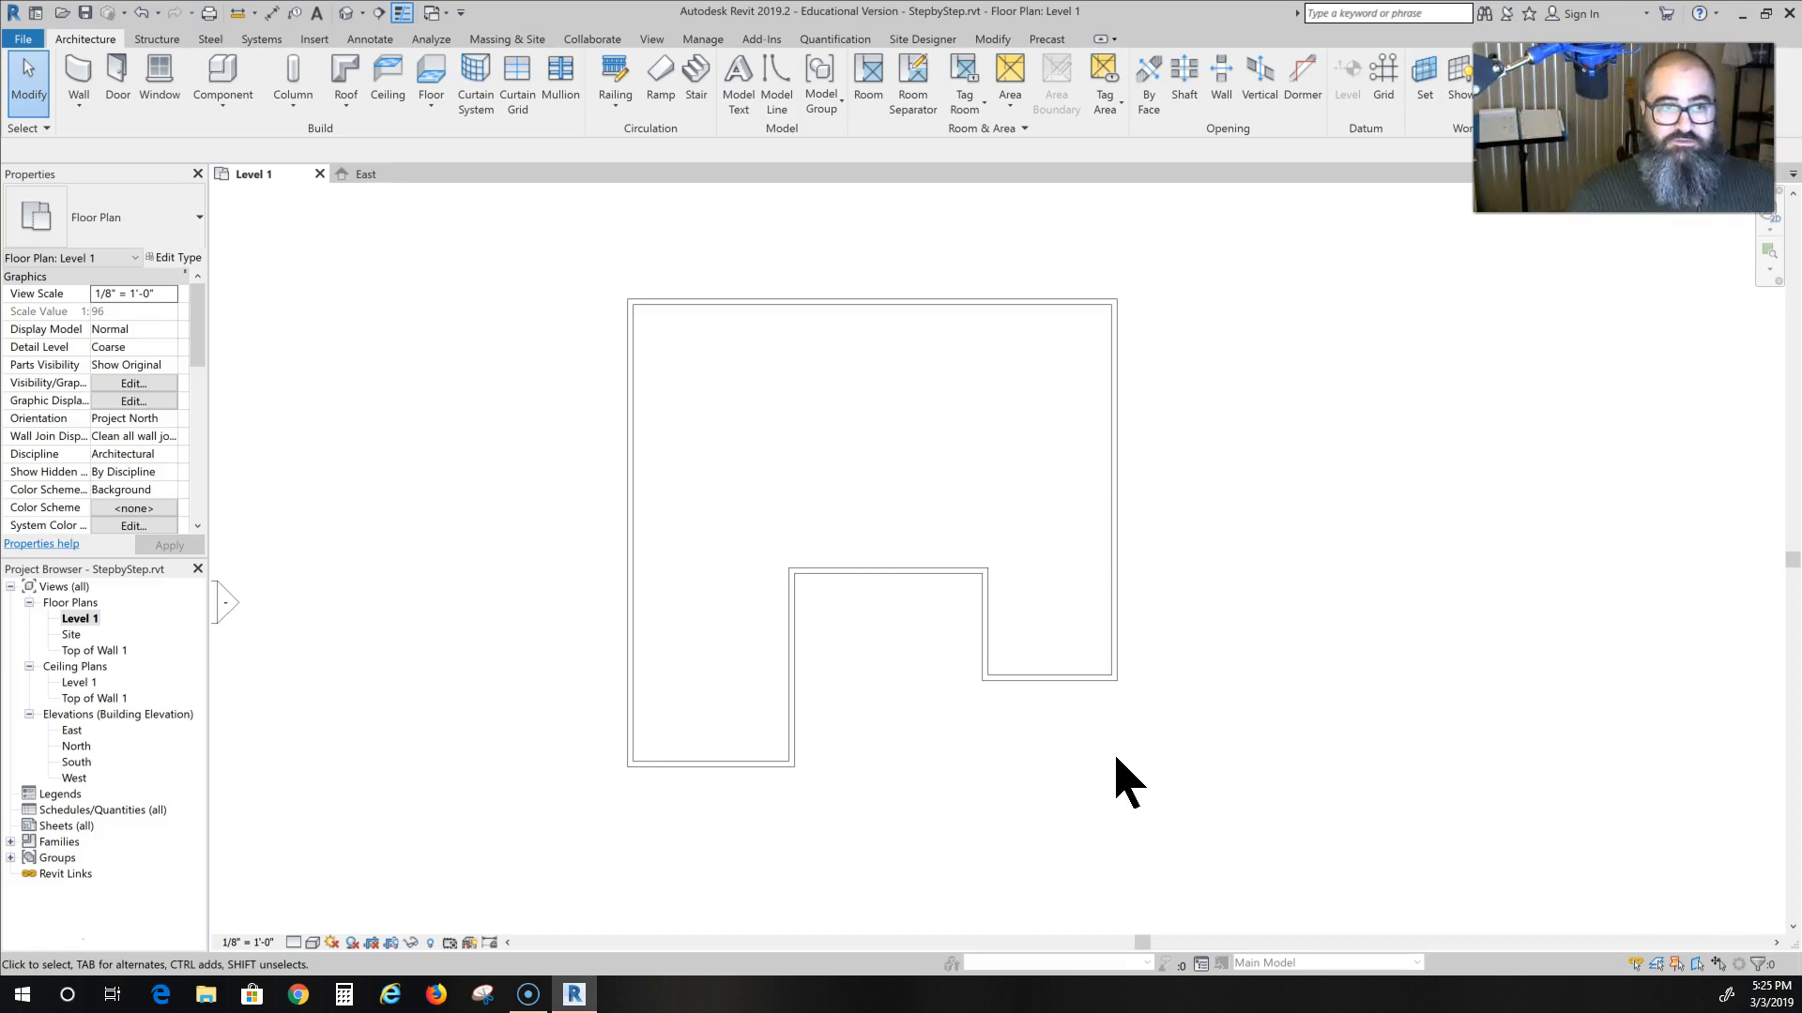
mouse_move(882, 548)
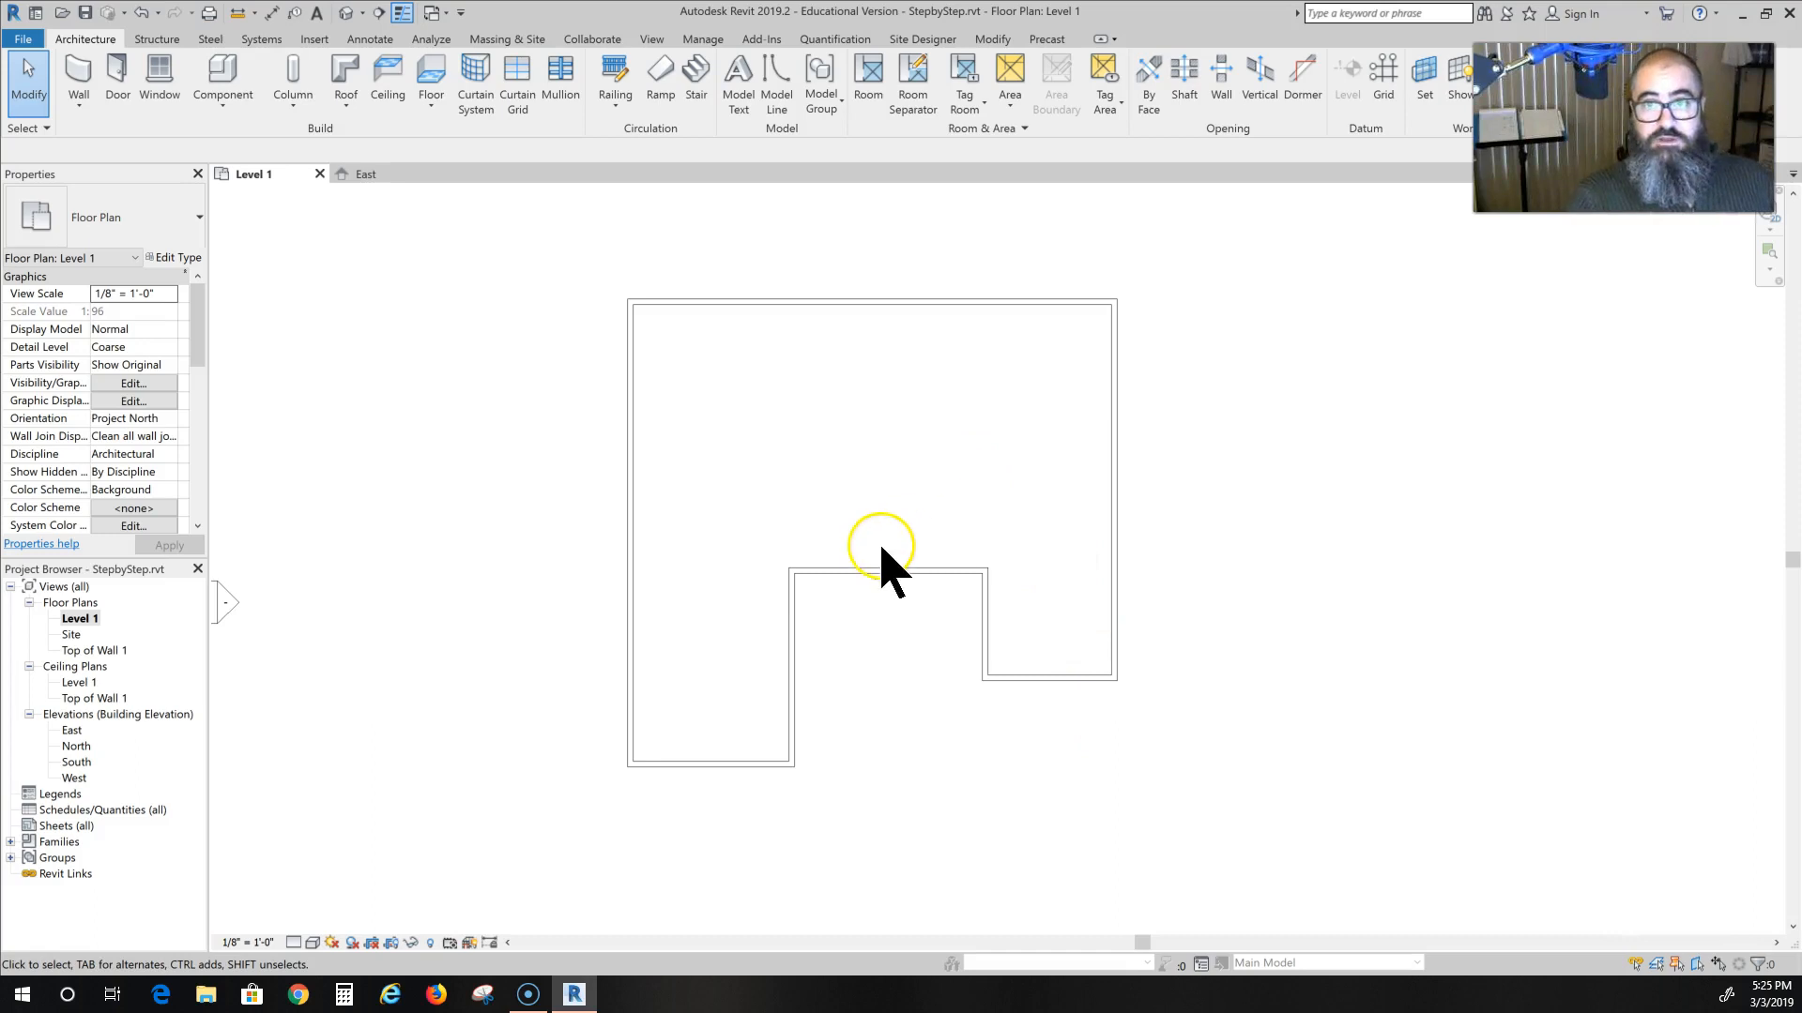
mouse_move(985, 730)
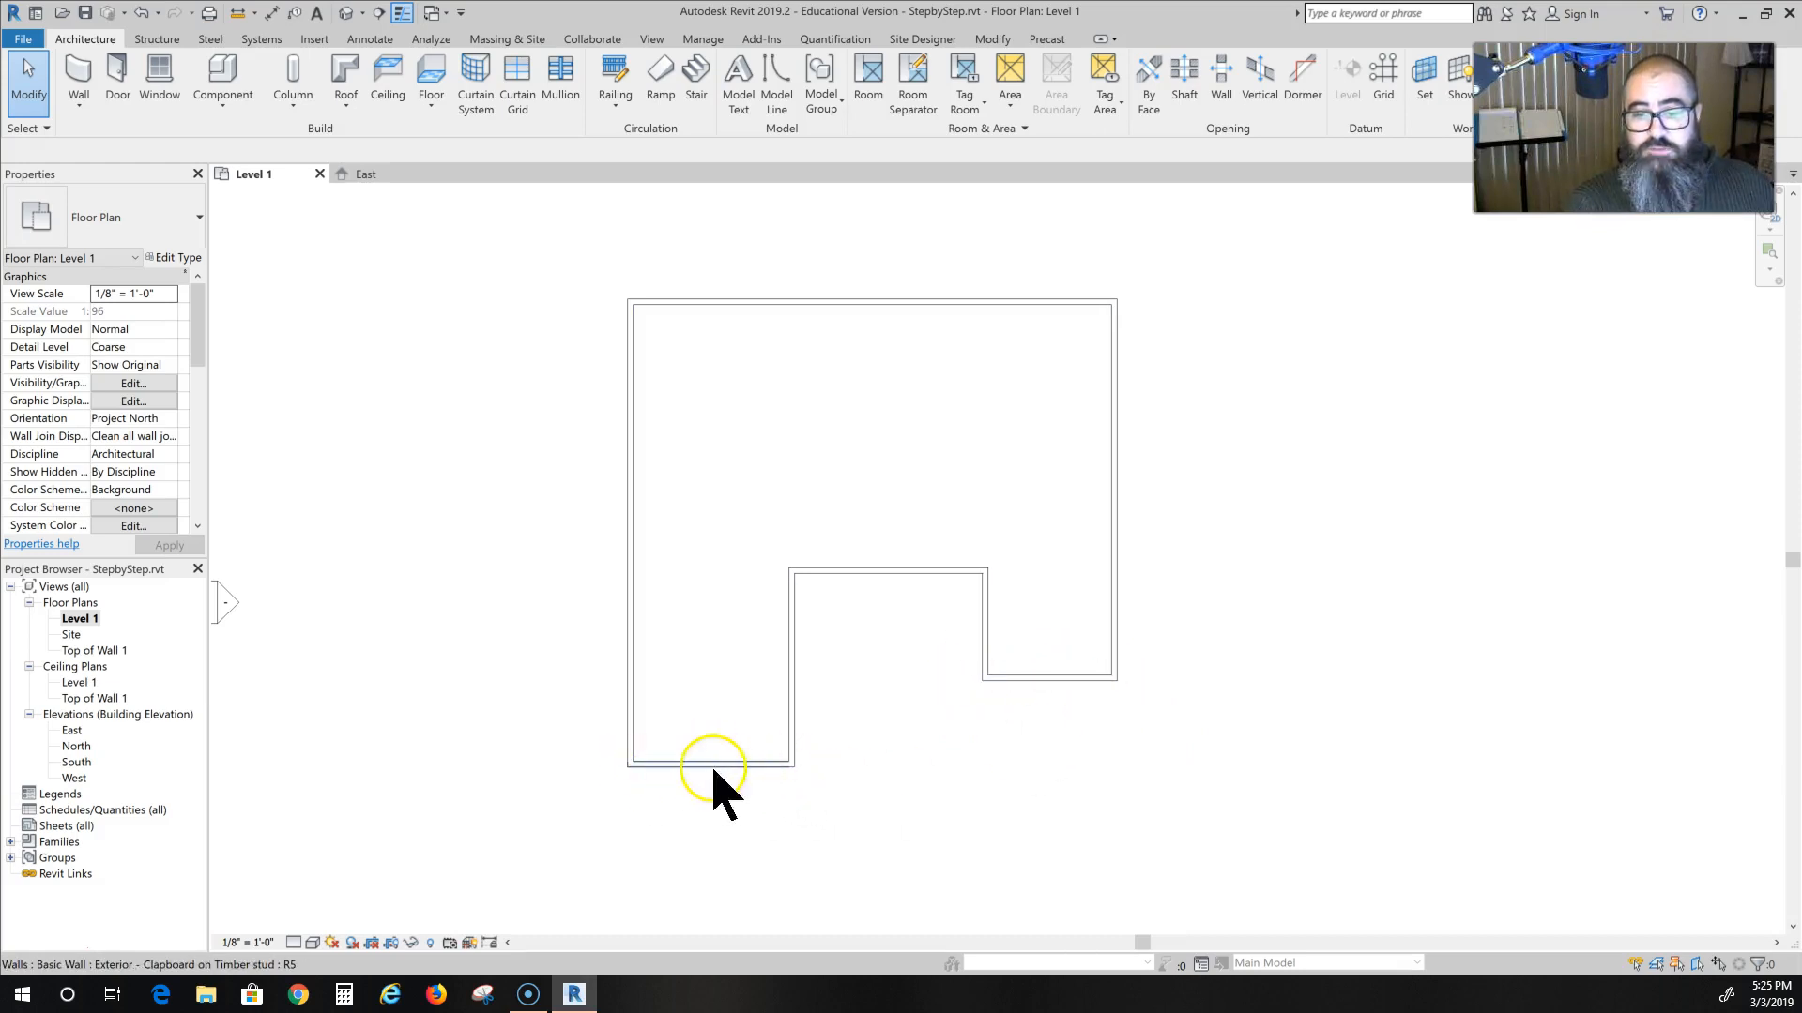
mouse_move(976, 822)
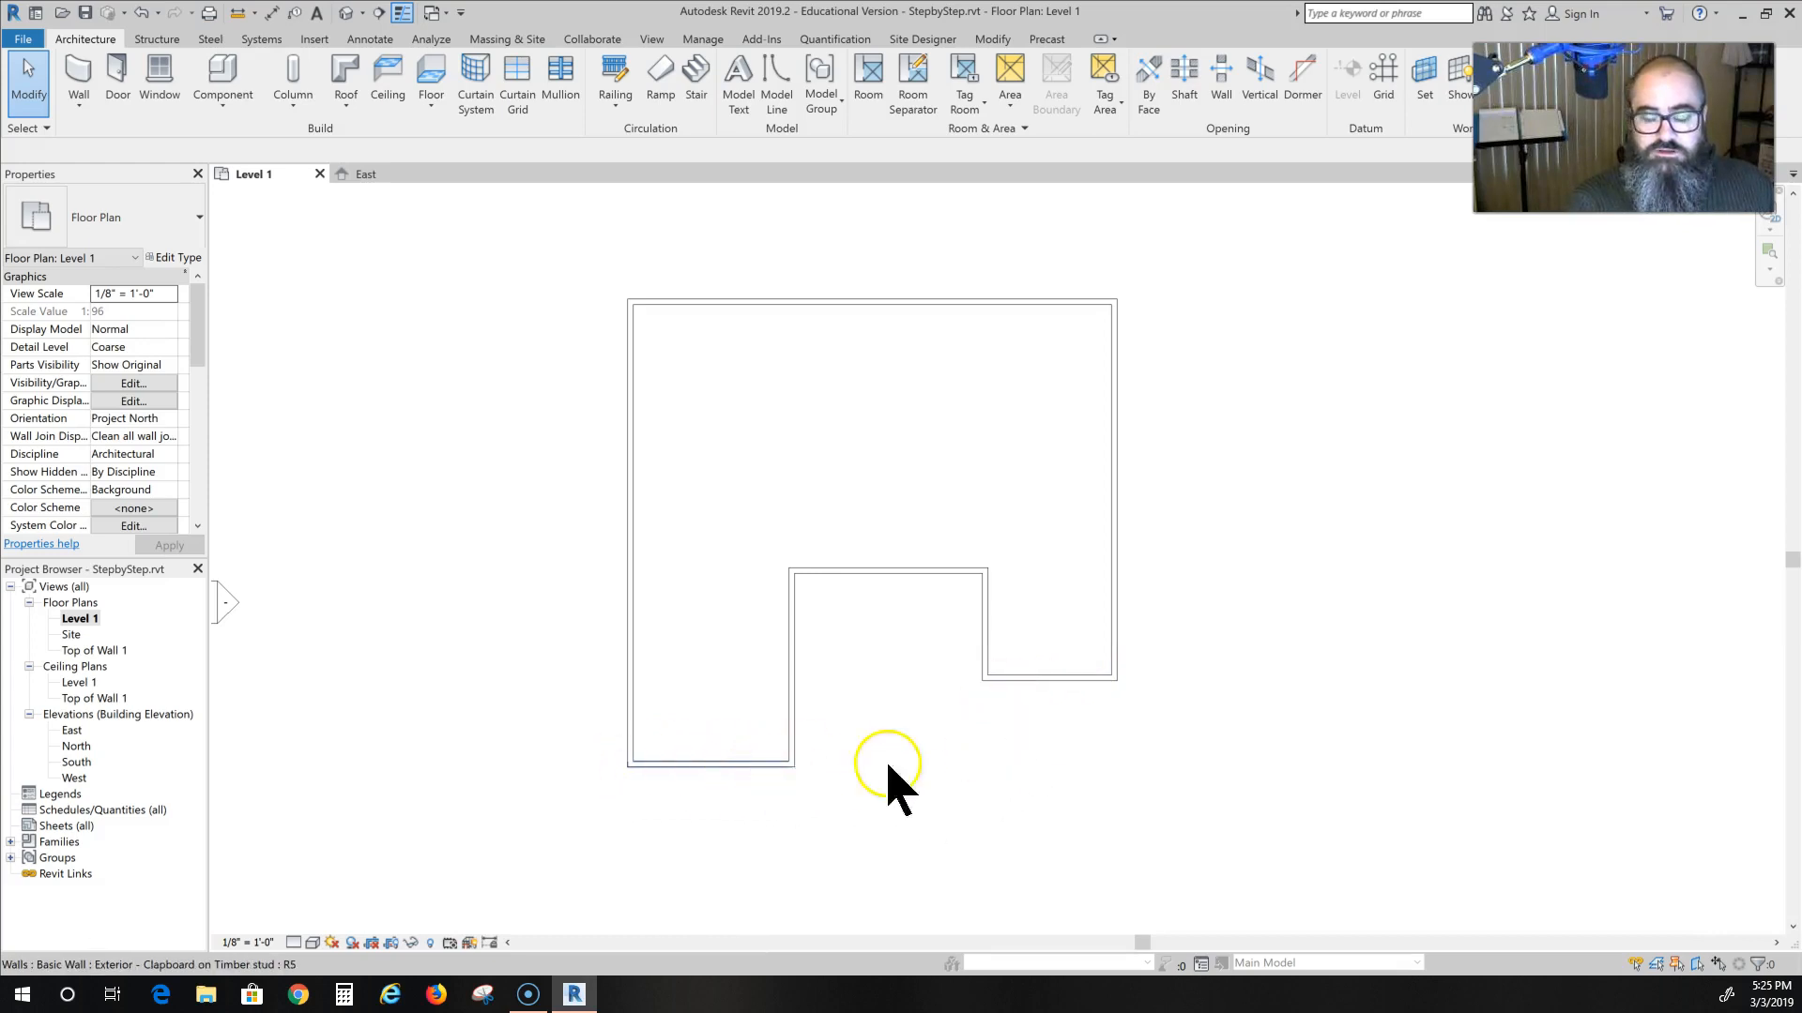
mouse_move(764, 786)
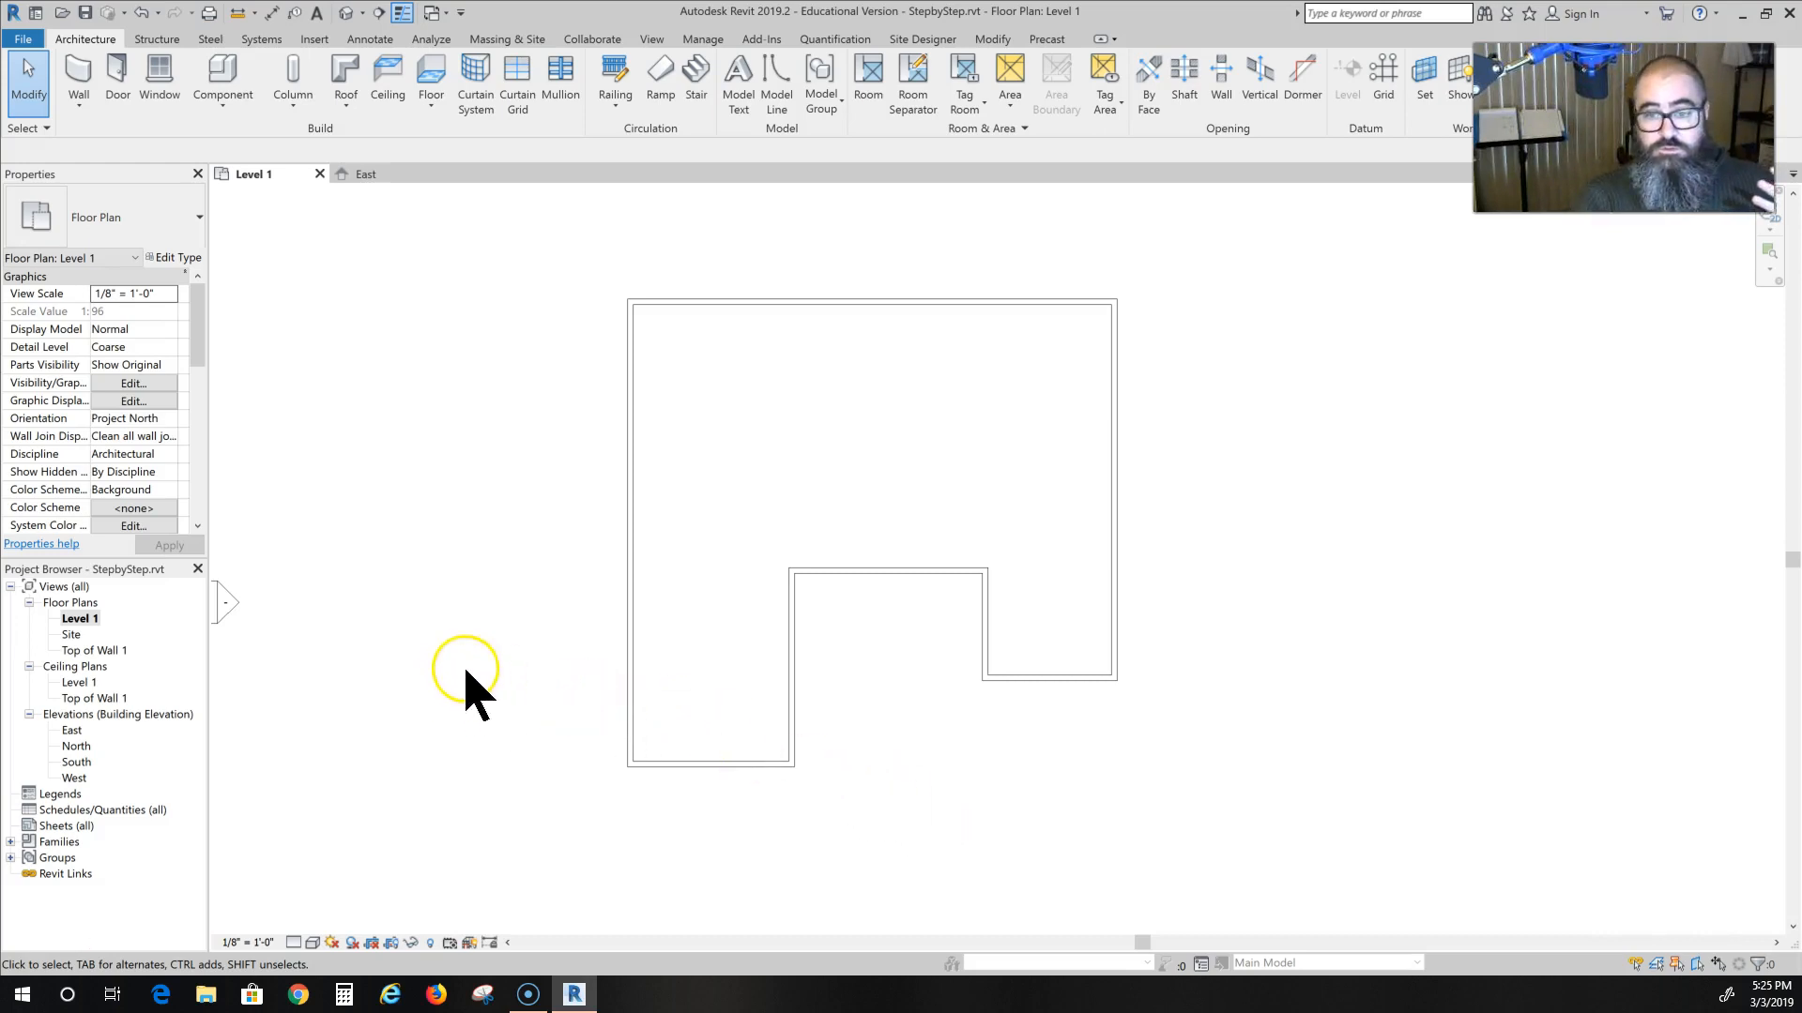
mouse_move(454, 638)
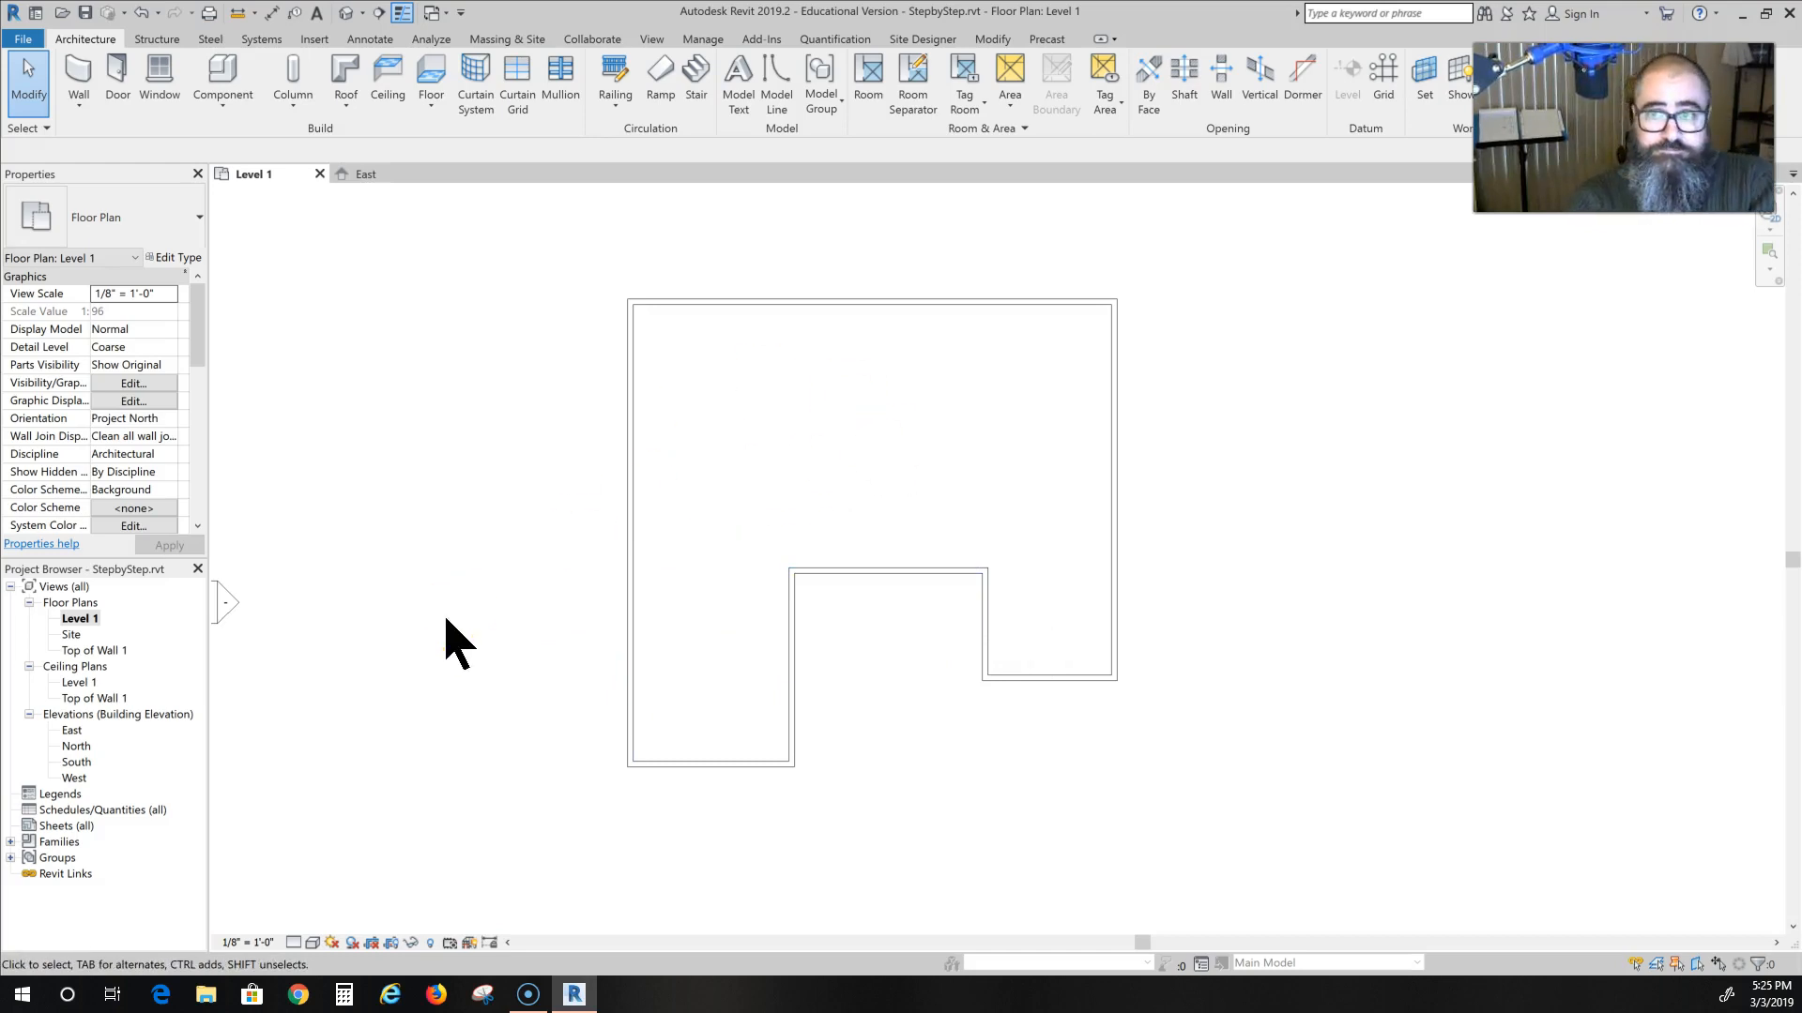
Start the Wall tool and choose the Interior - 4 7/8" Partition (1-hr) type.
left_click(466, 621)
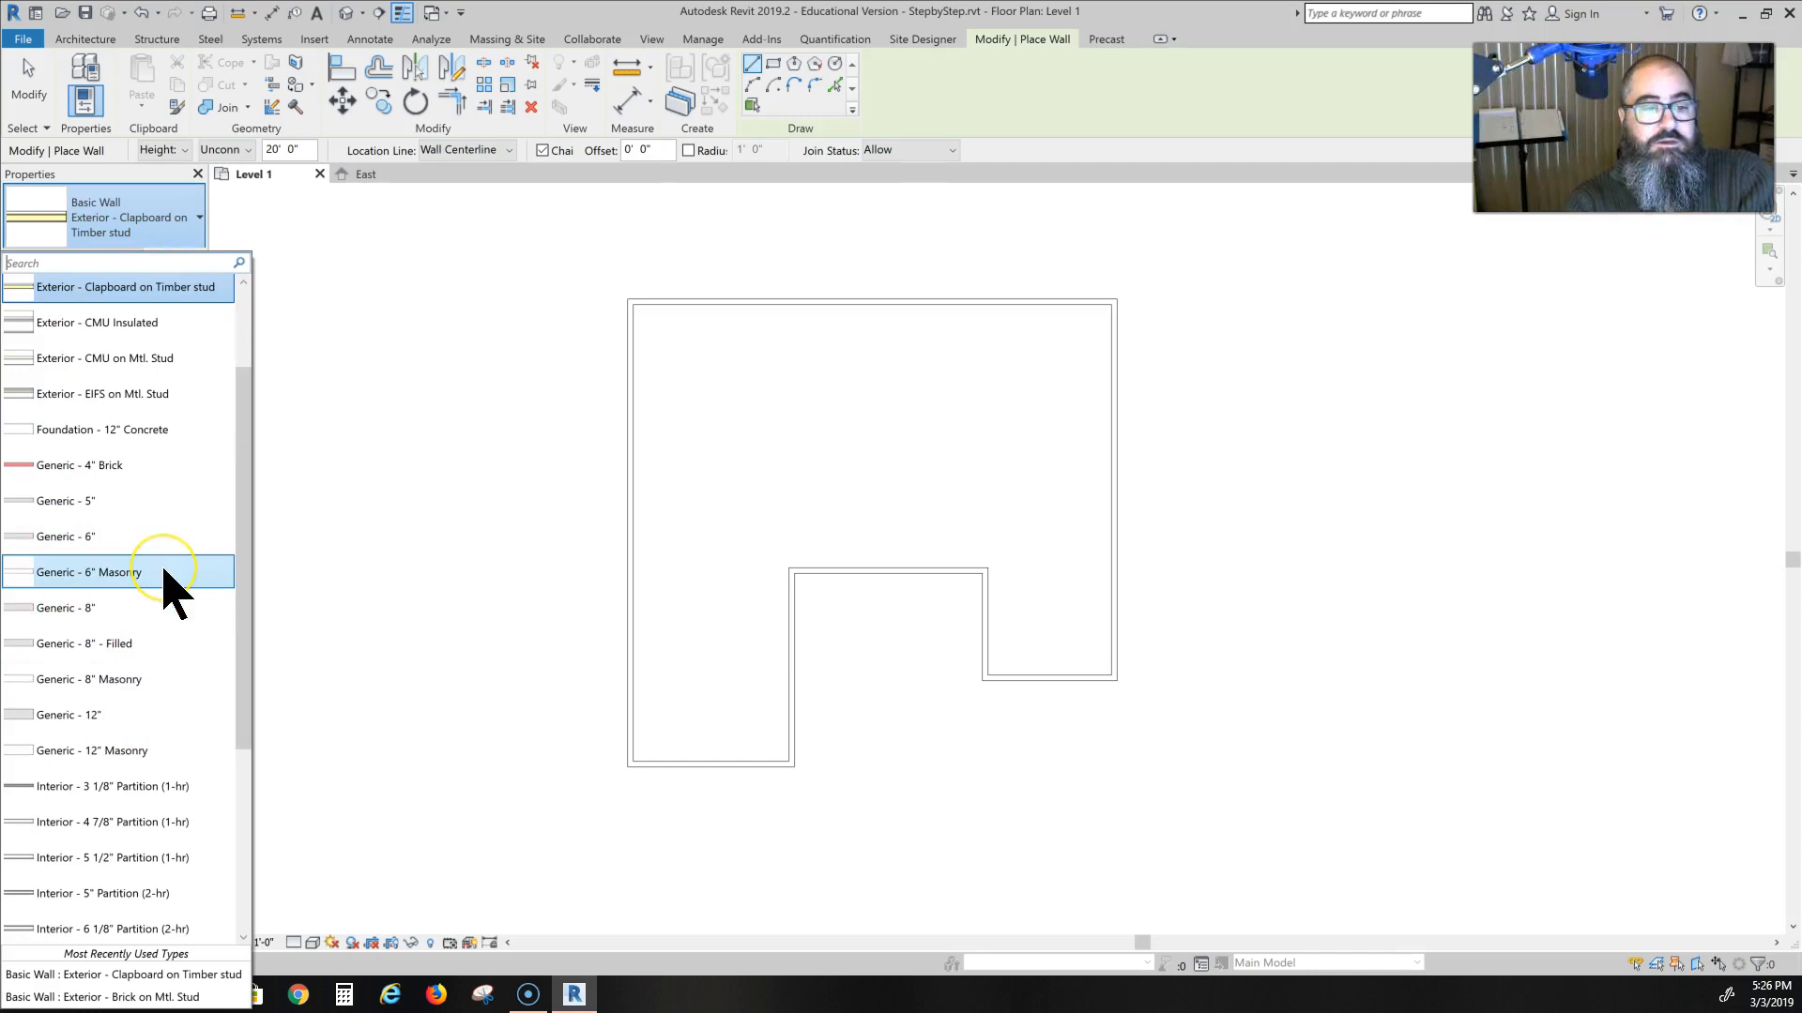
scroll("down", 3)
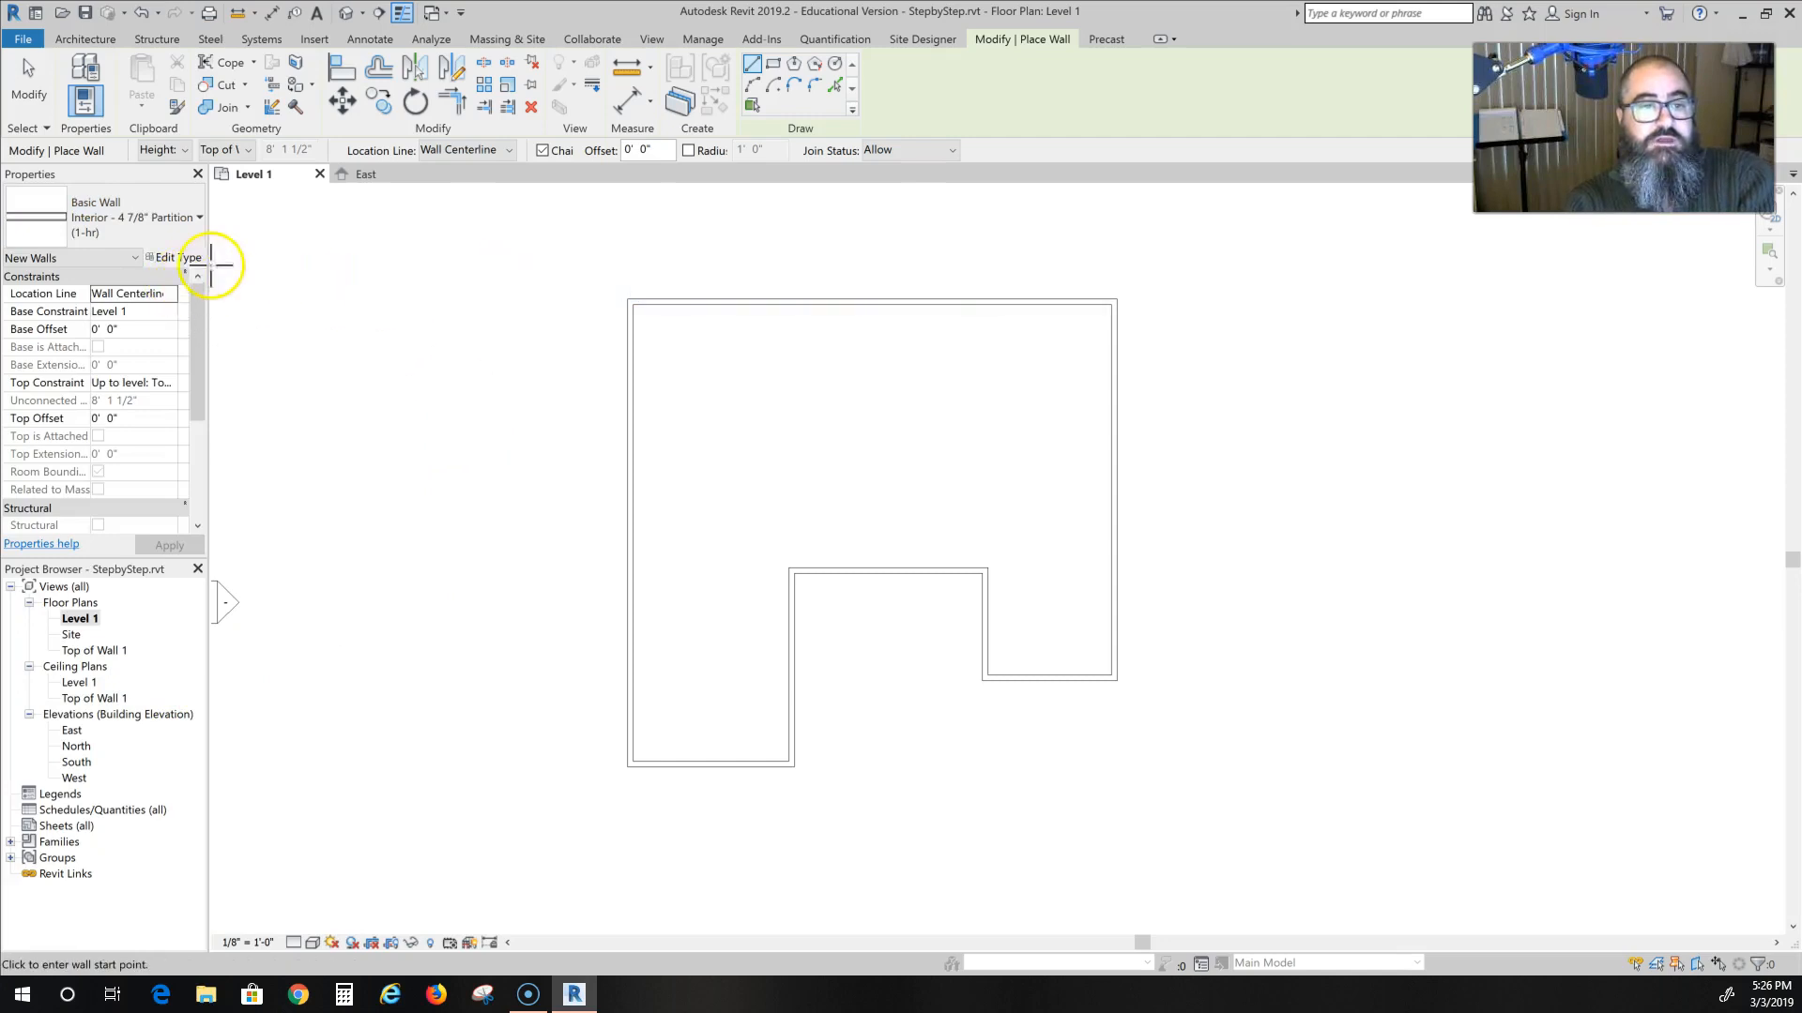
Change the partition type's structural layer material from metal studs to Softwood, Lumber and confirm.
left_click(173, 257)
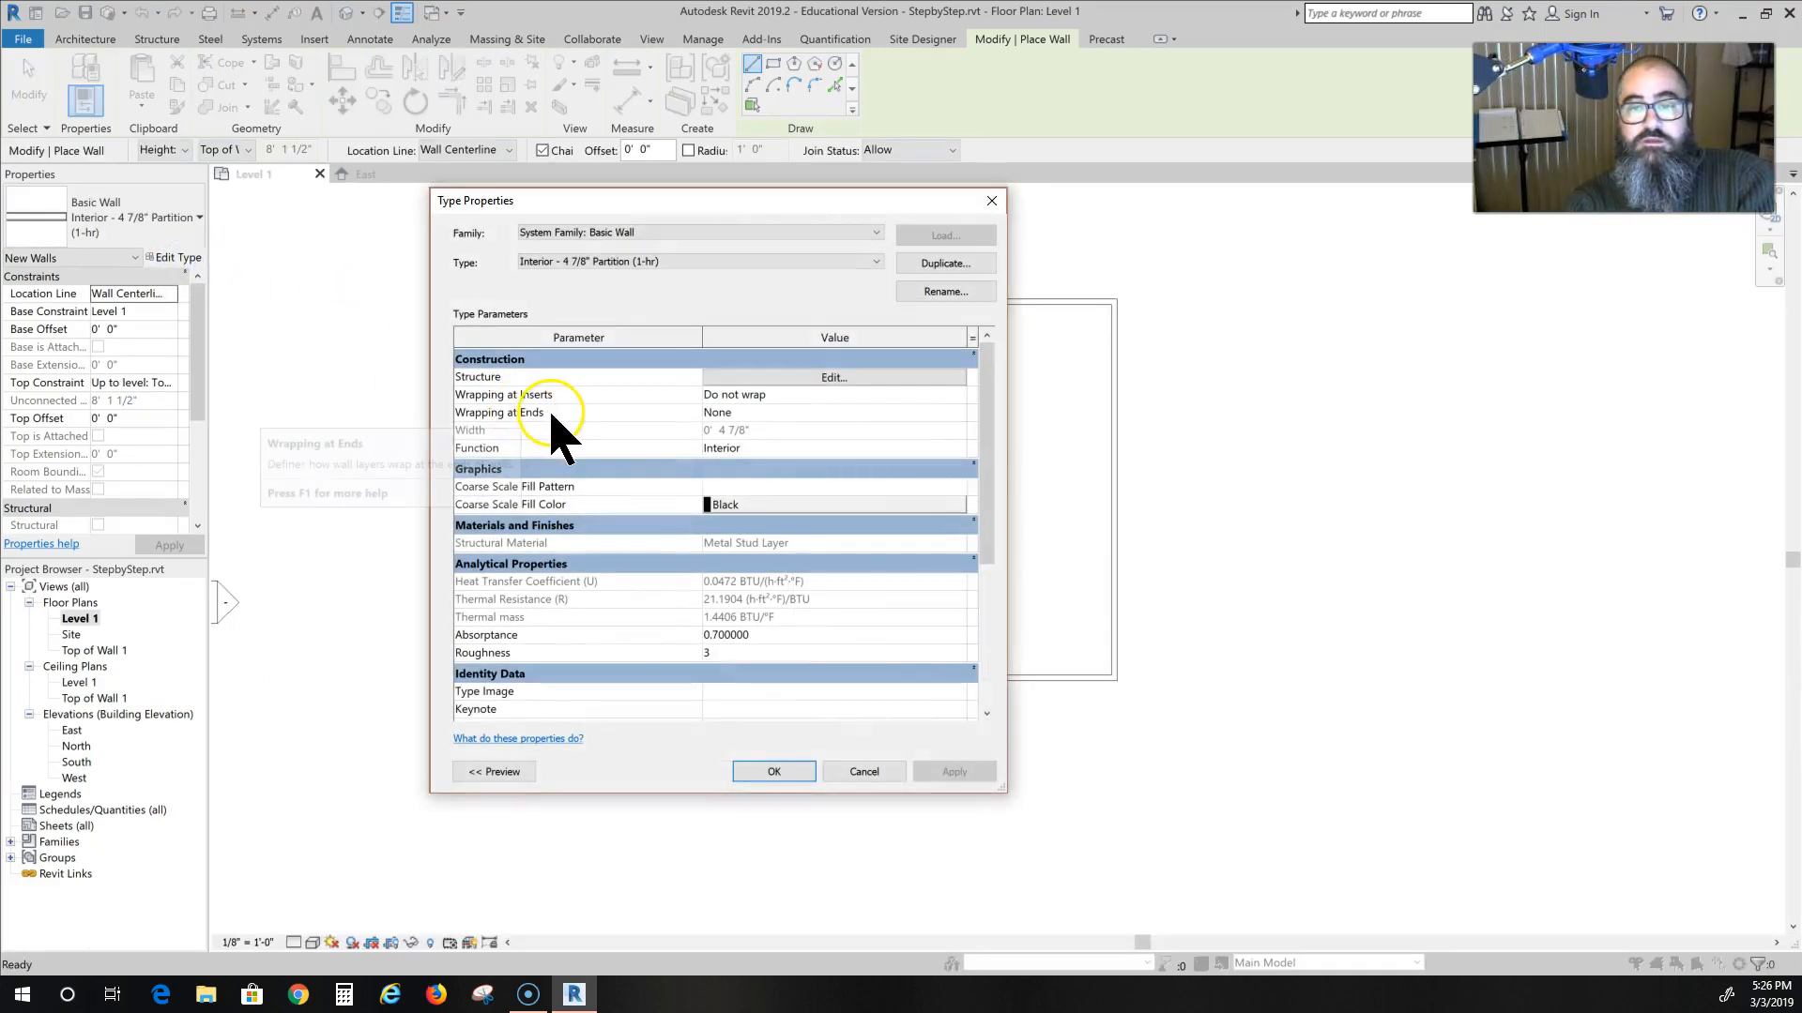
left_click(831, 377)
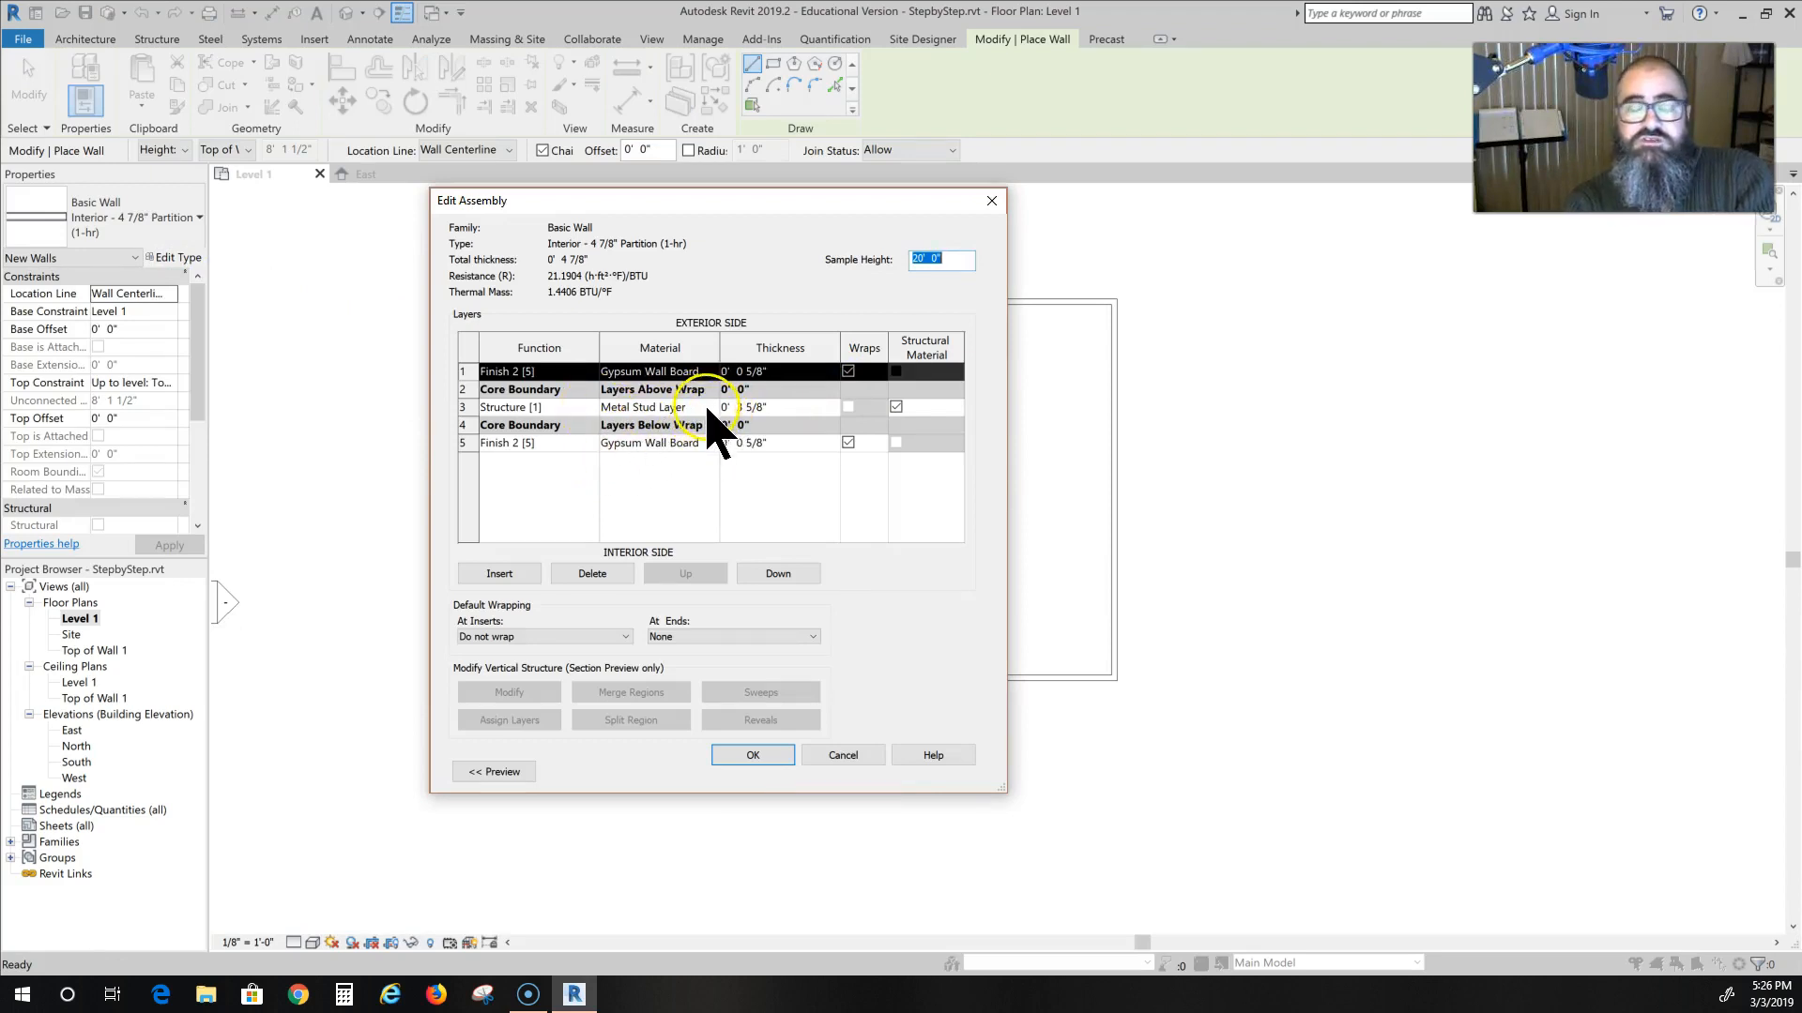
left_click(644, 408)
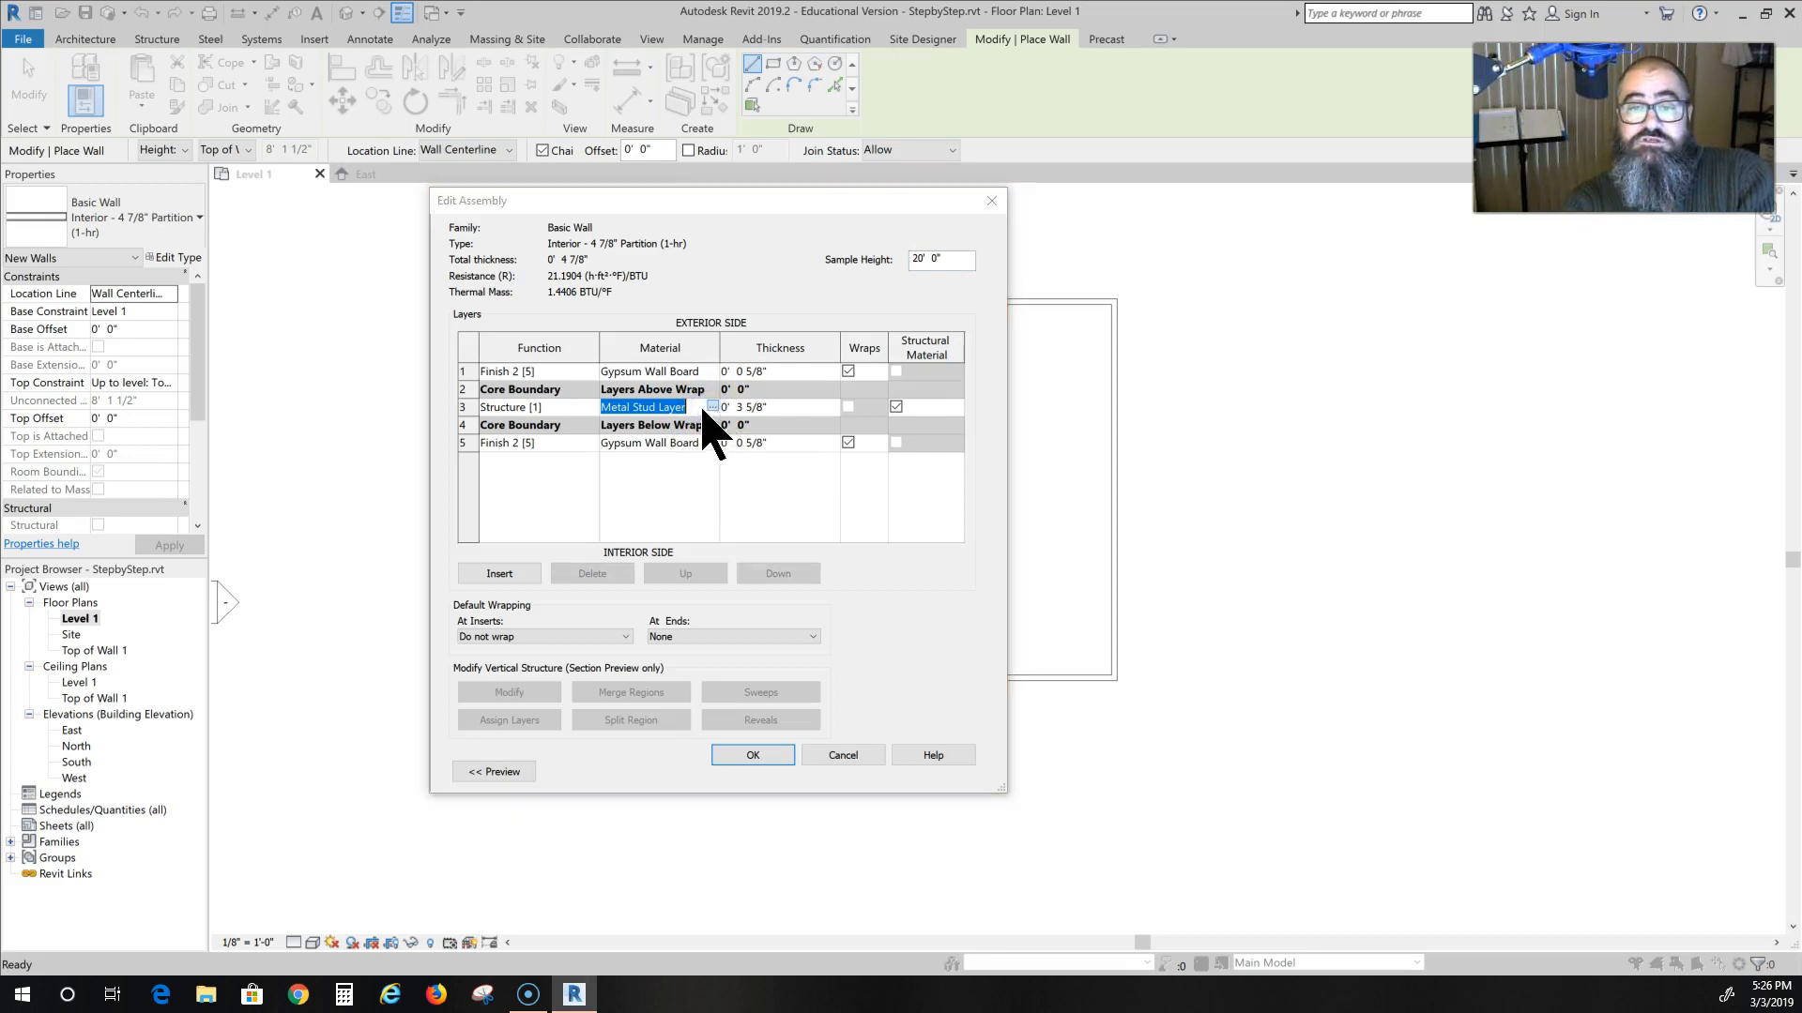
left_click(710, 407)
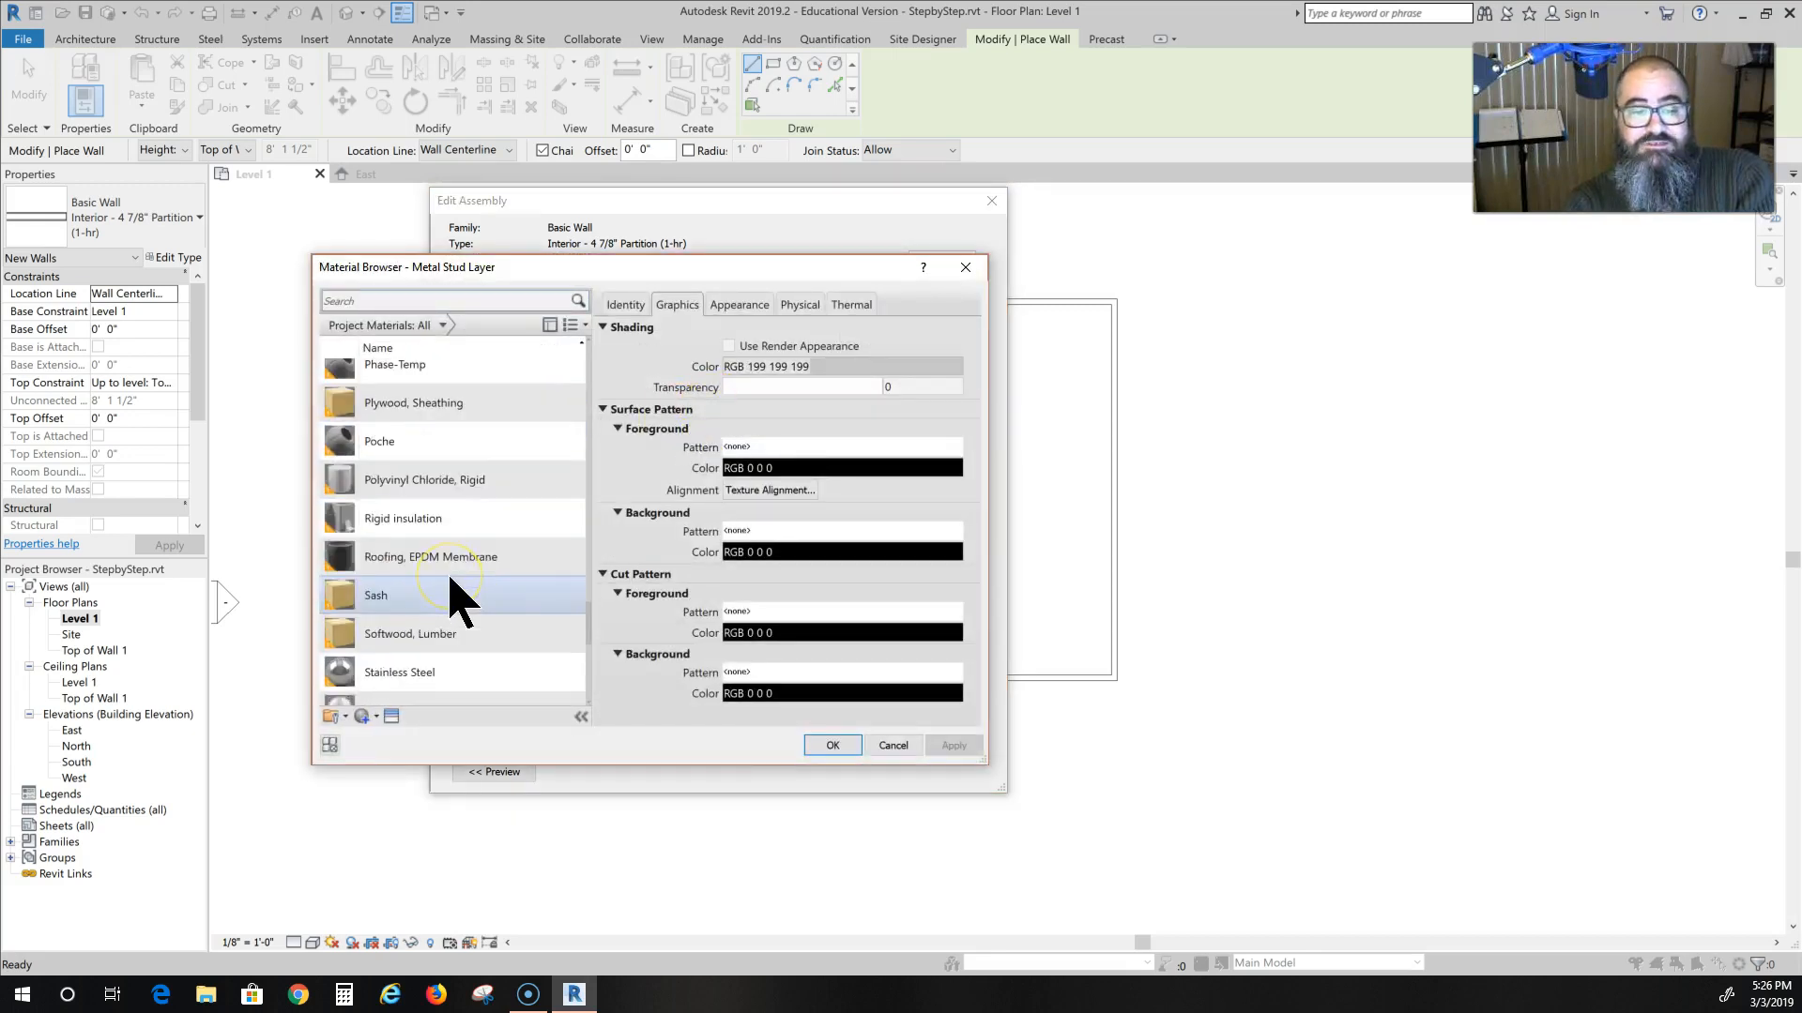
scroll("down", 3)
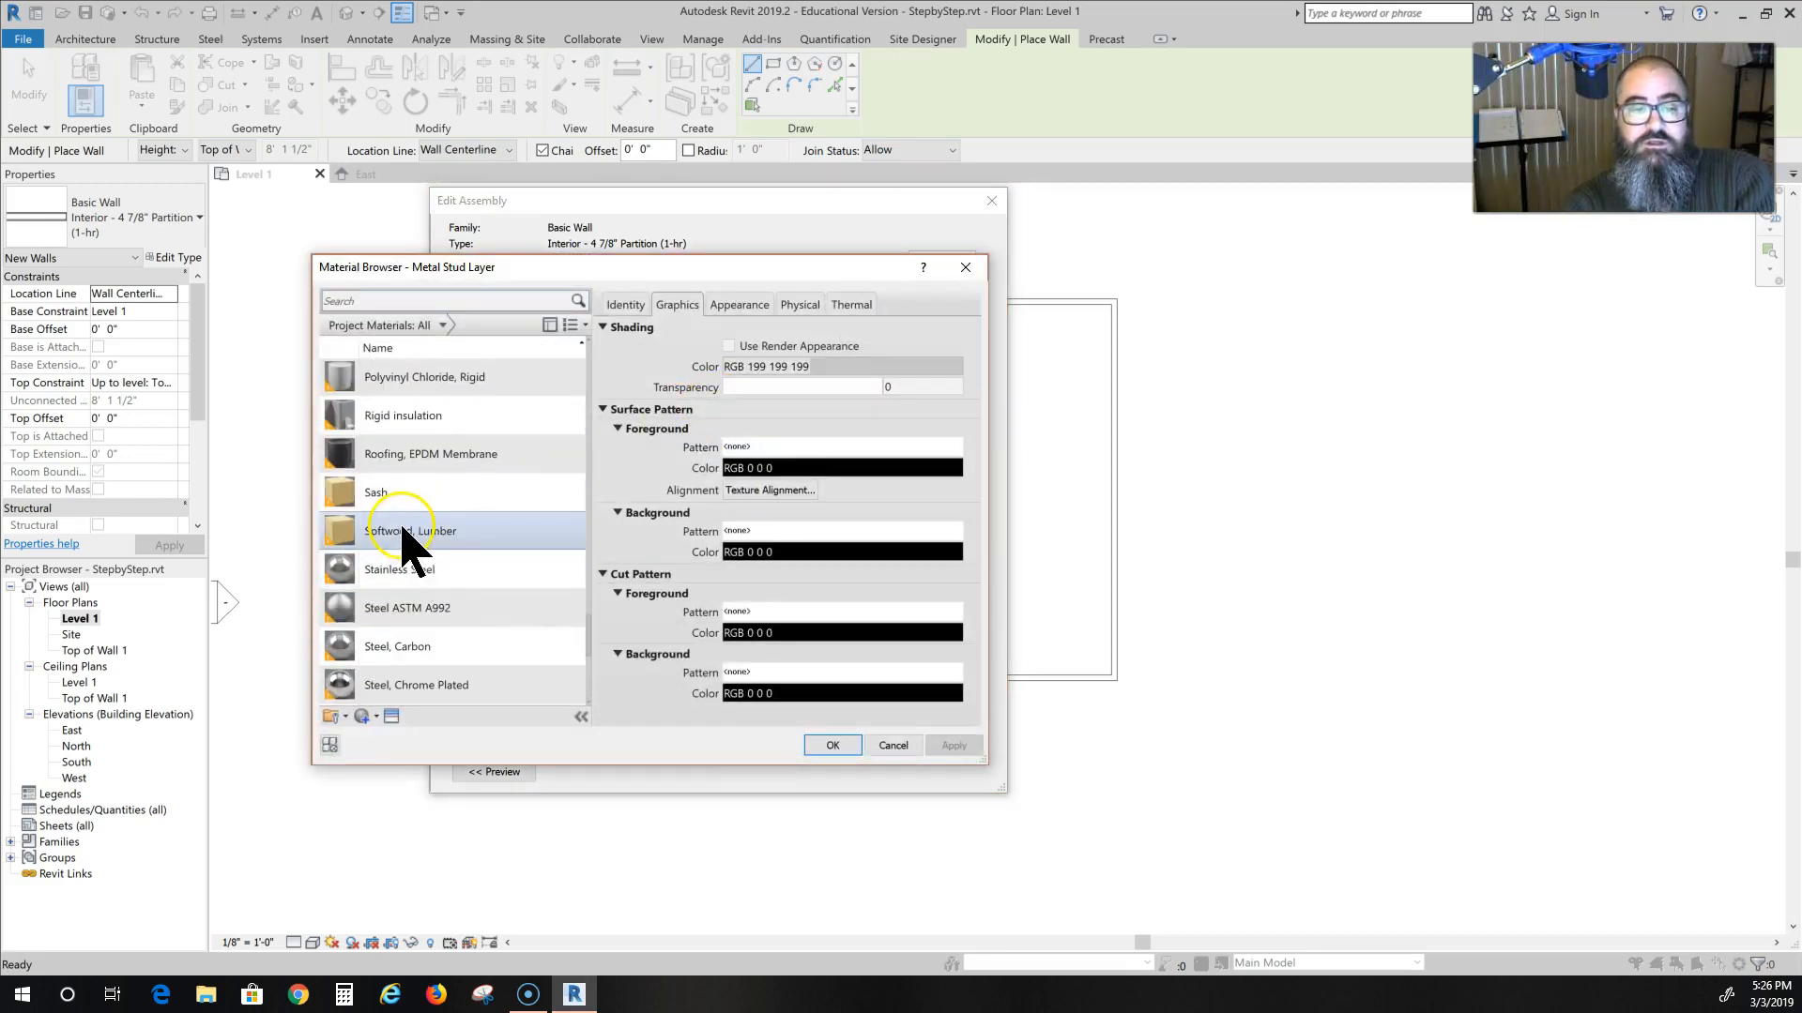
left_click(831, 745)
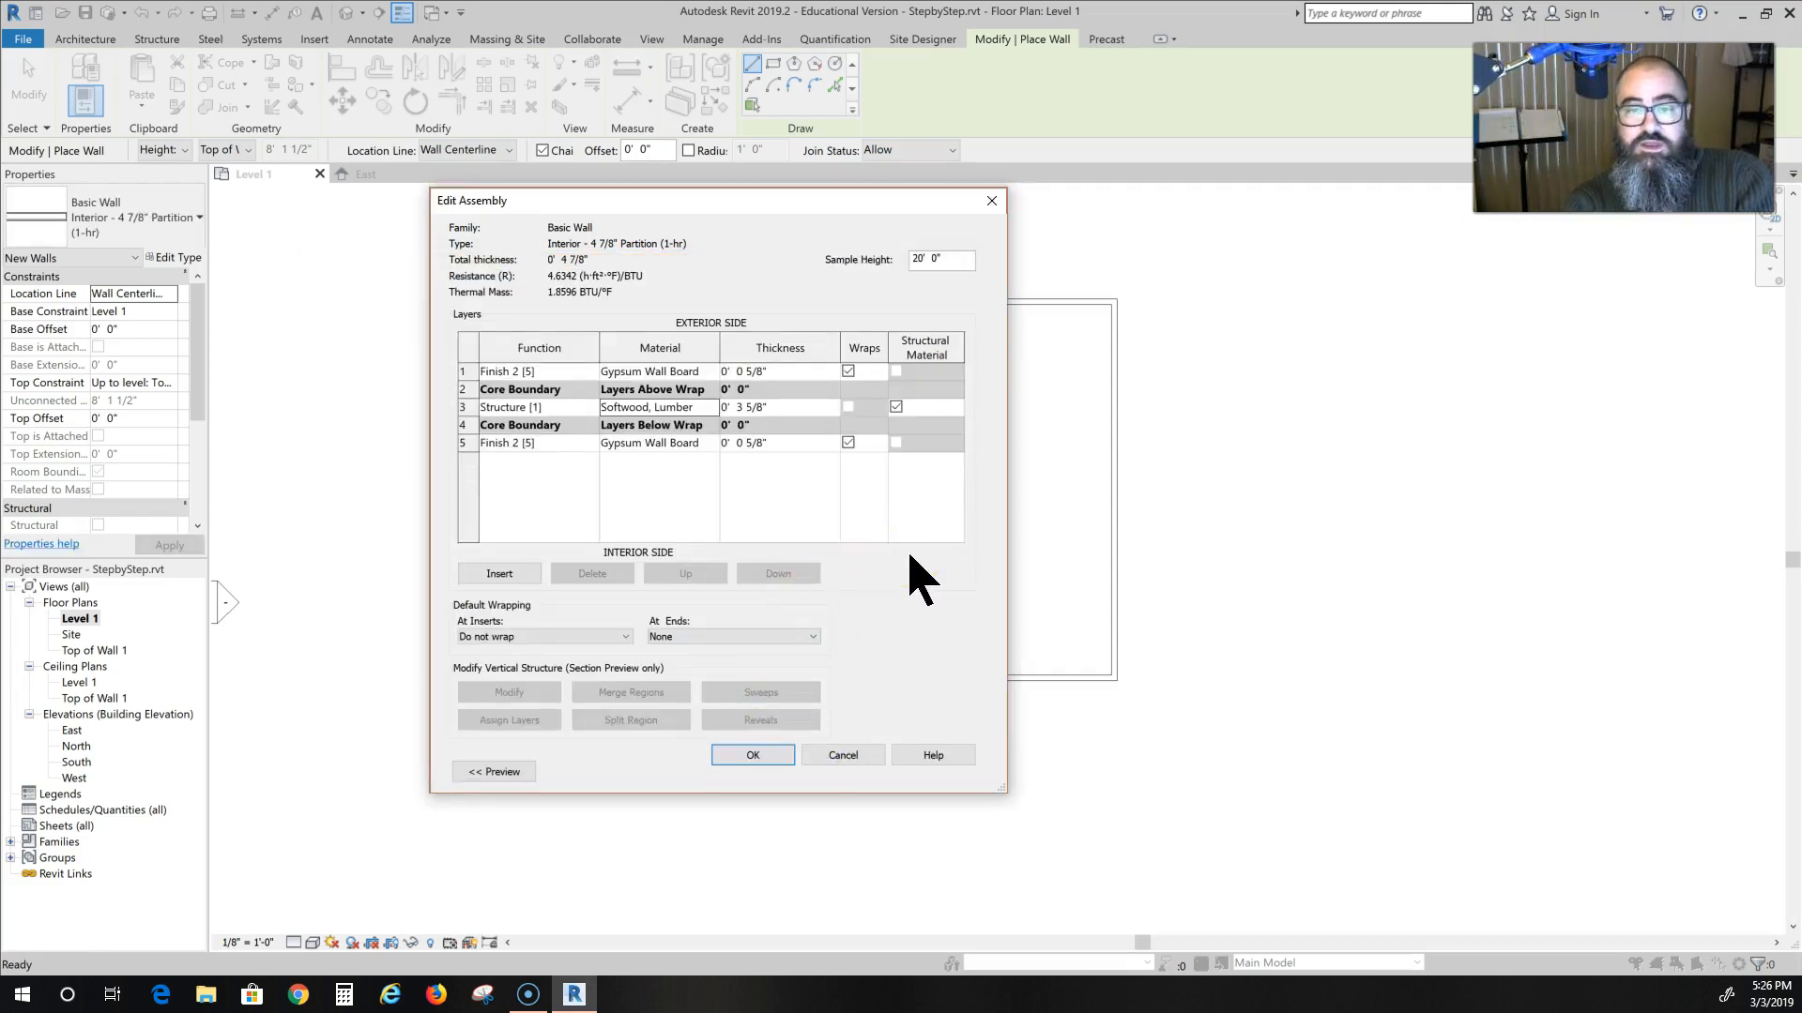
mouse_move(897, 638)
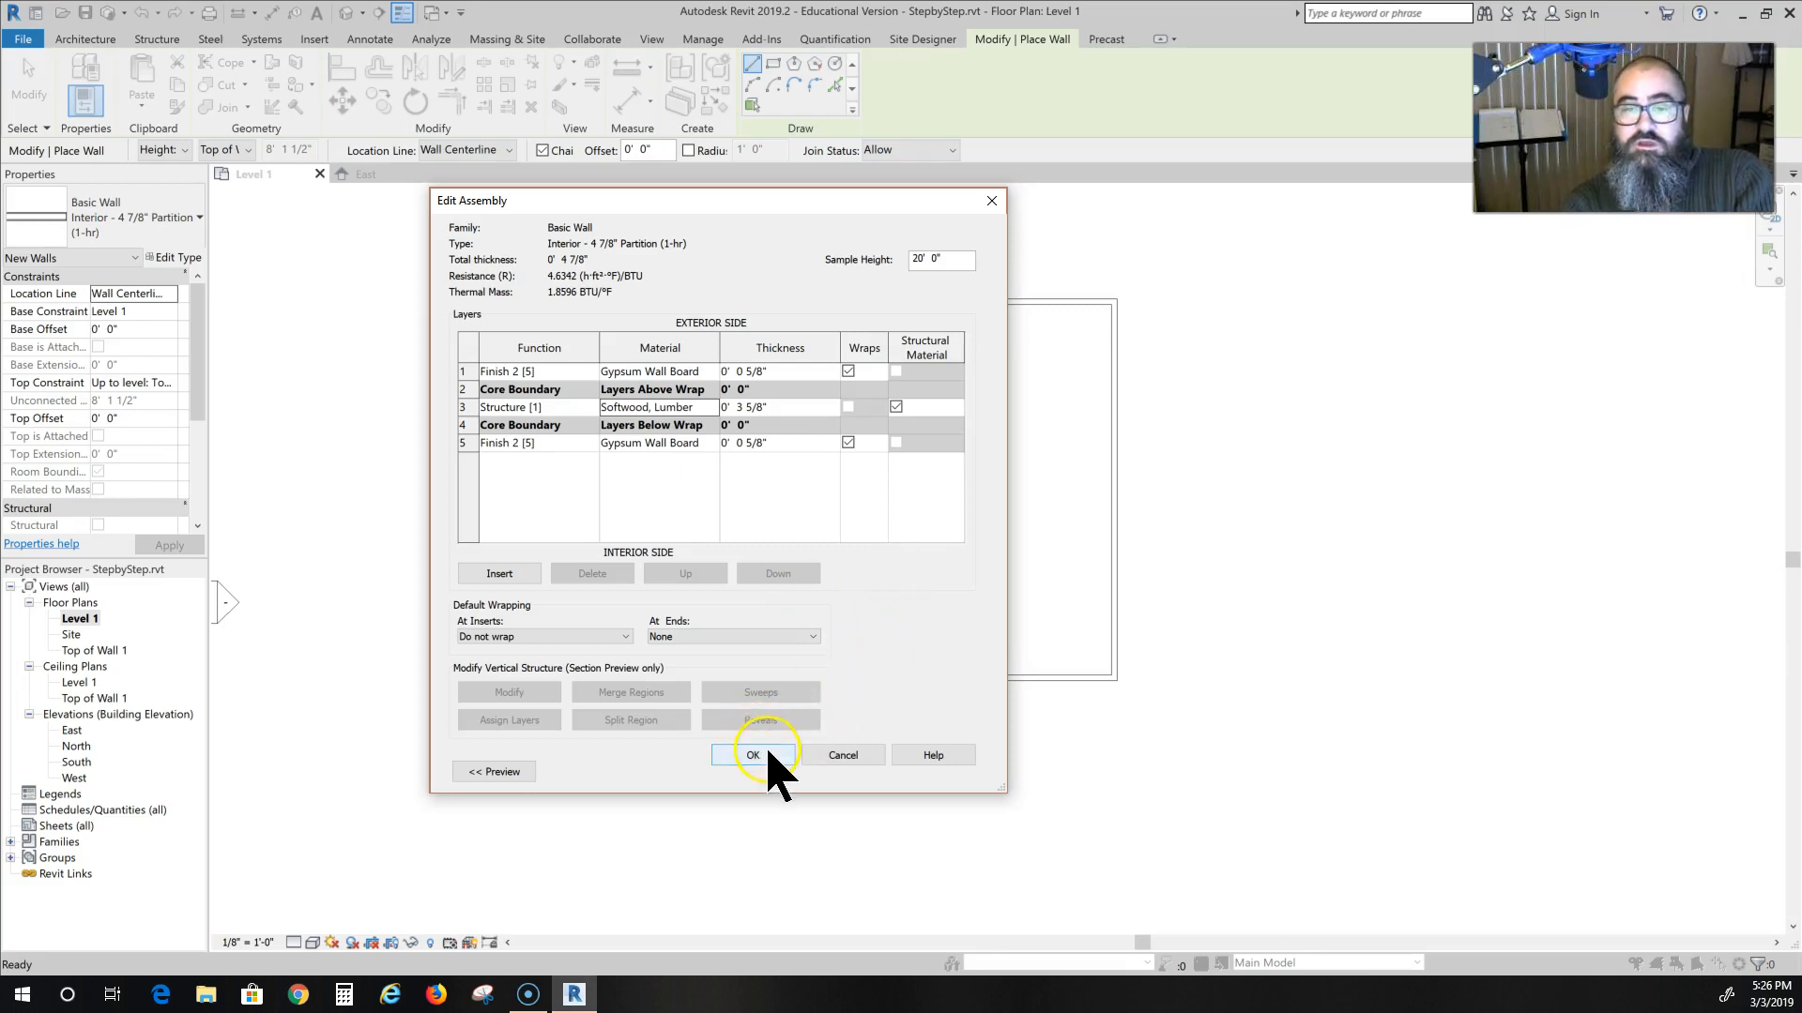
left_click(750, 755)
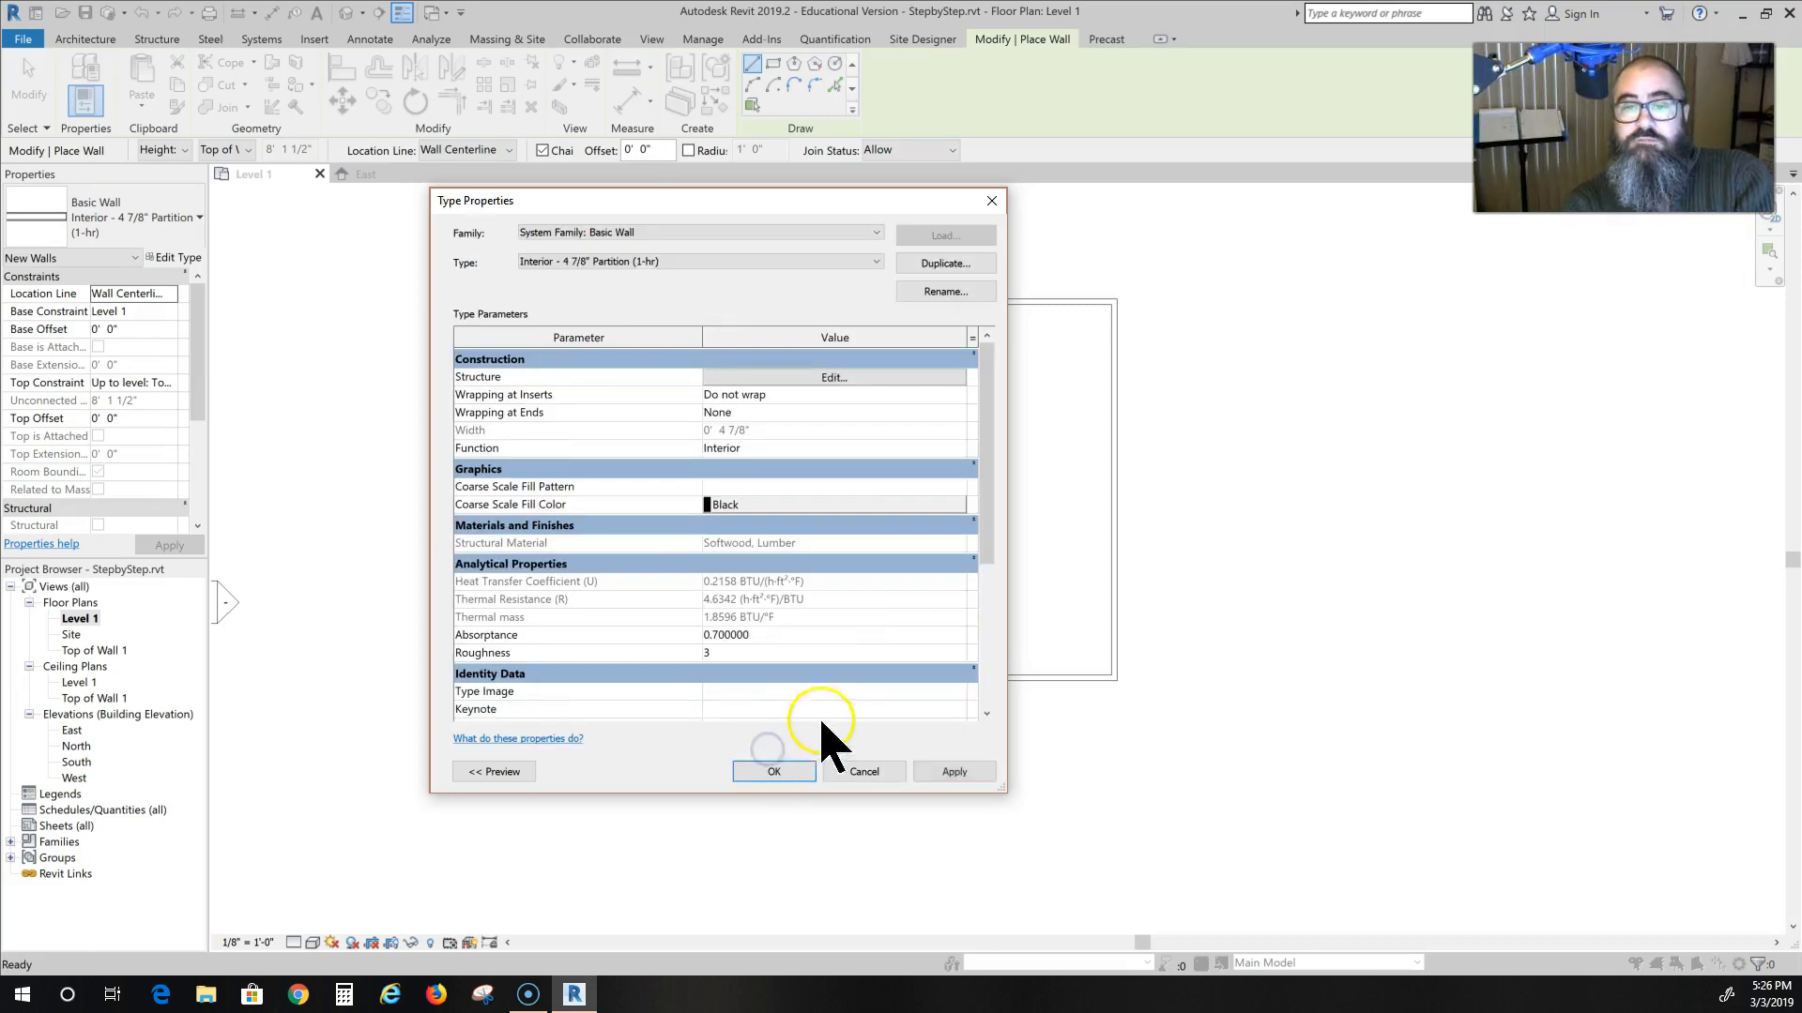
left_click(772, 771)
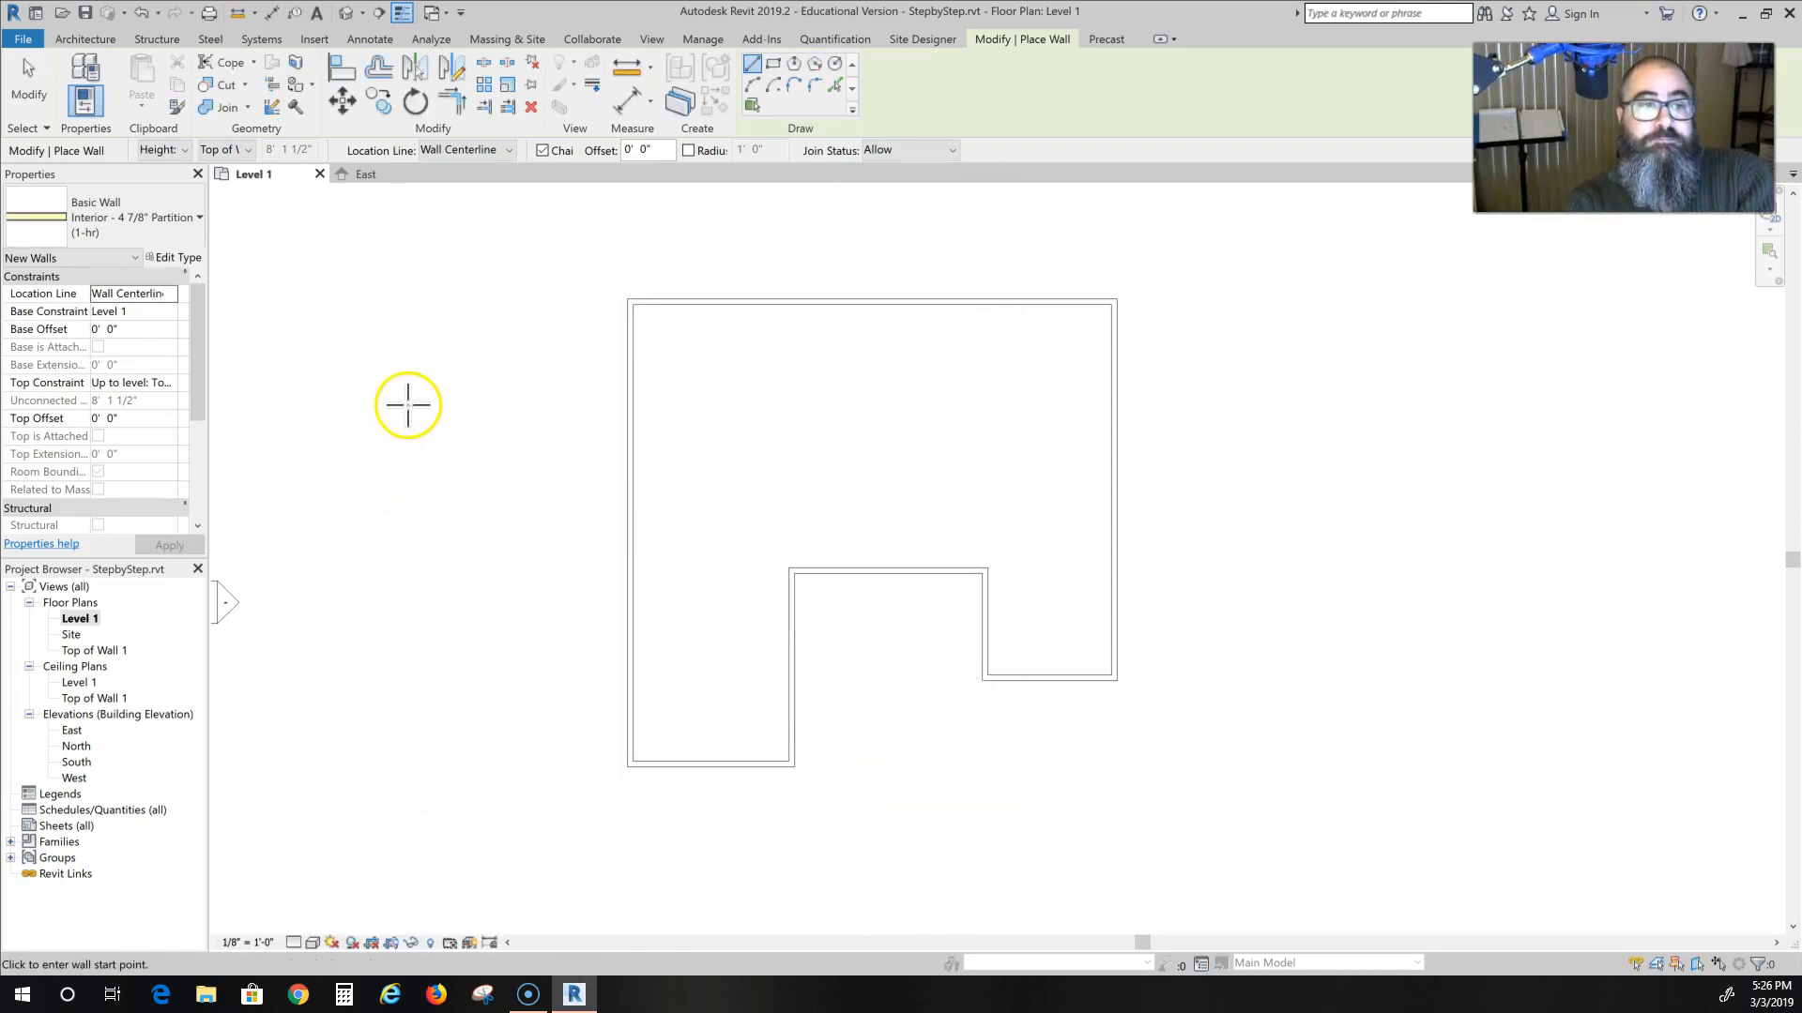
mouse_move(531, 421)
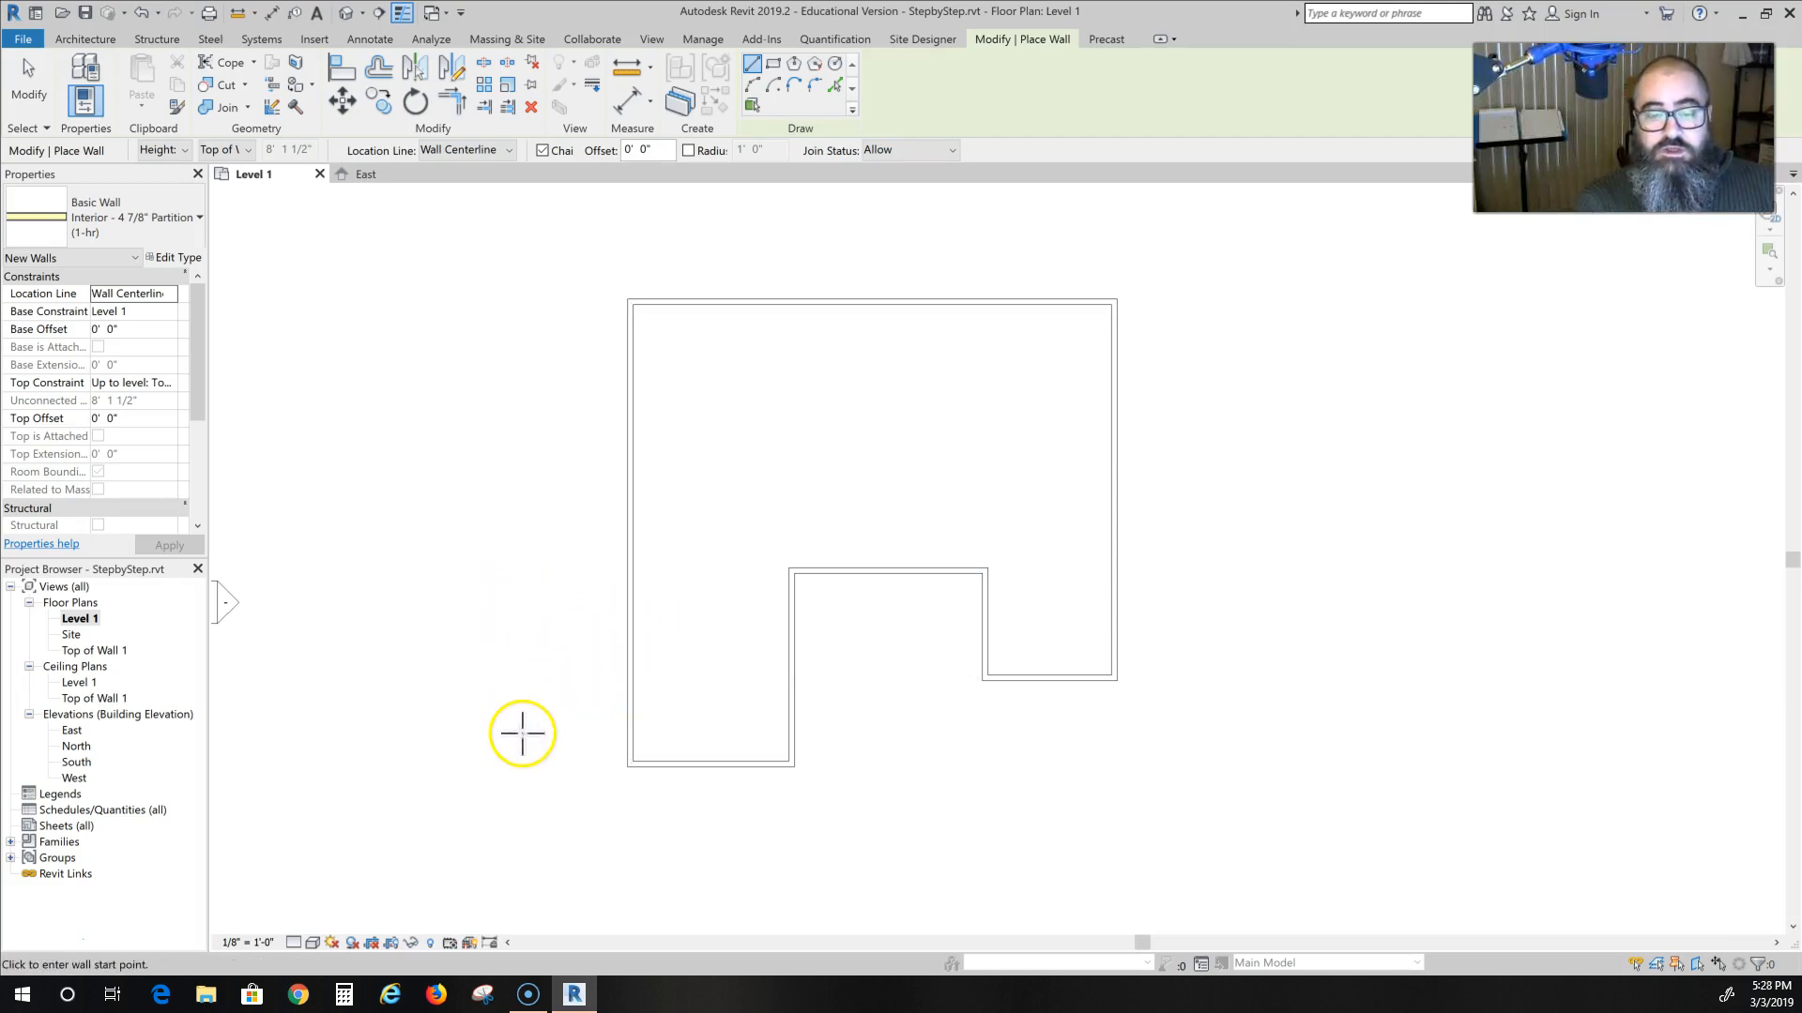
mouse_move(460, 698)
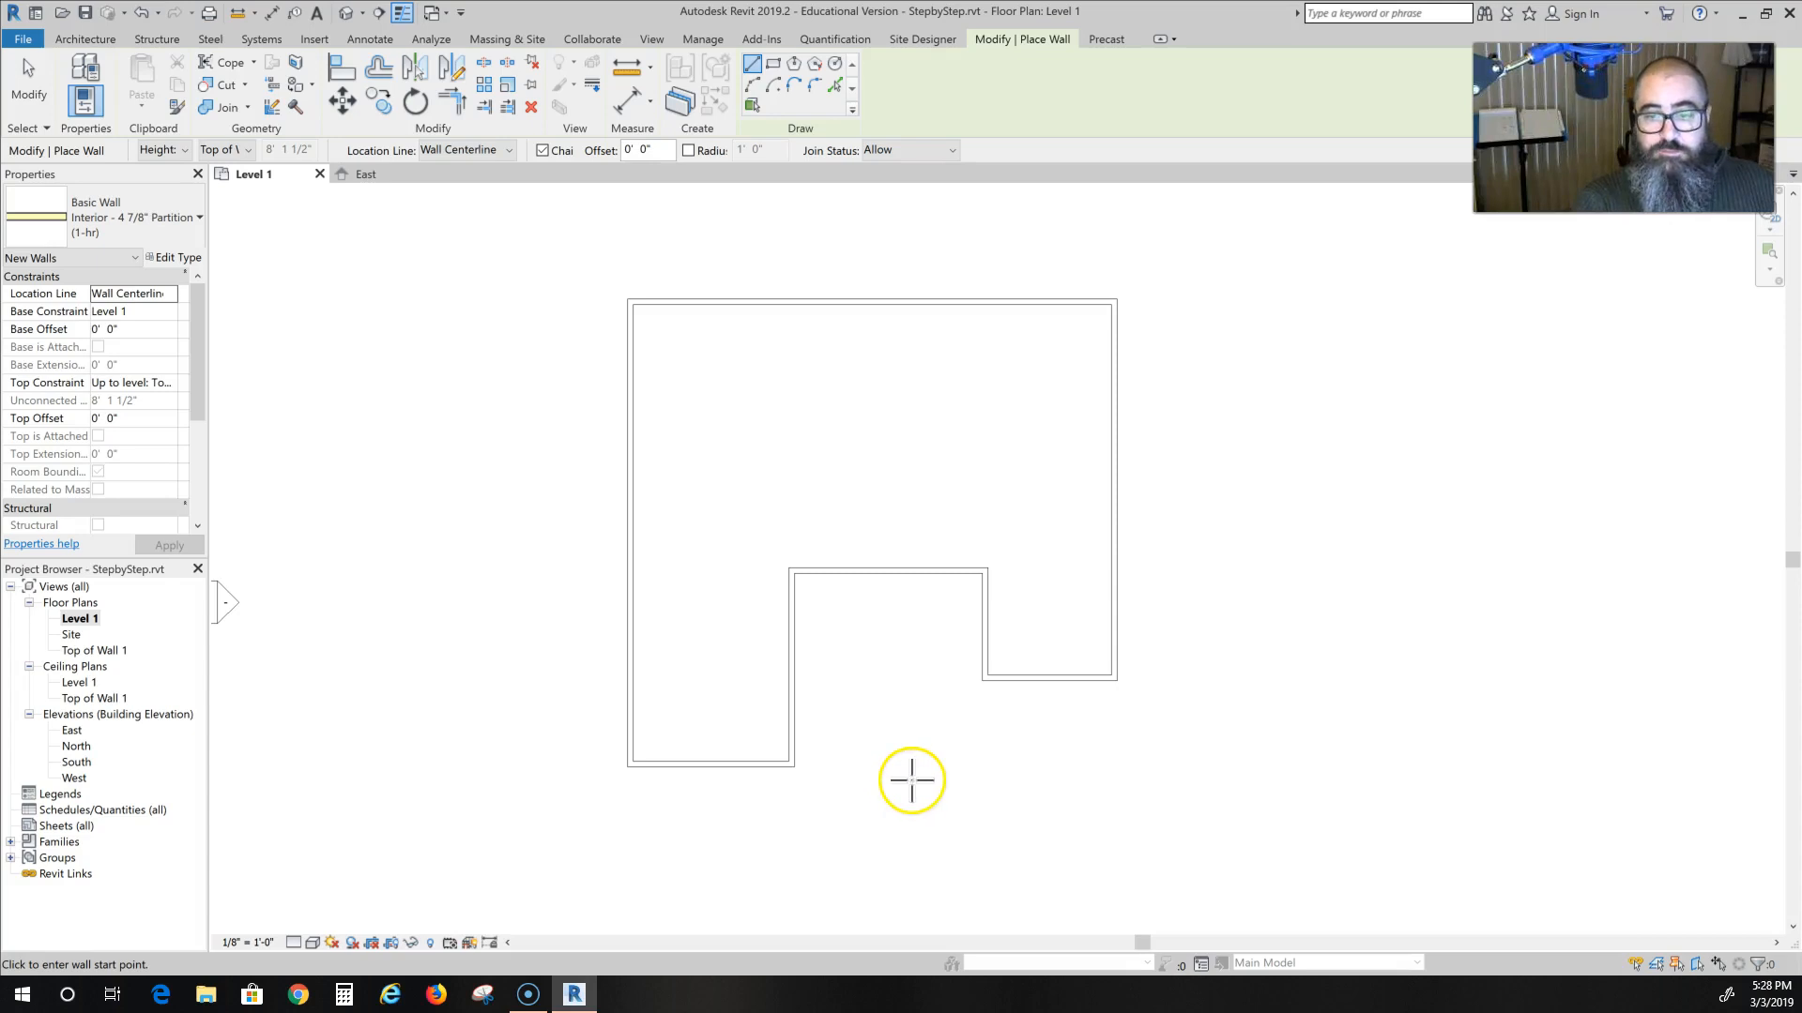
mouse_move(606, 634)
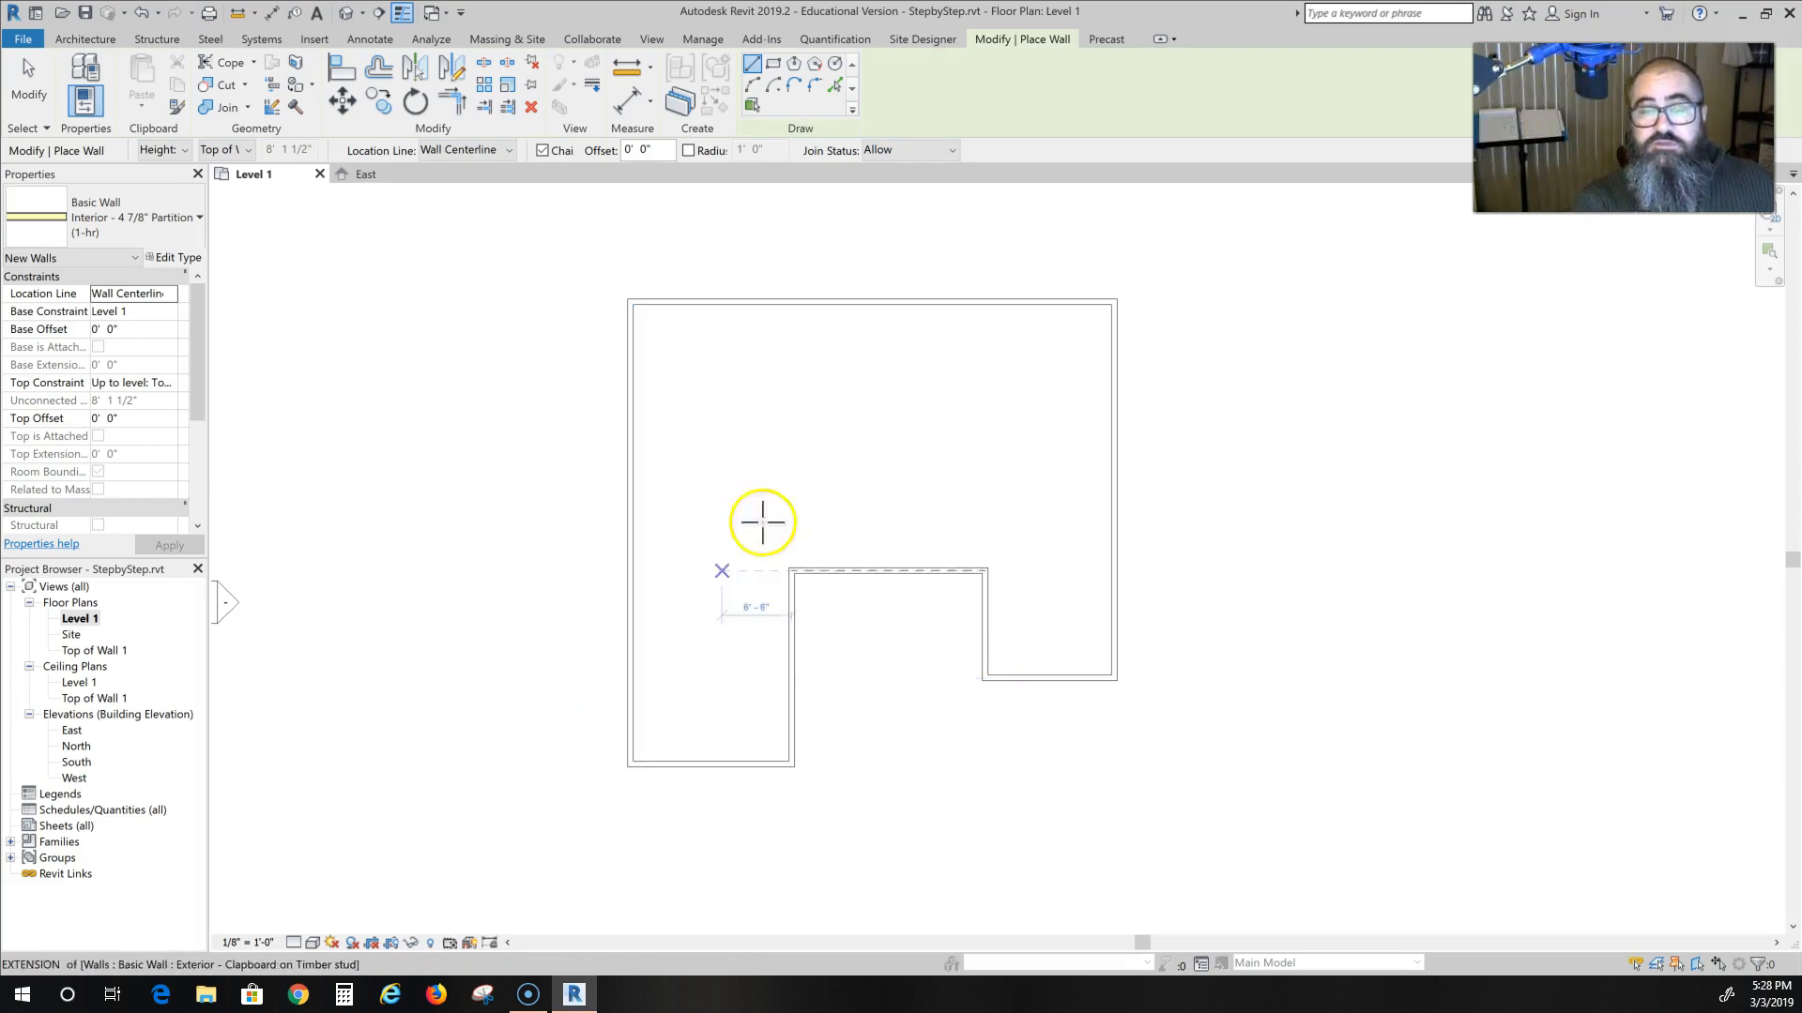
Measure between two references, then begin a partition wall at the left exterior wall intersection.
left_click(630, 64)
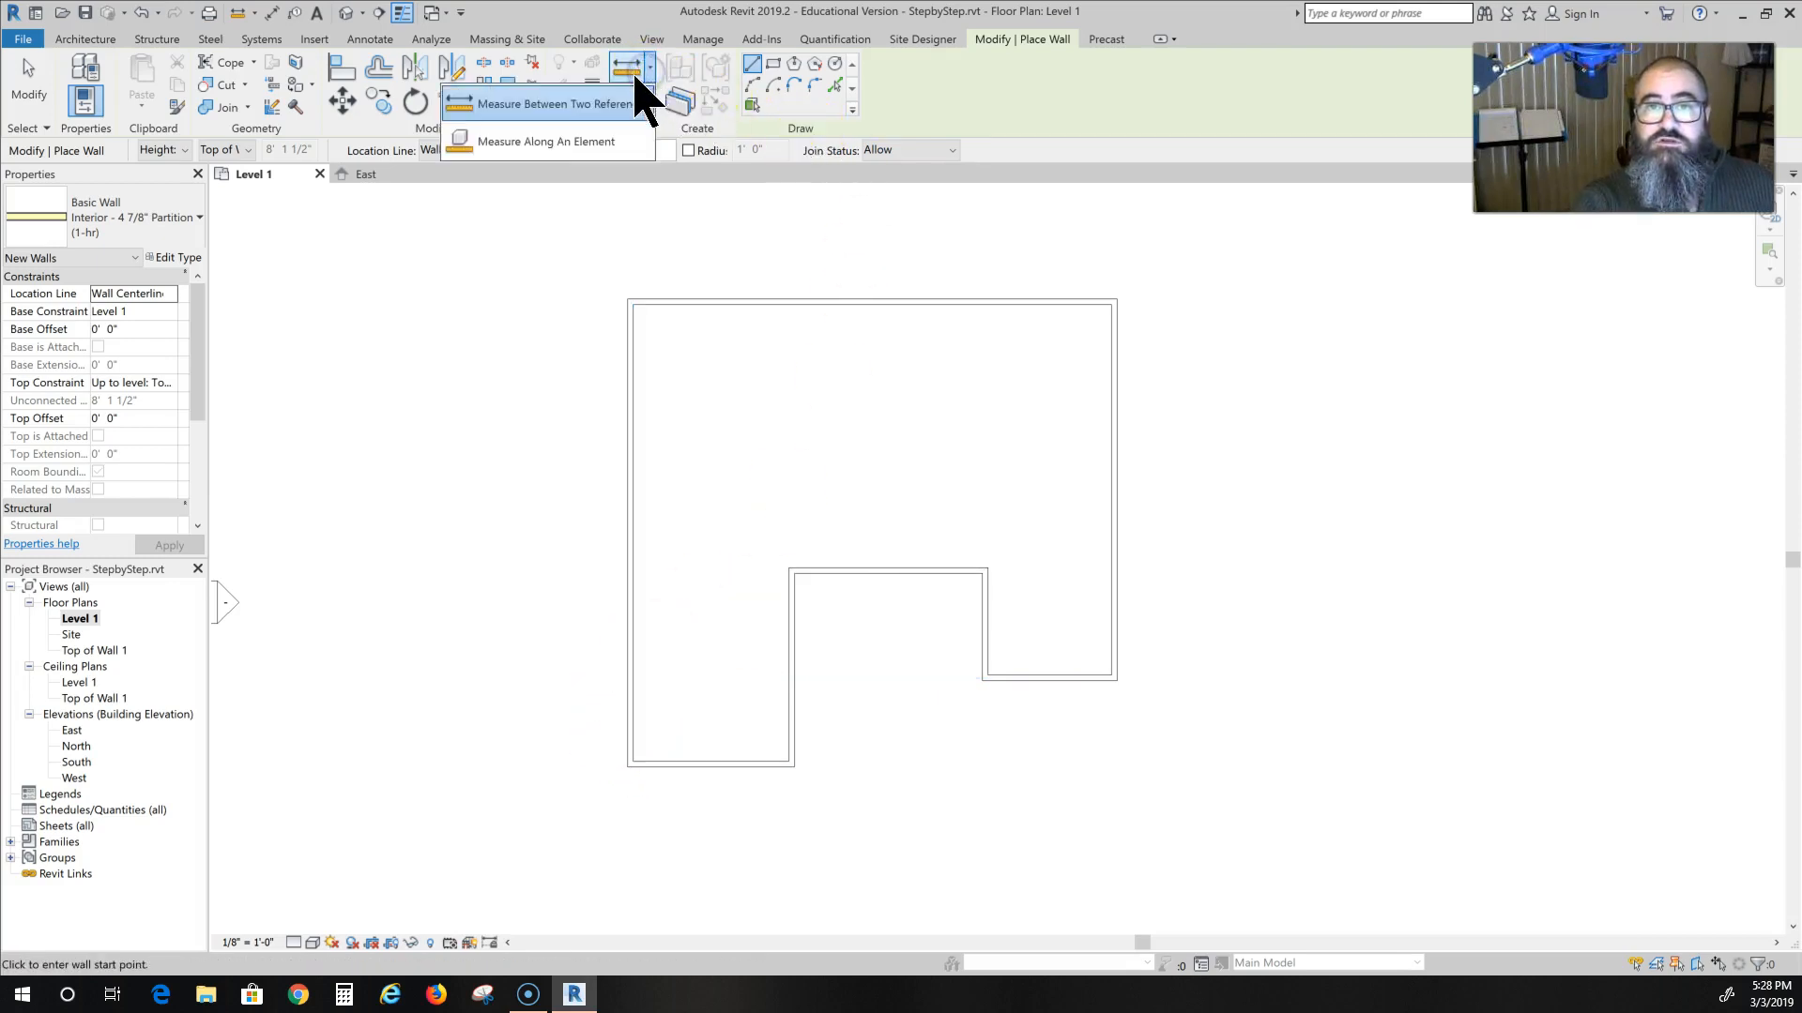
left_click(84, 37)
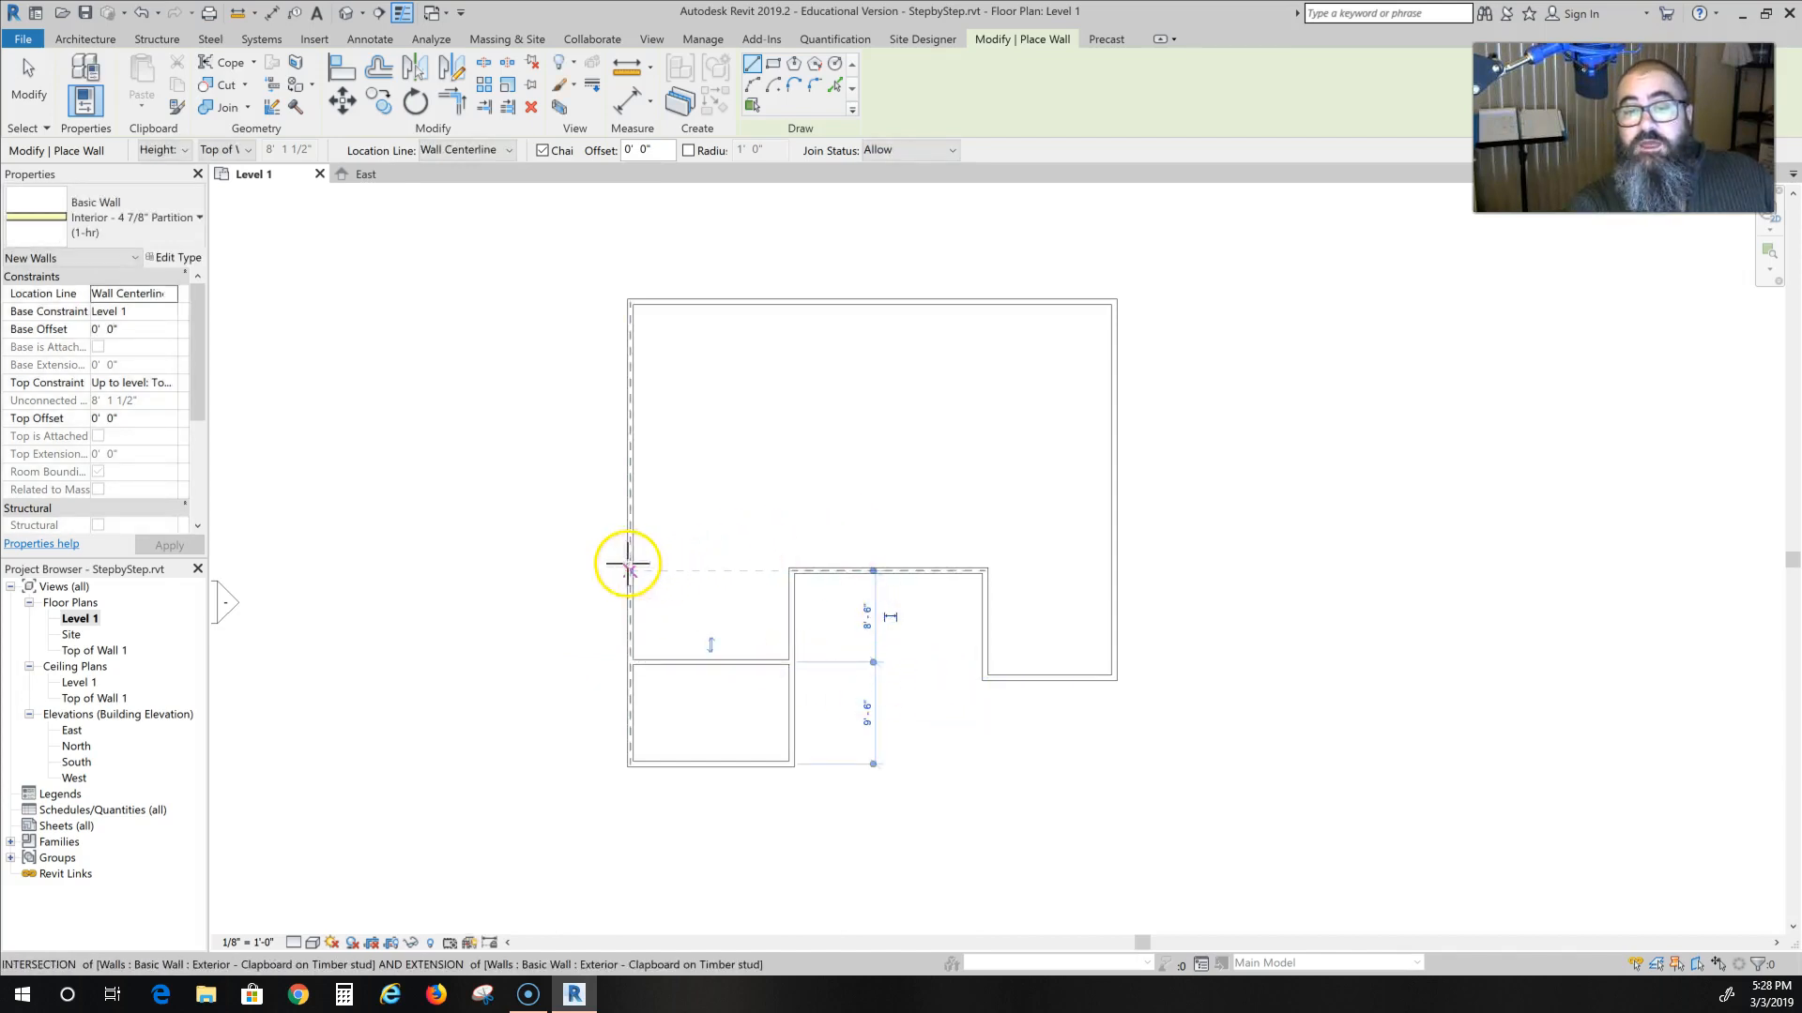
mouse_move(629, 569)
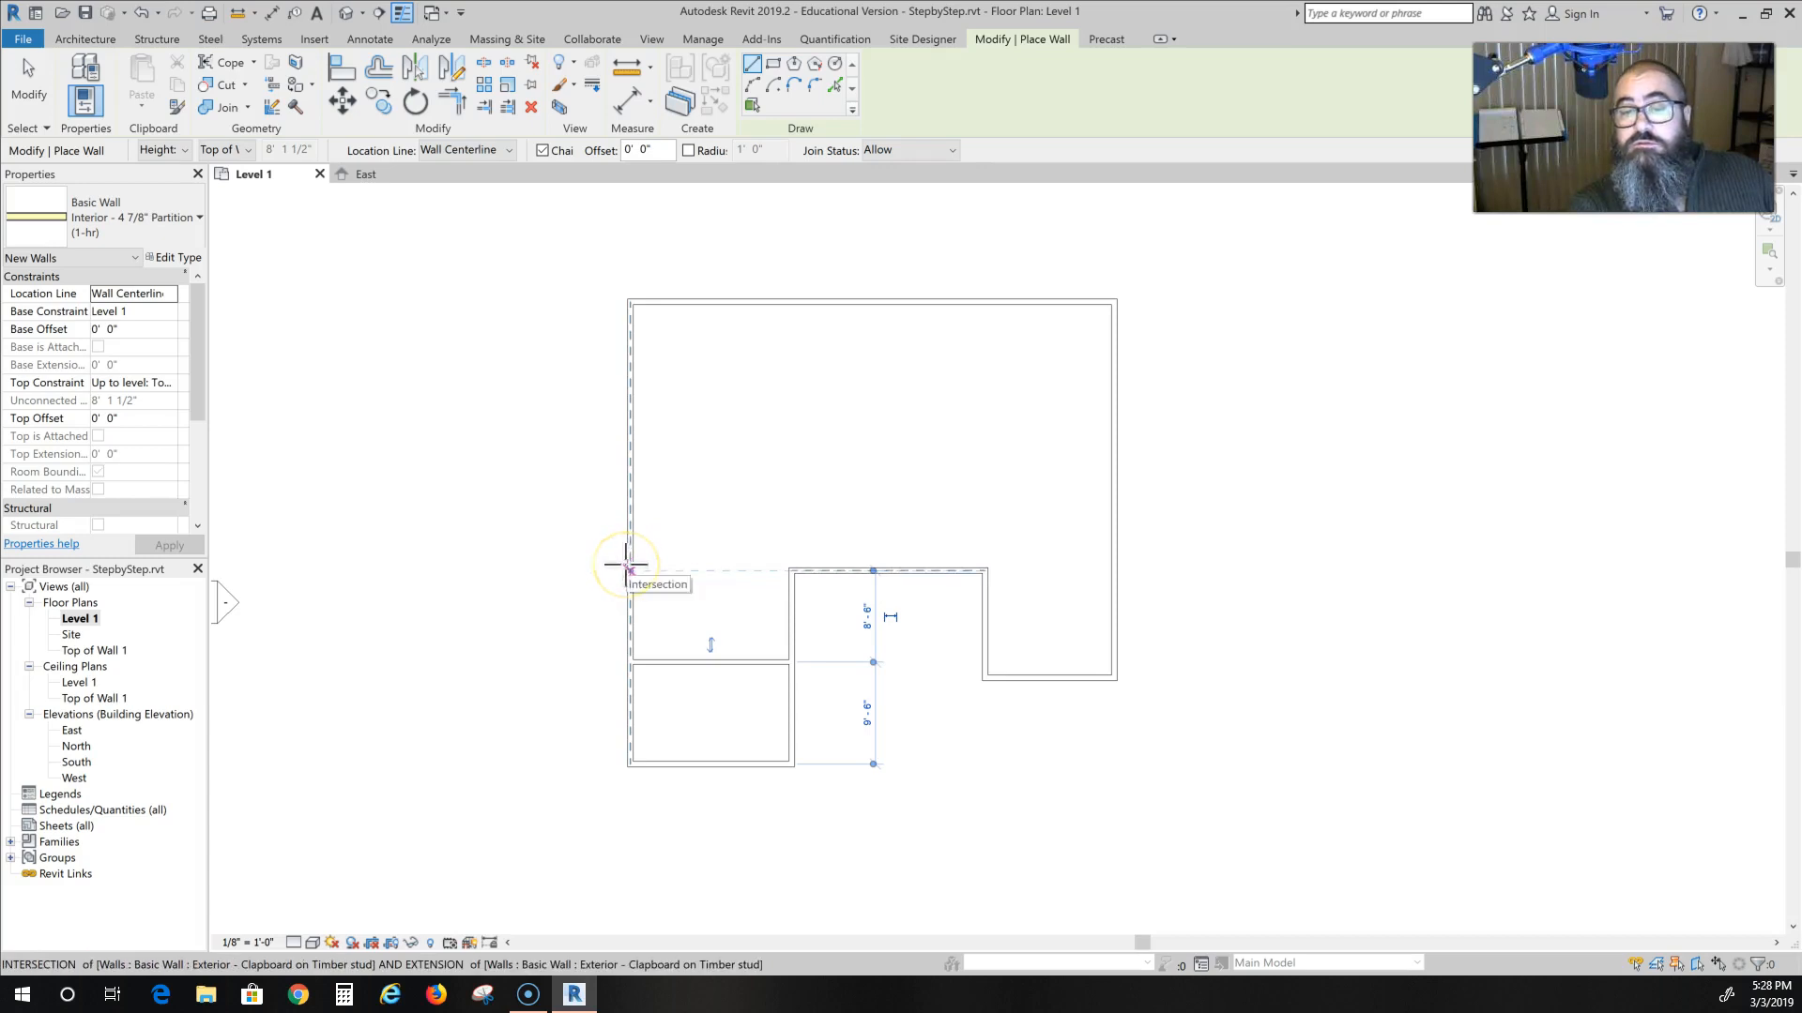
left_click(630, 566)
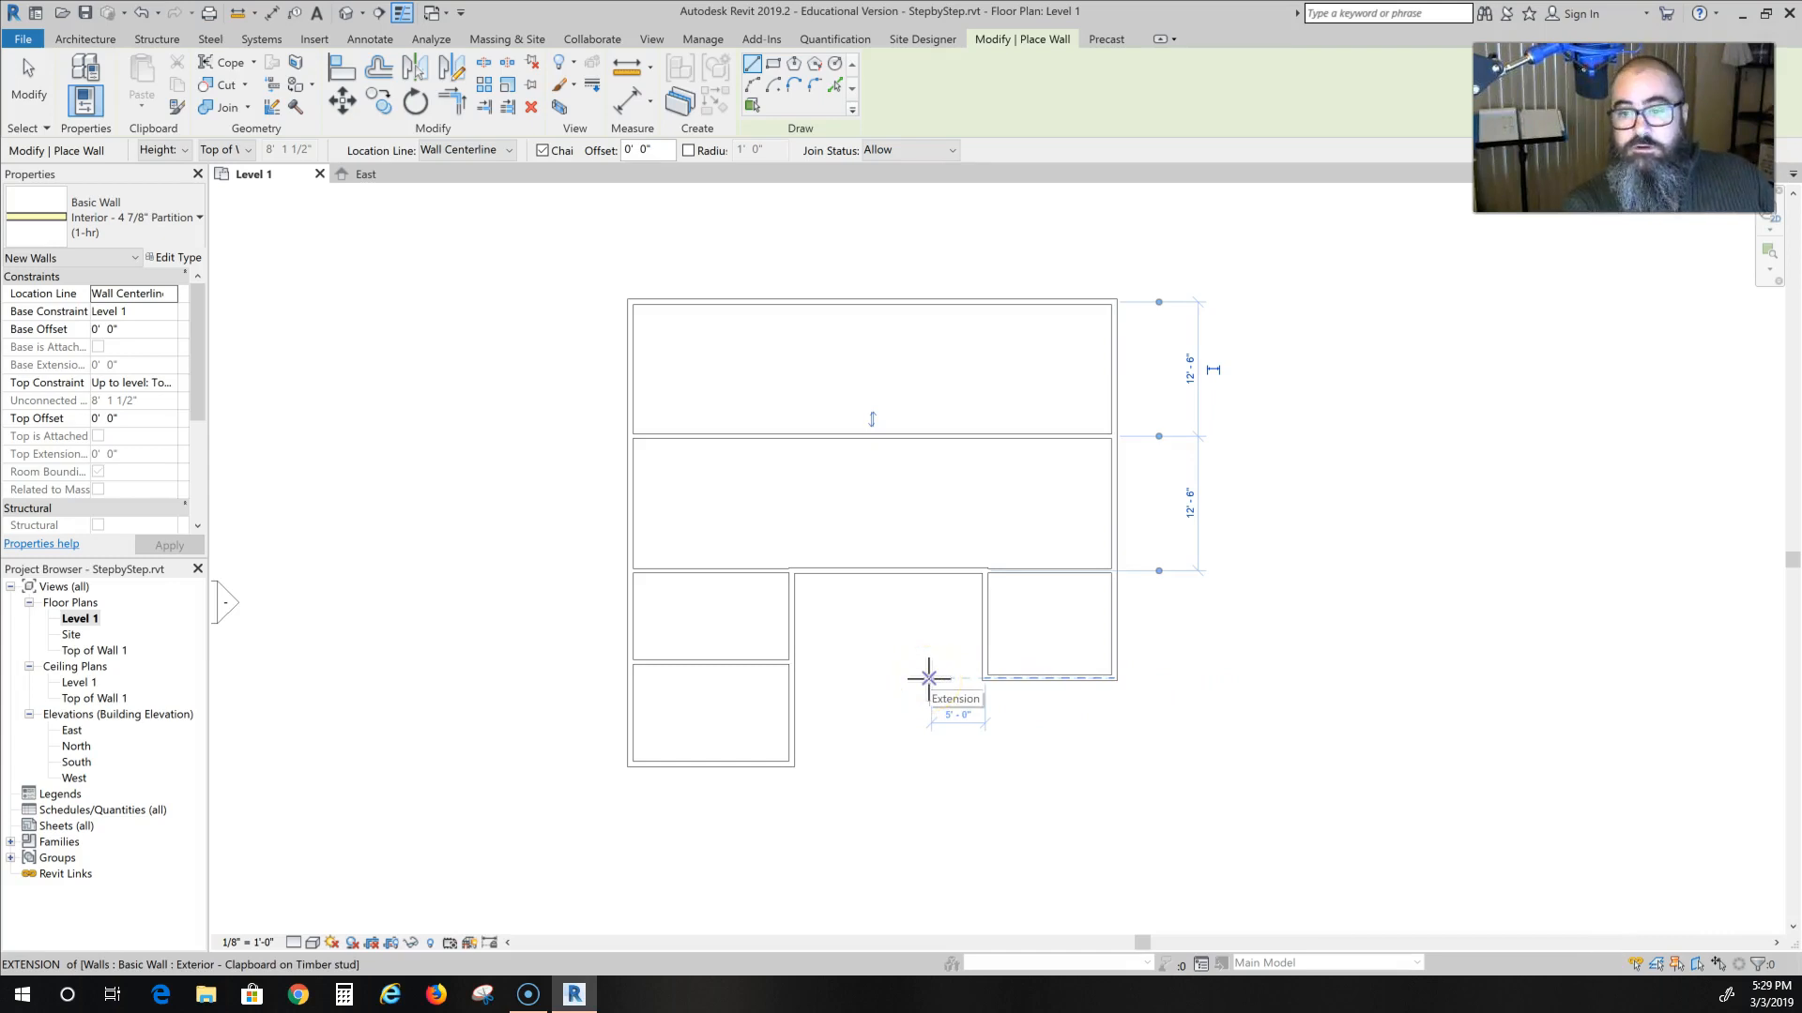
mouse_move(996, 715)
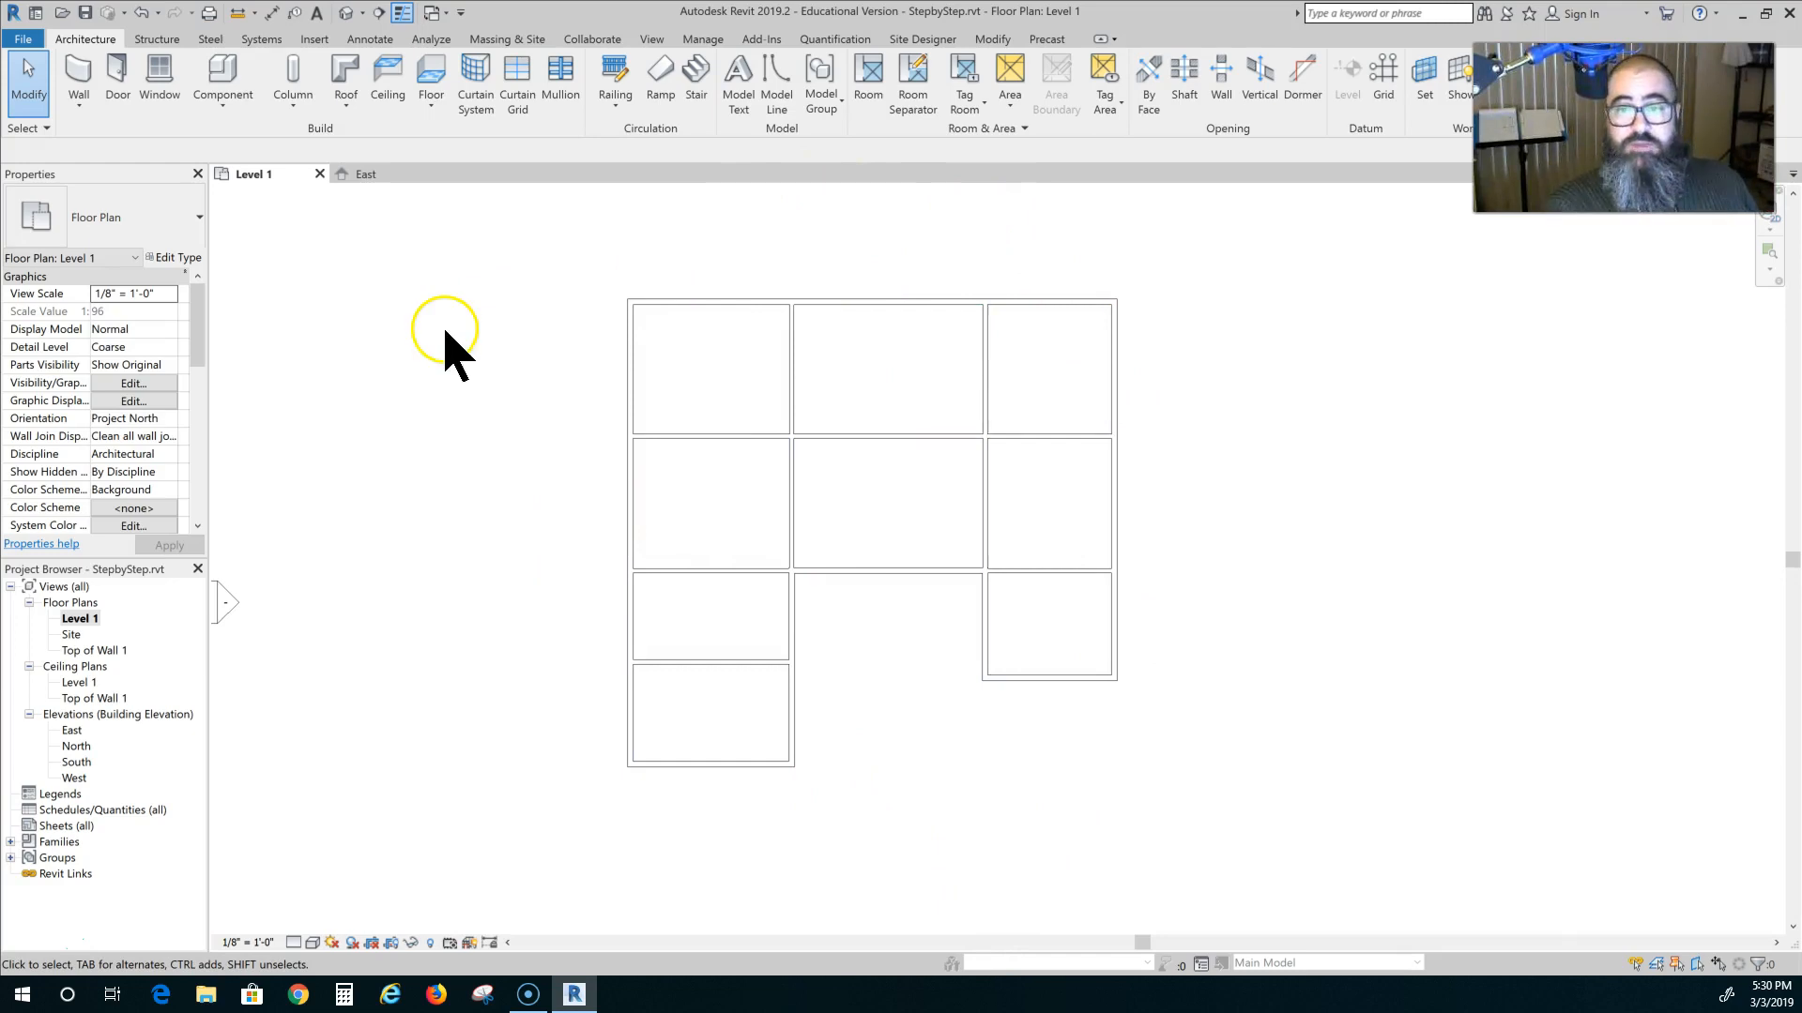
mouse_move(413, 471)
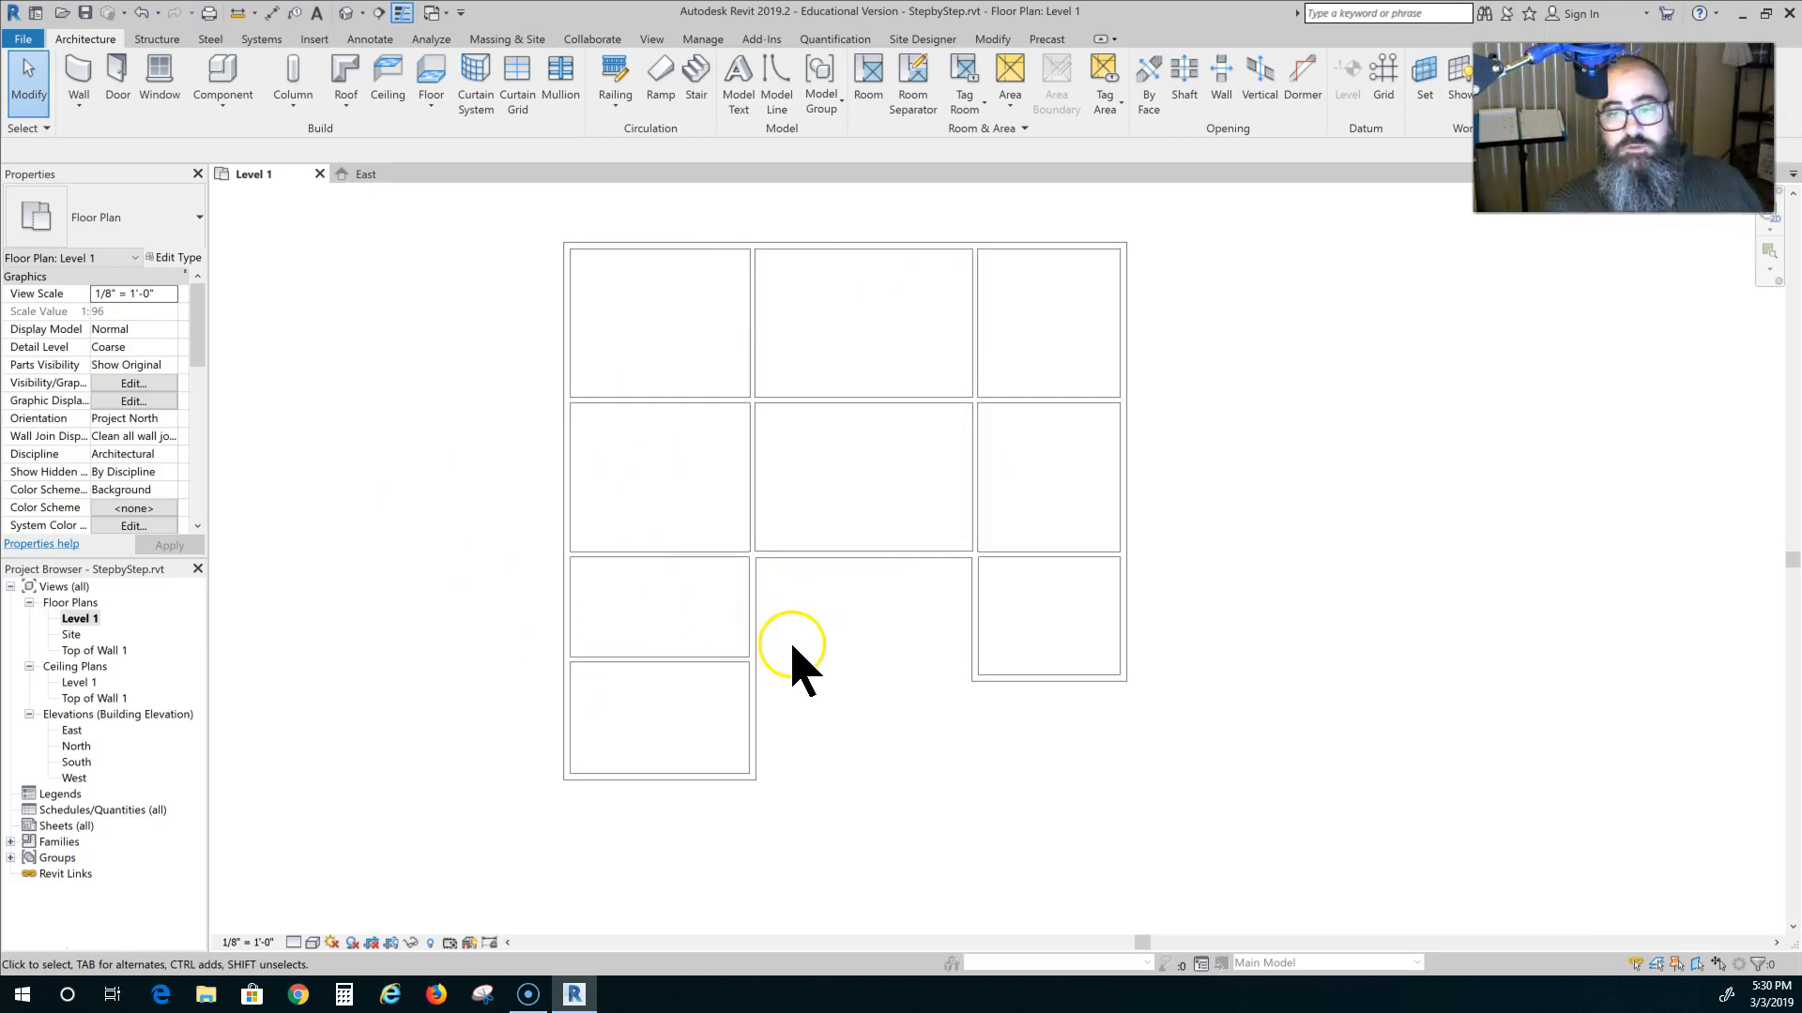
mouse_move(828, 449)
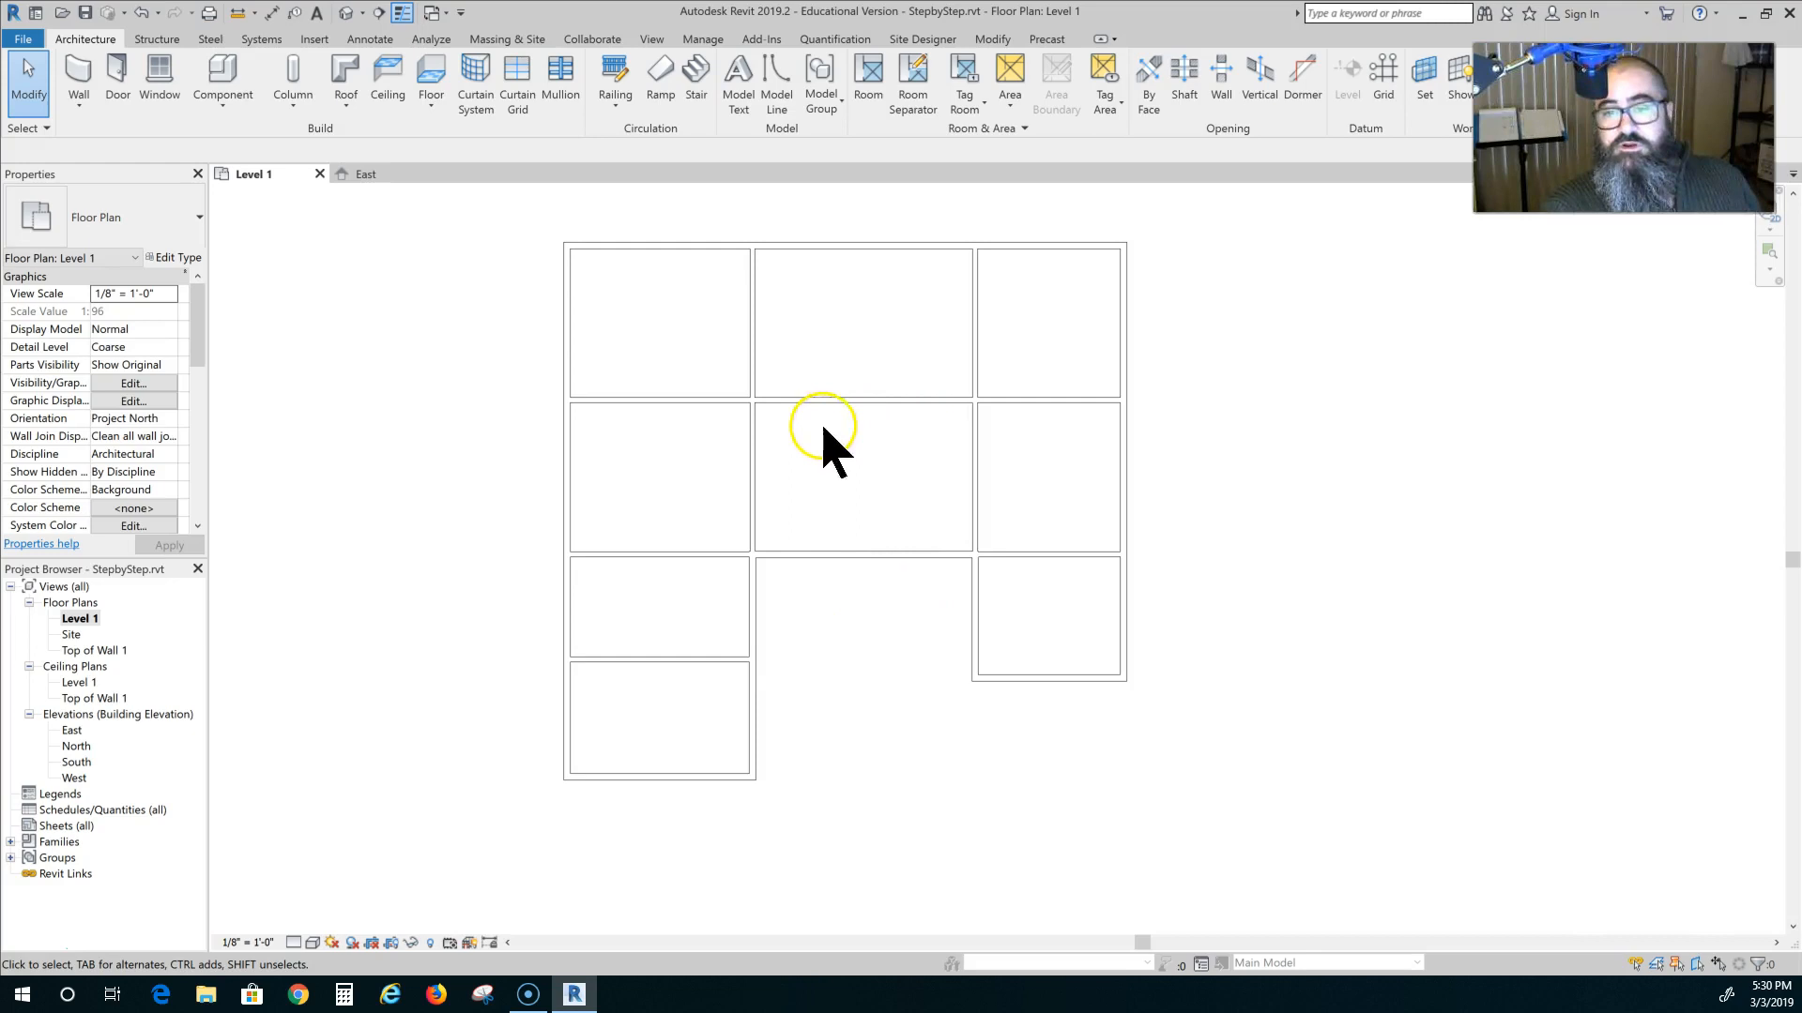
mouse_move(902, 529)
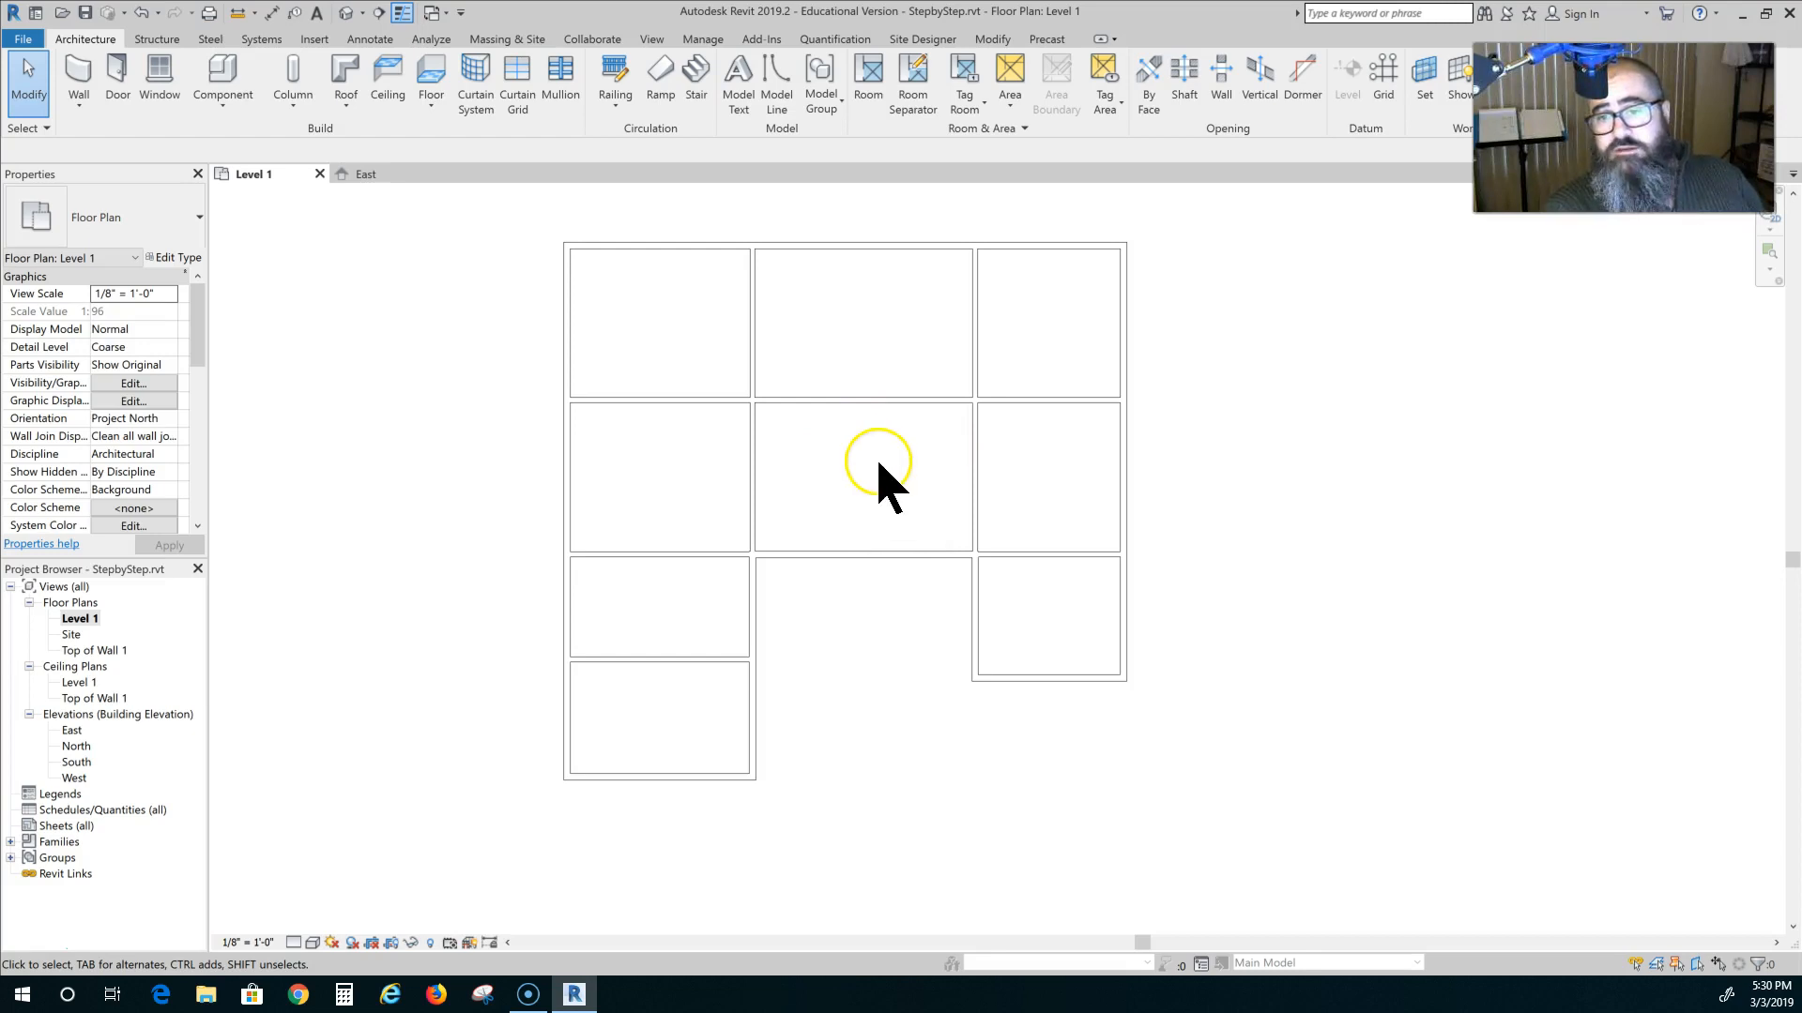
mouse_move(1045, 650)
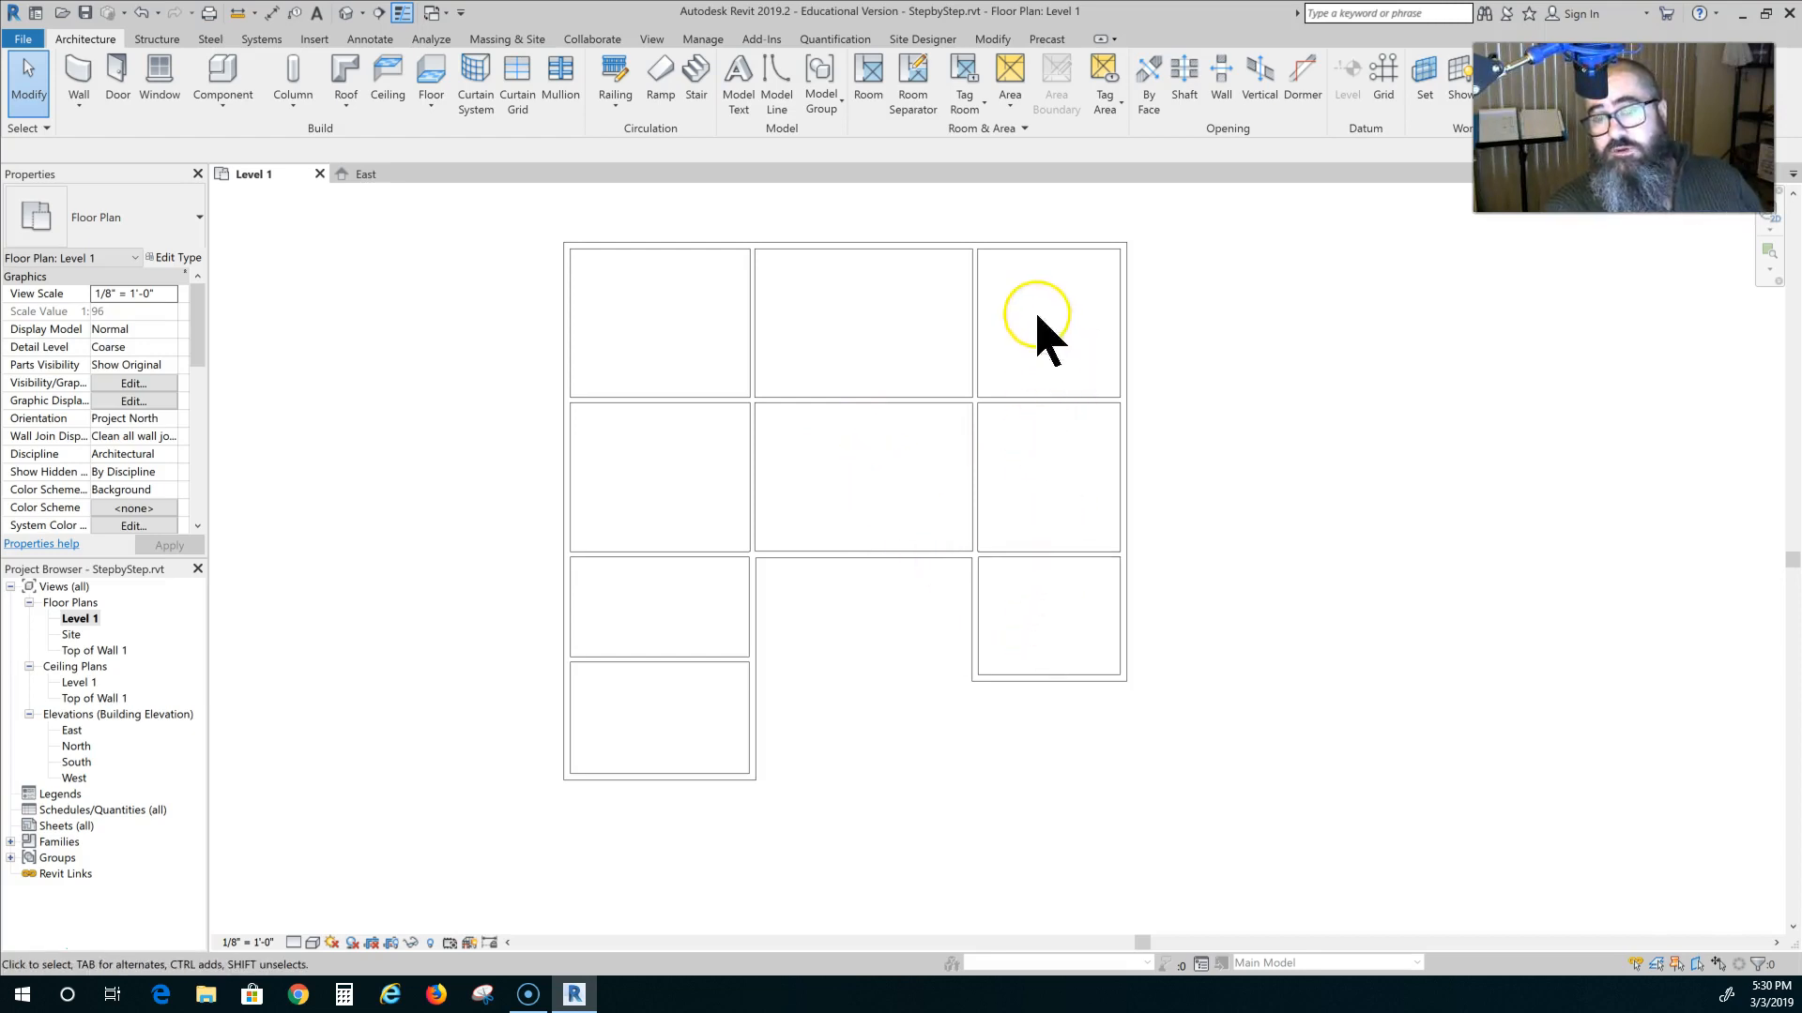
mouse_move(959, 351)
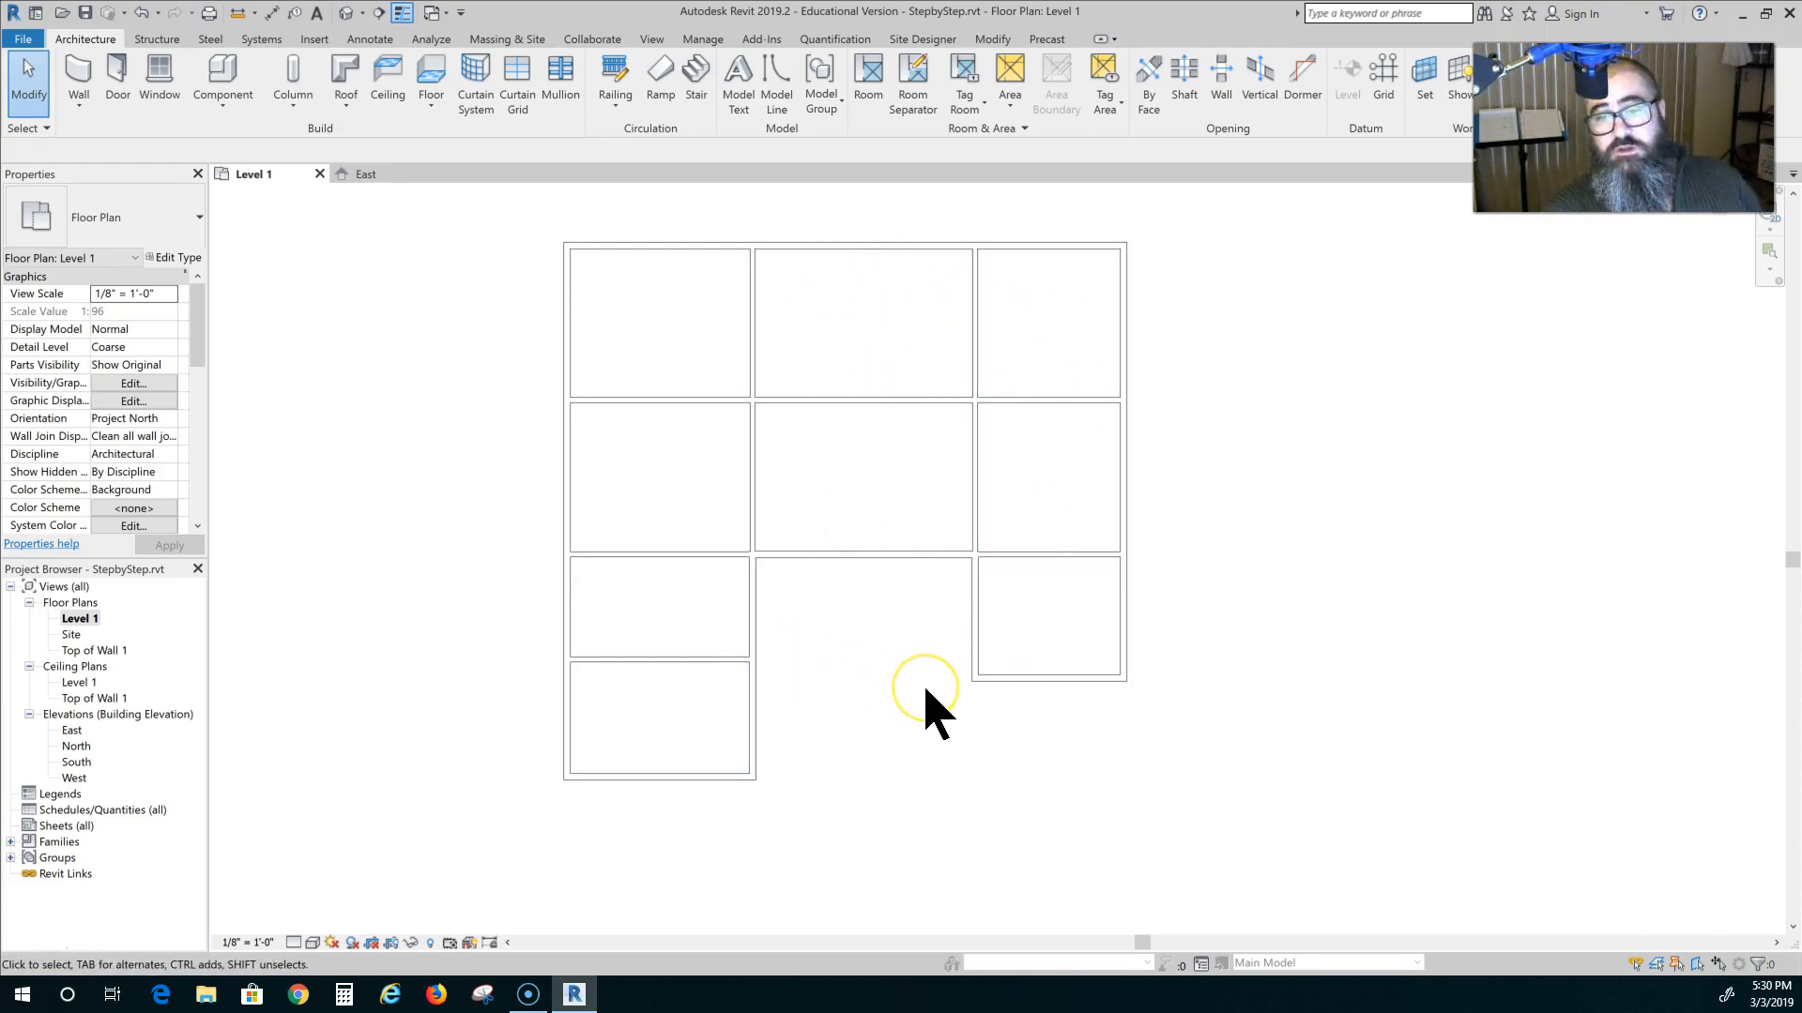
mouse_move(644, 667)
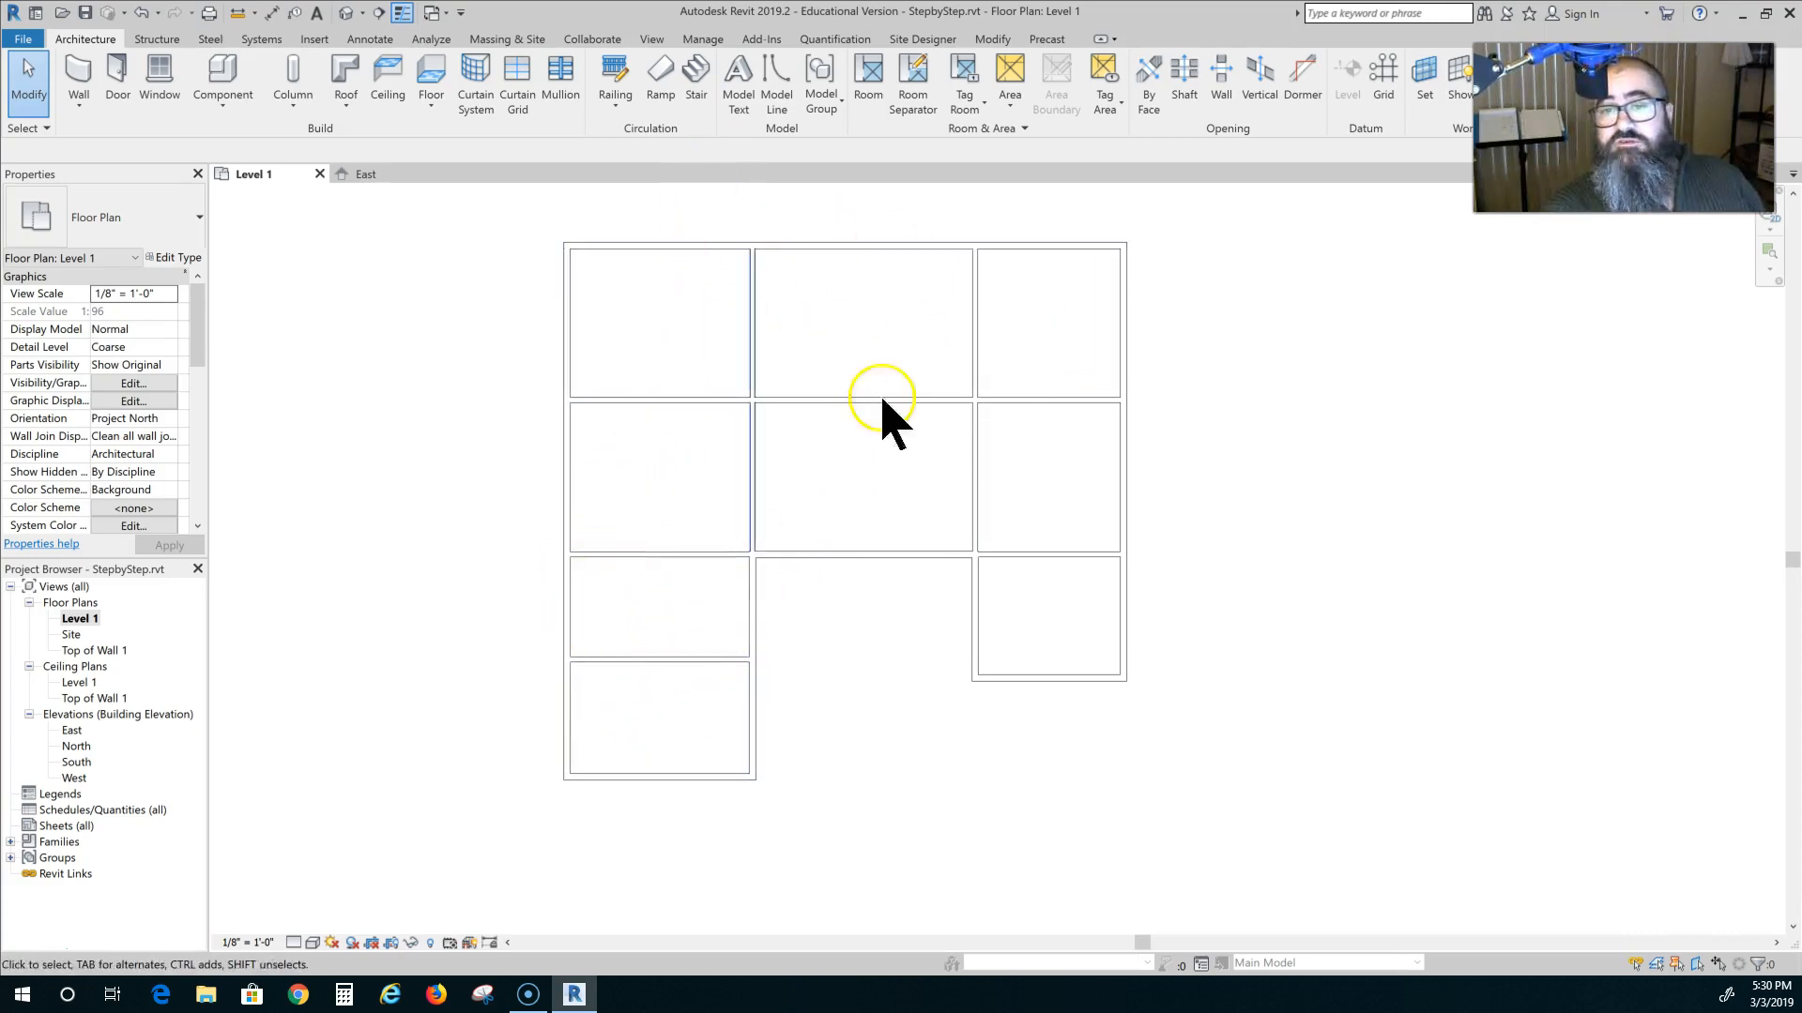
mouse_move(482, 465)
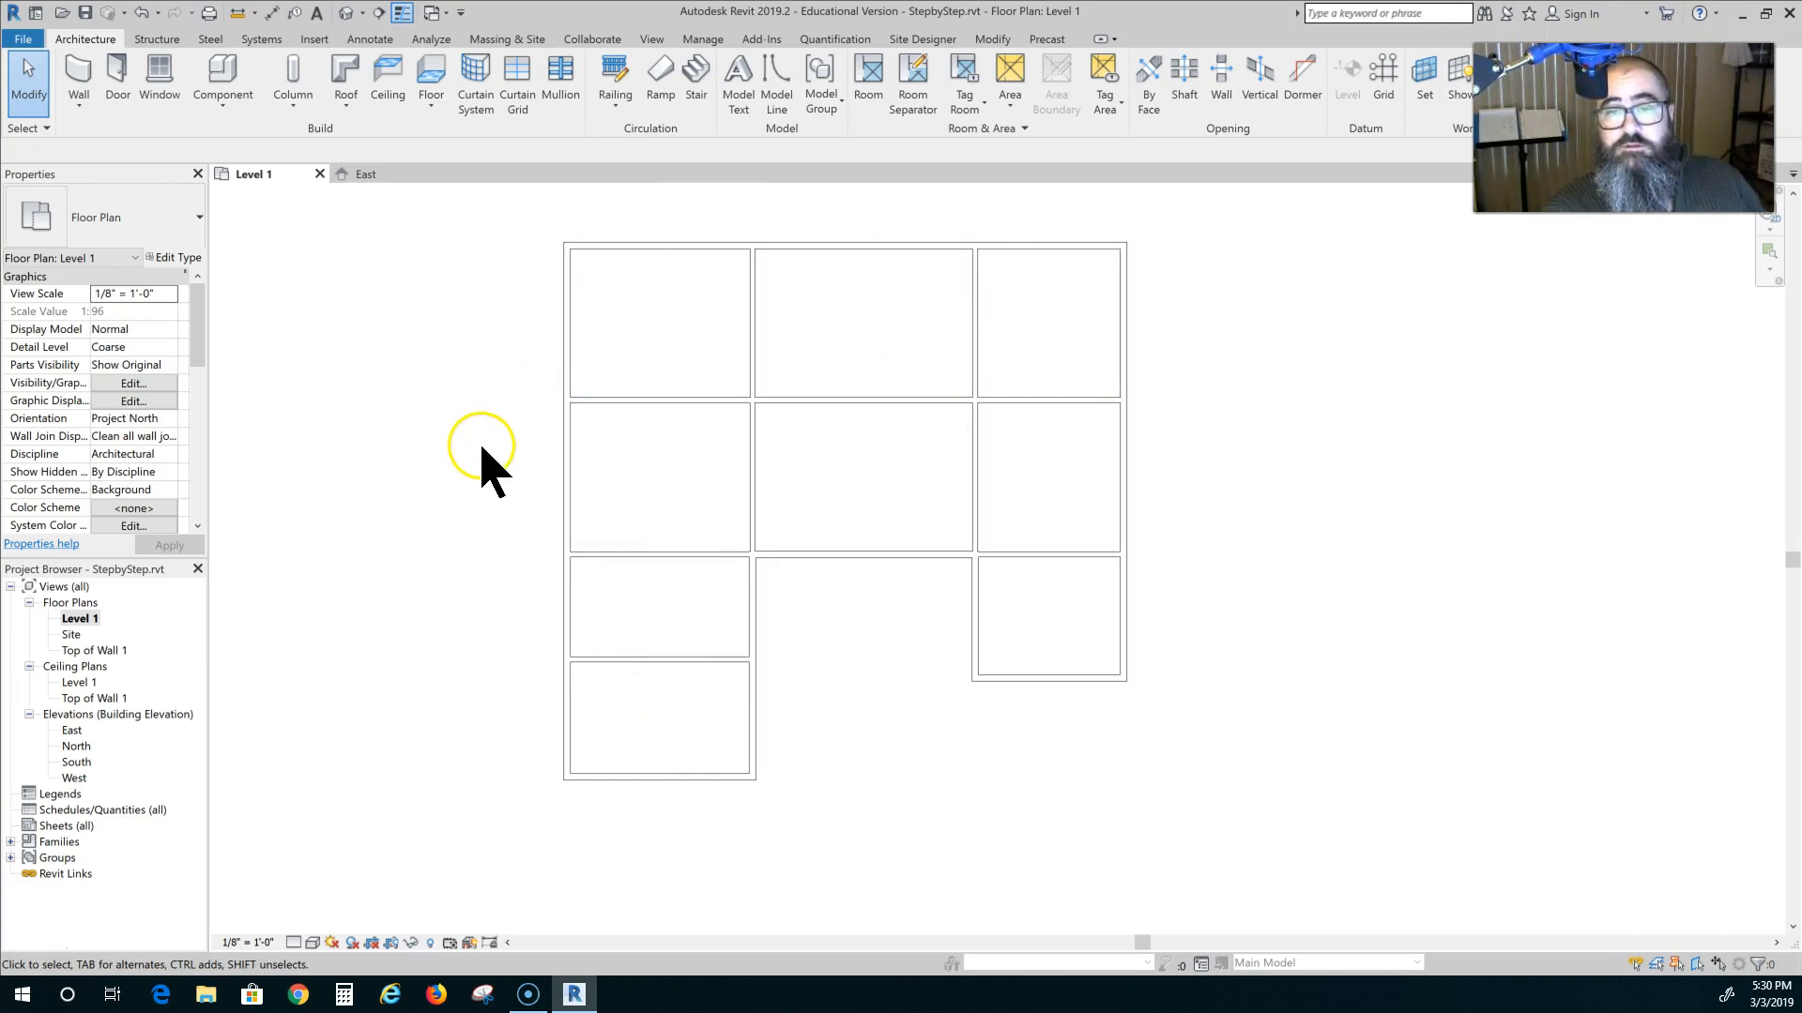
mouse_move(700, 661)
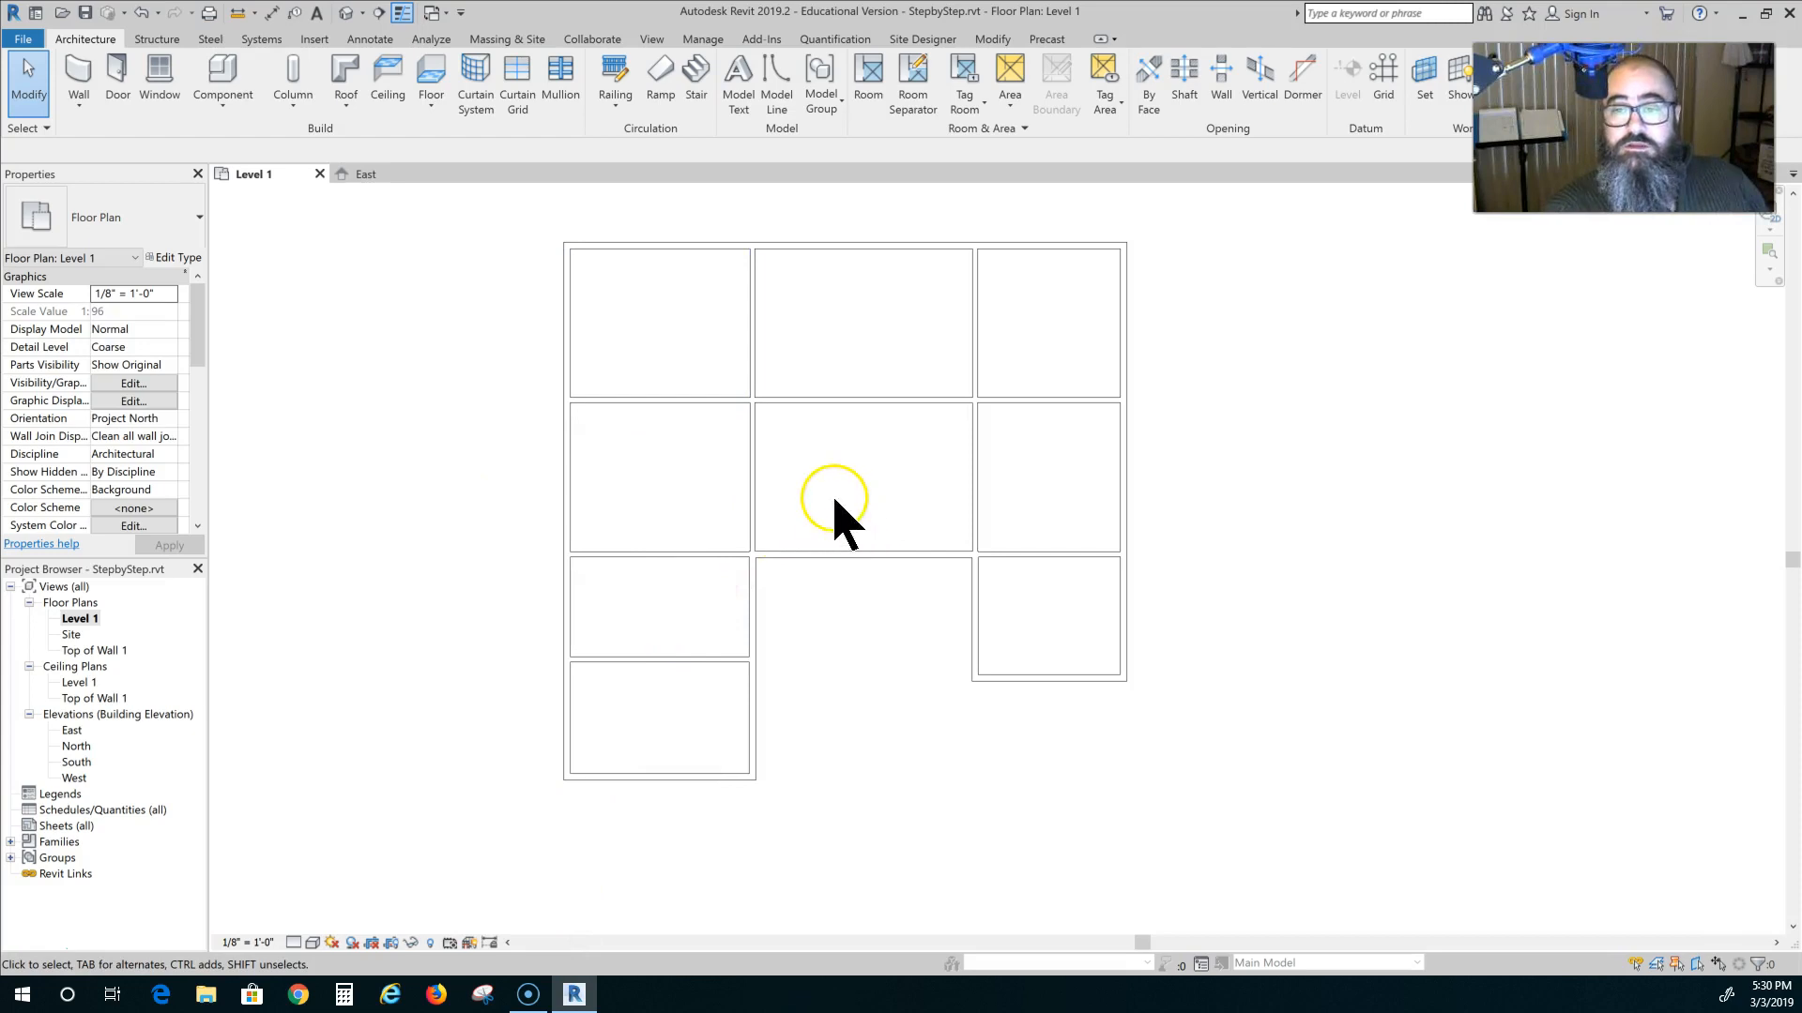
mouse_move(839, 541)
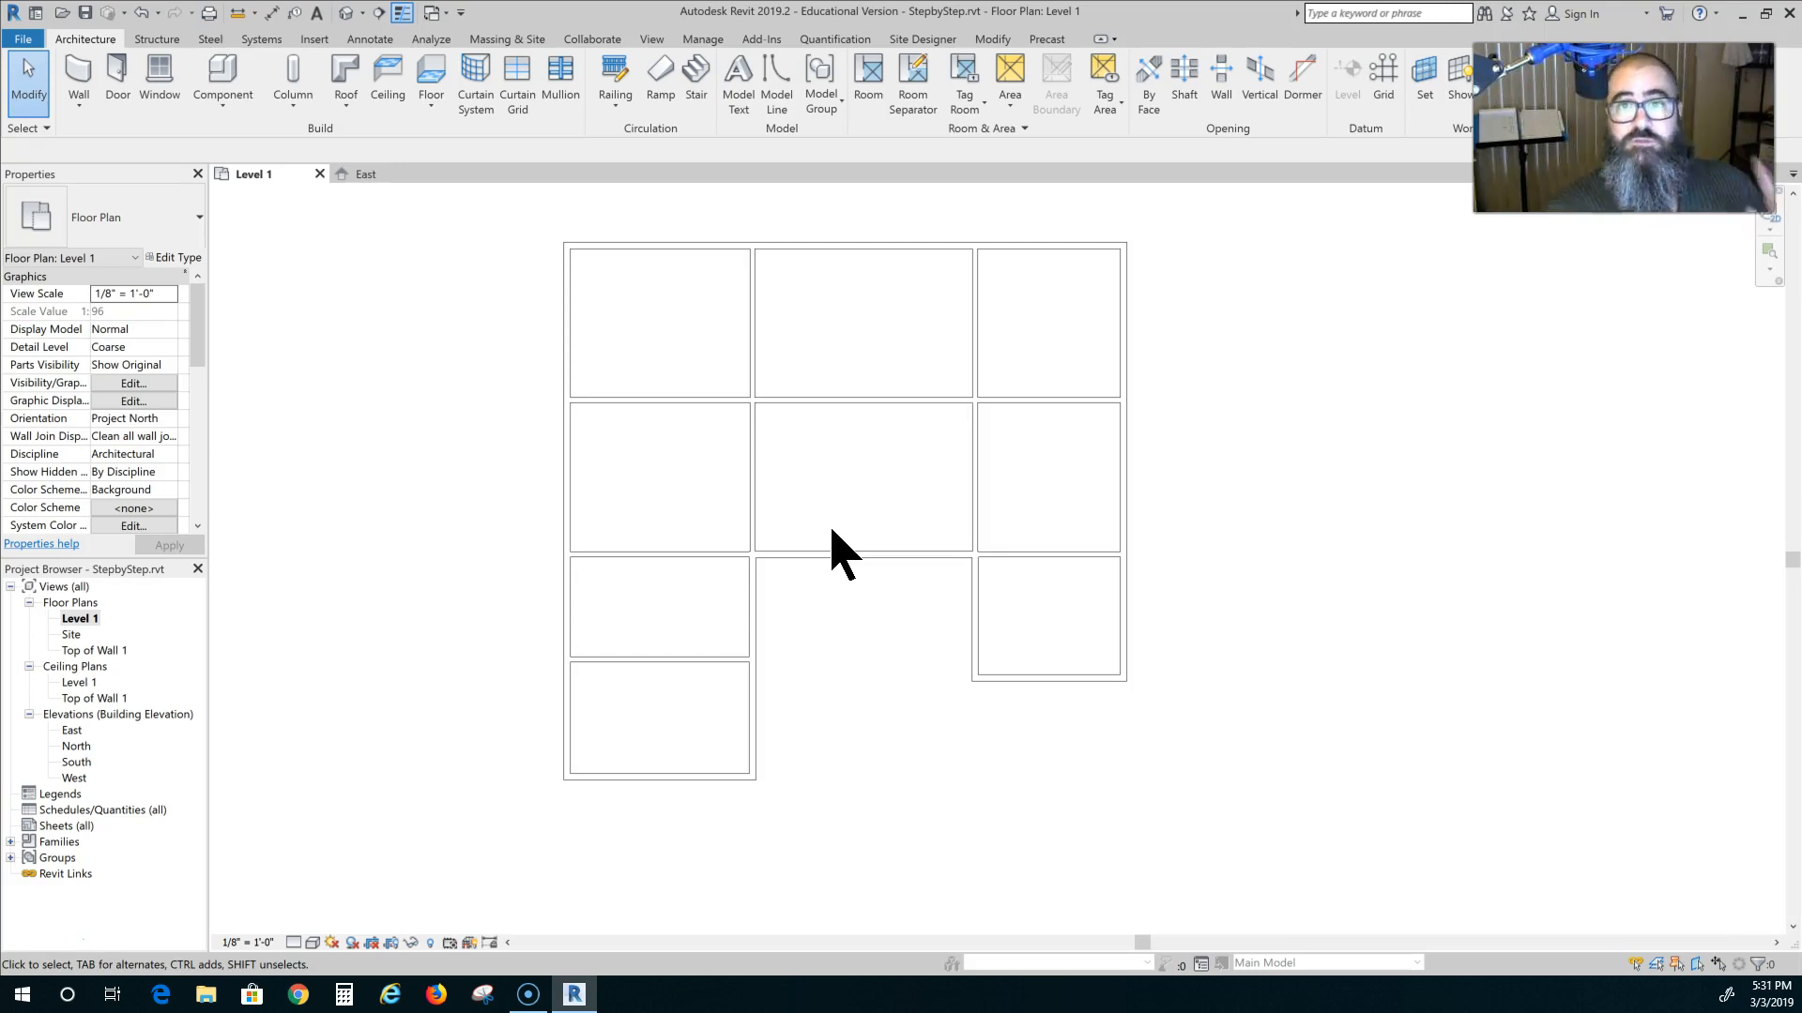
mouse_move(869, 69)
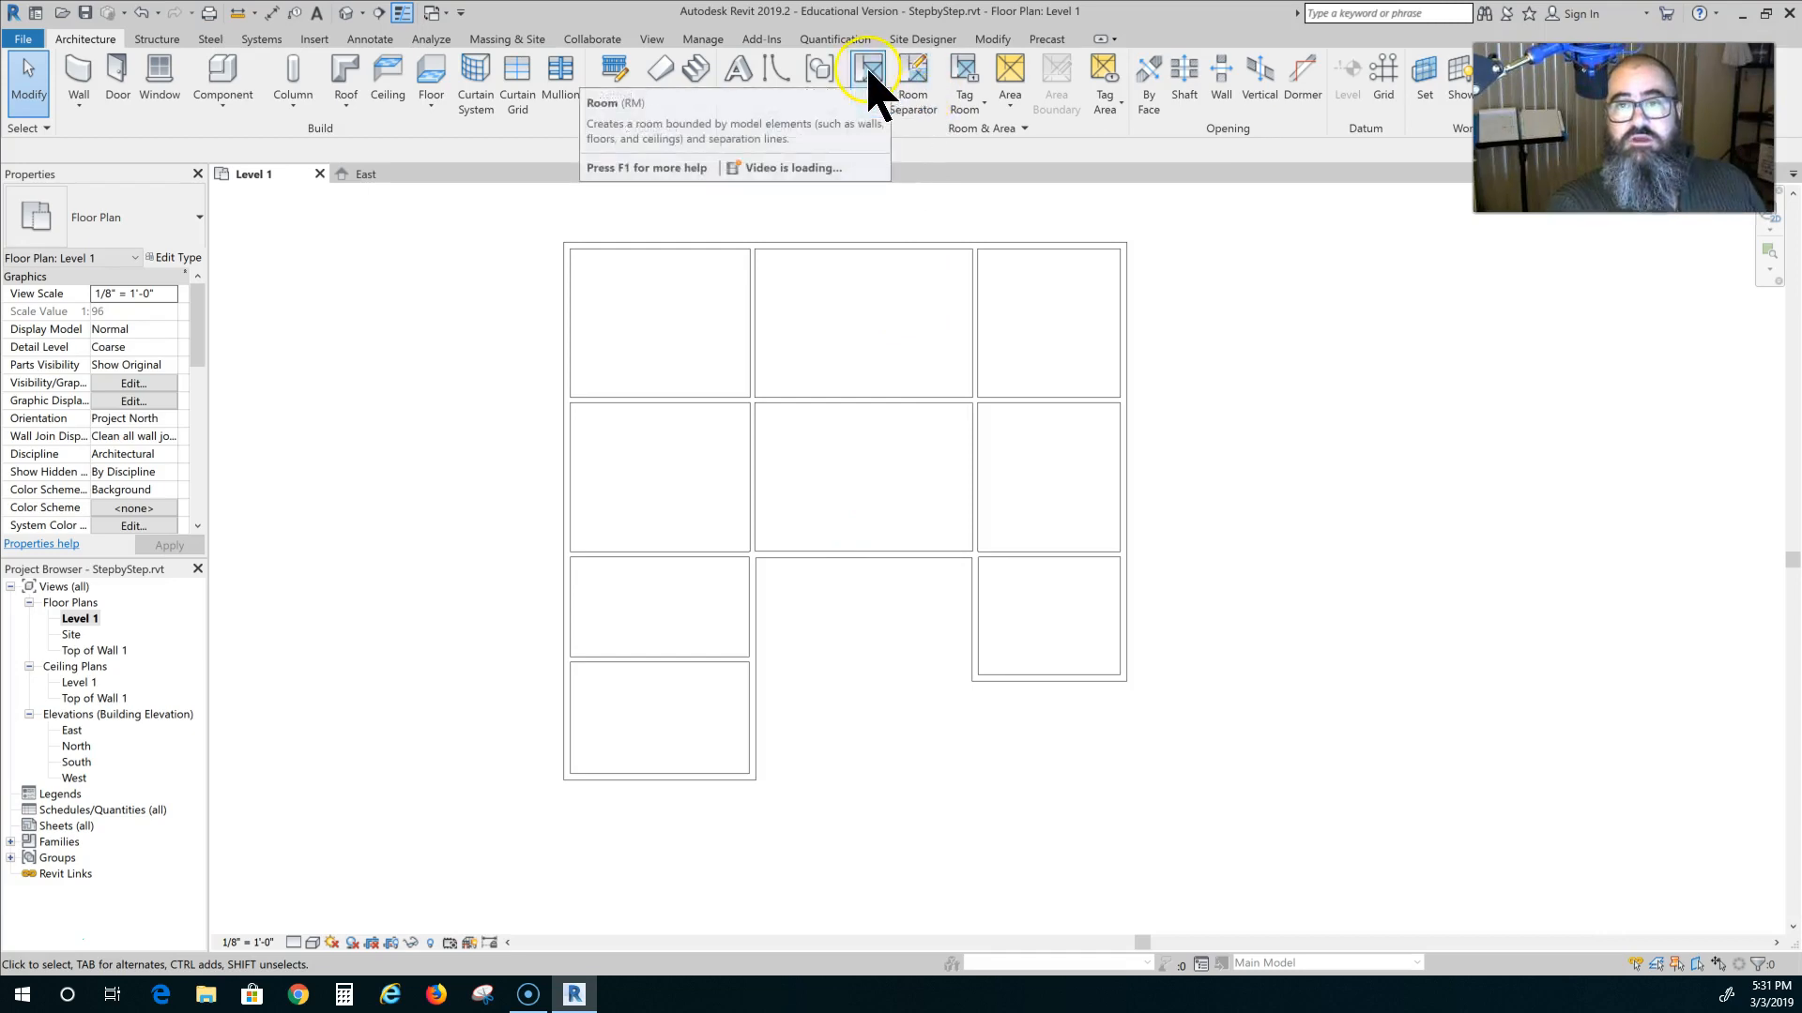
Activate the Room tool and bring up the Room Tag type properties.
left_click(869, 71)
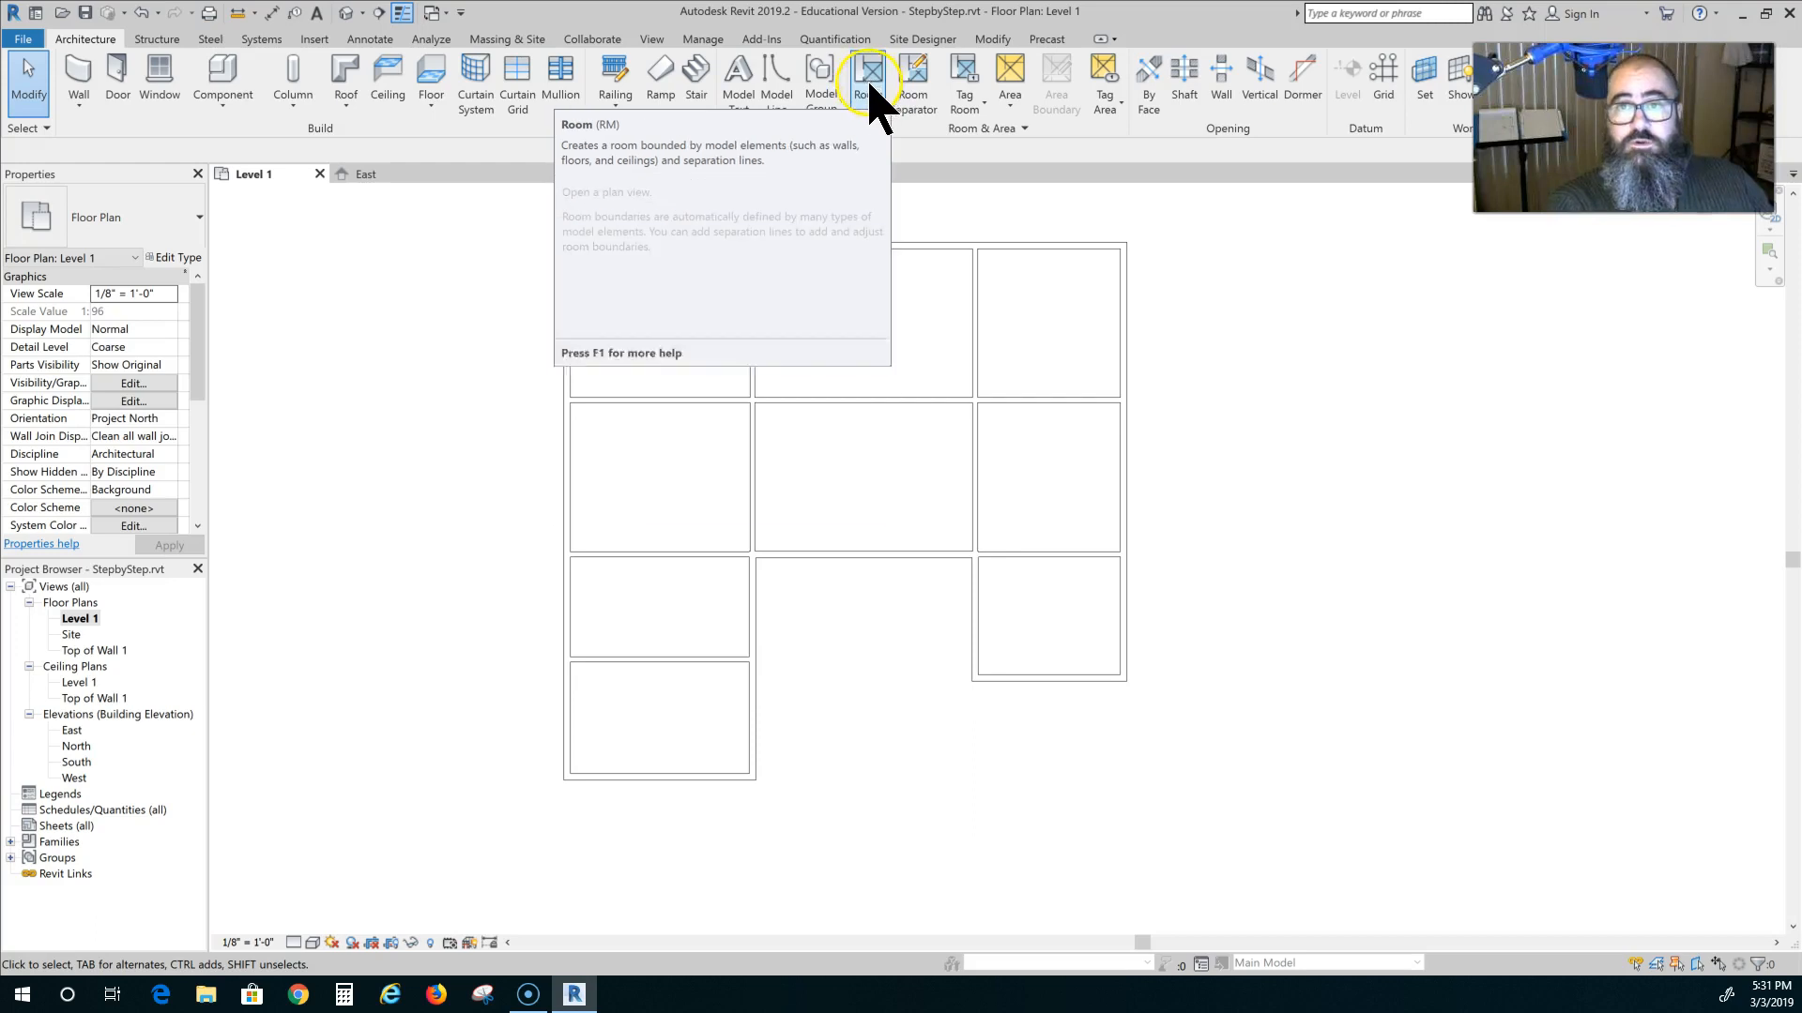
mouse_move(862, 75)
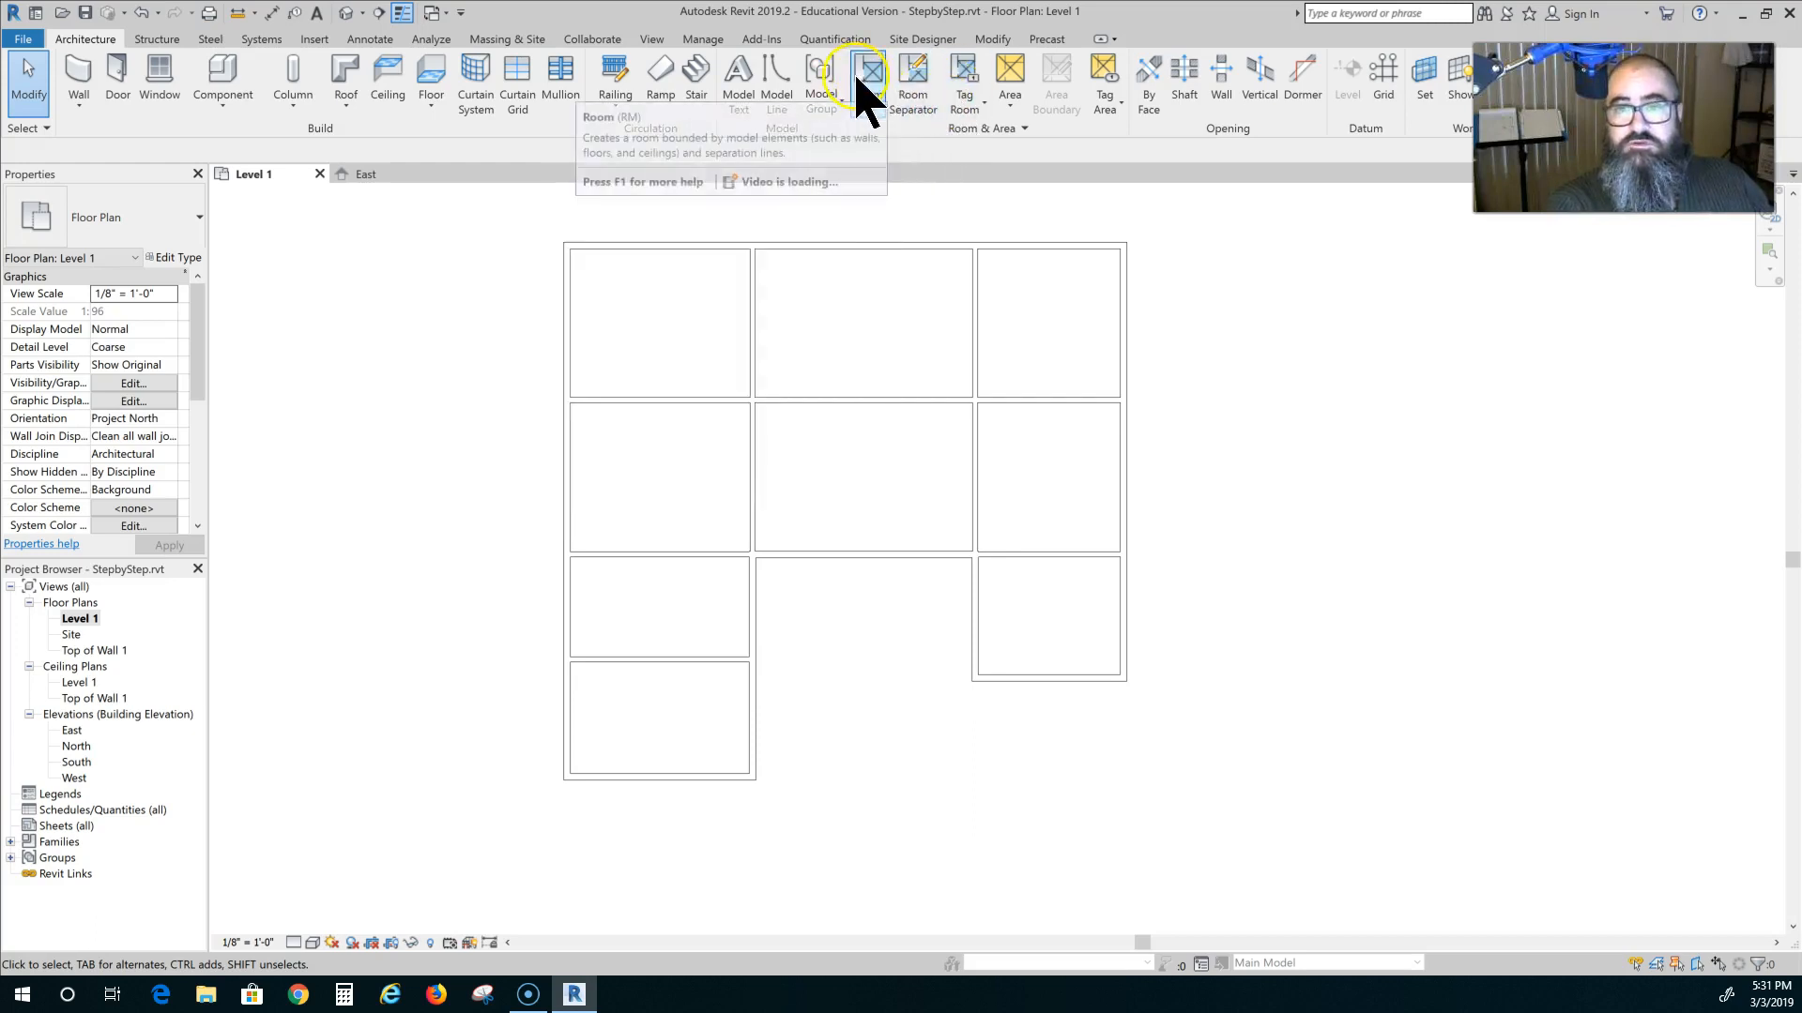
left_click(855, 75)
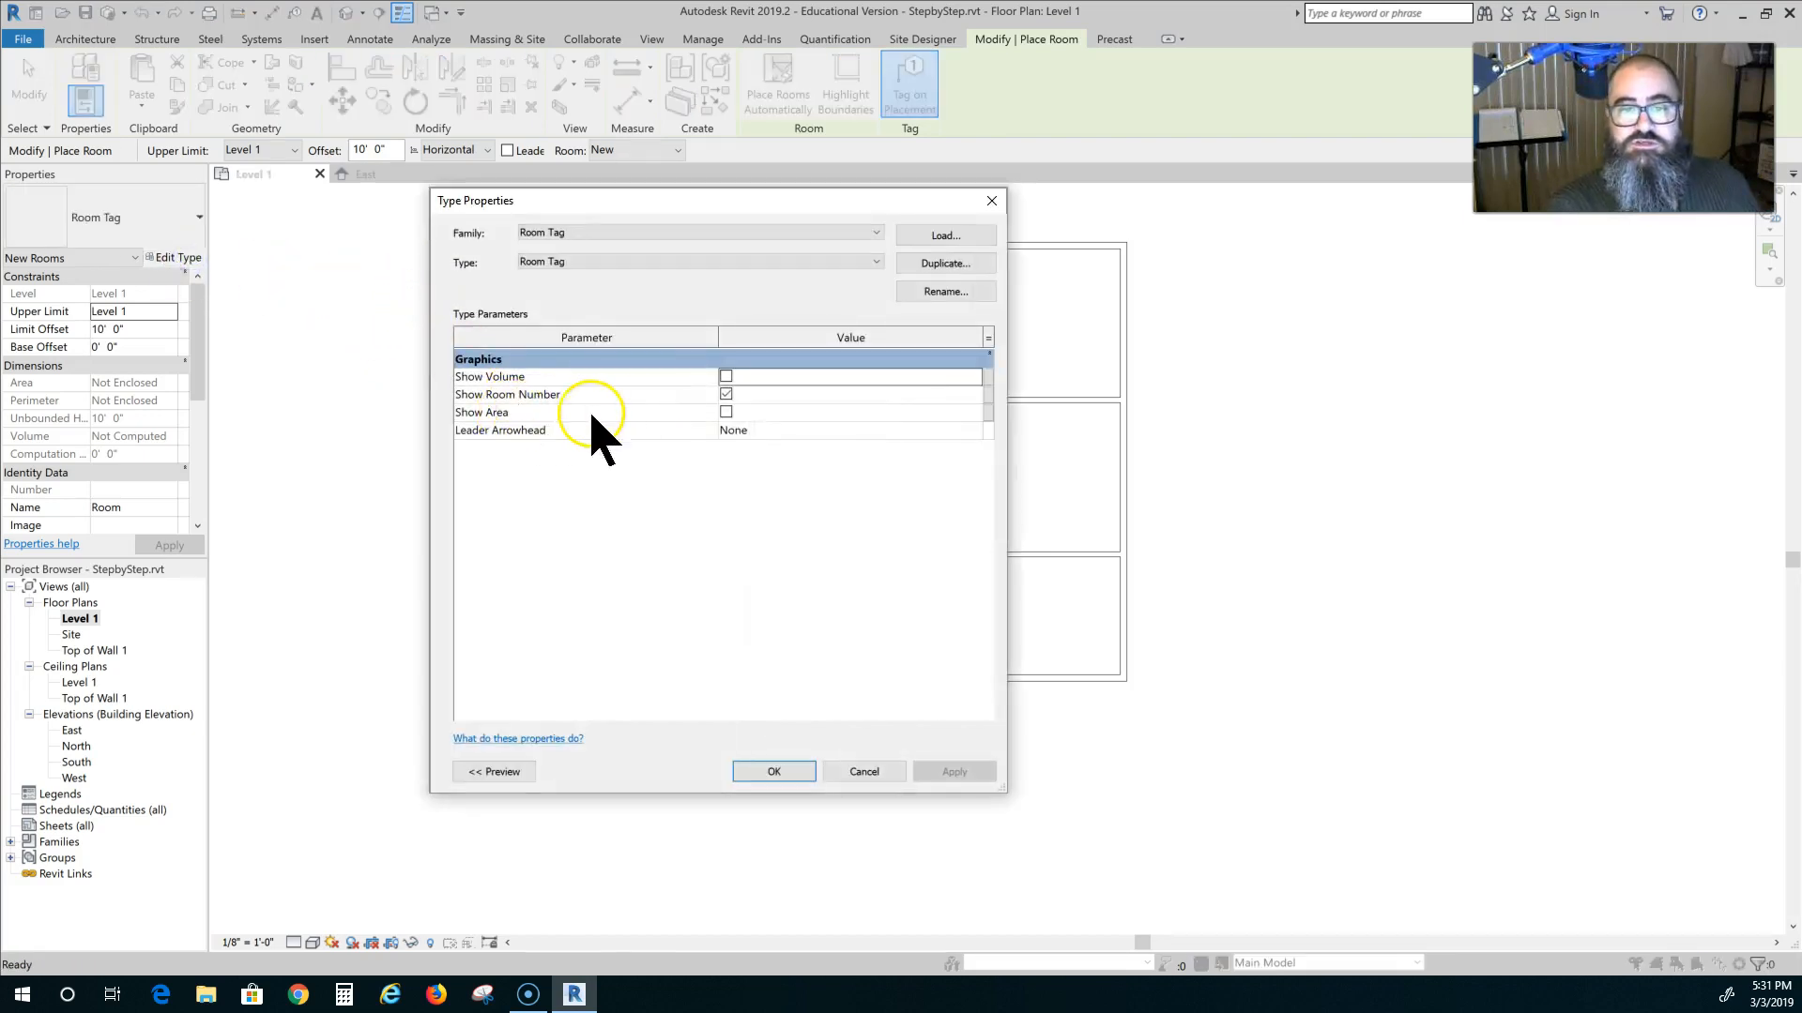
Enable Show Area on the Room Tag type so tags display area with the number.
left_click(726, 411)
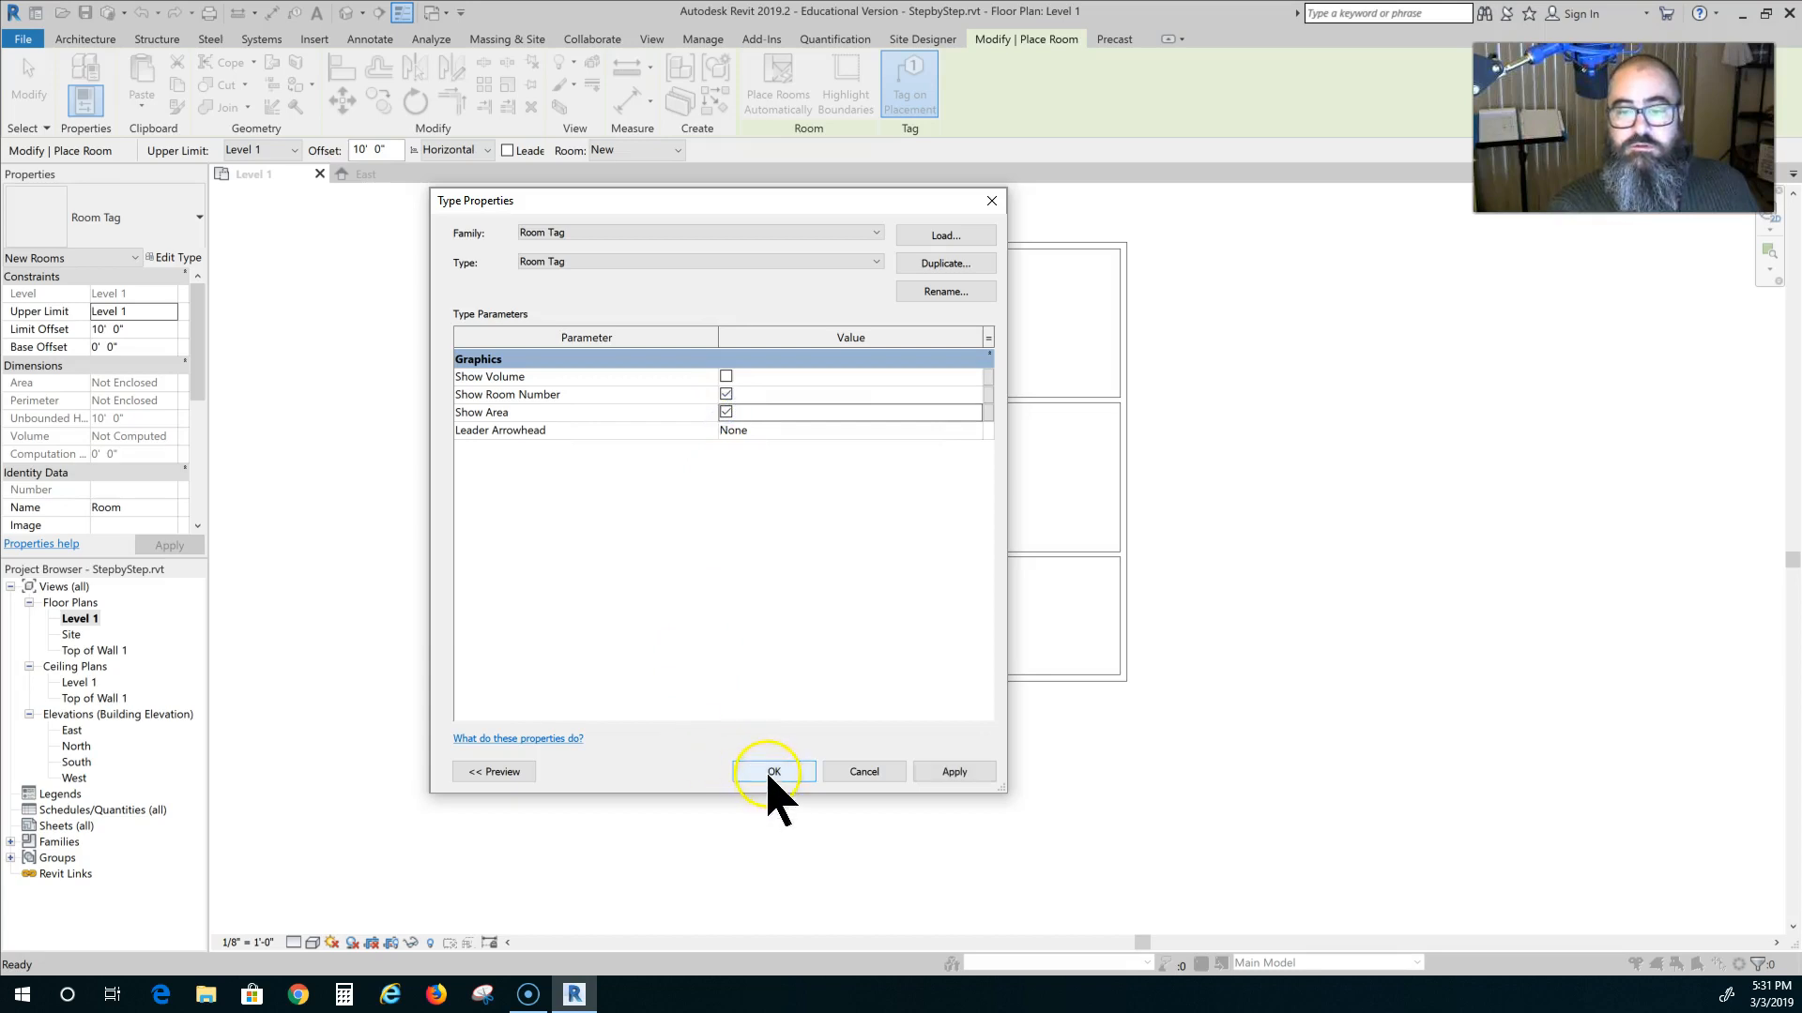
left_click(771, 771)
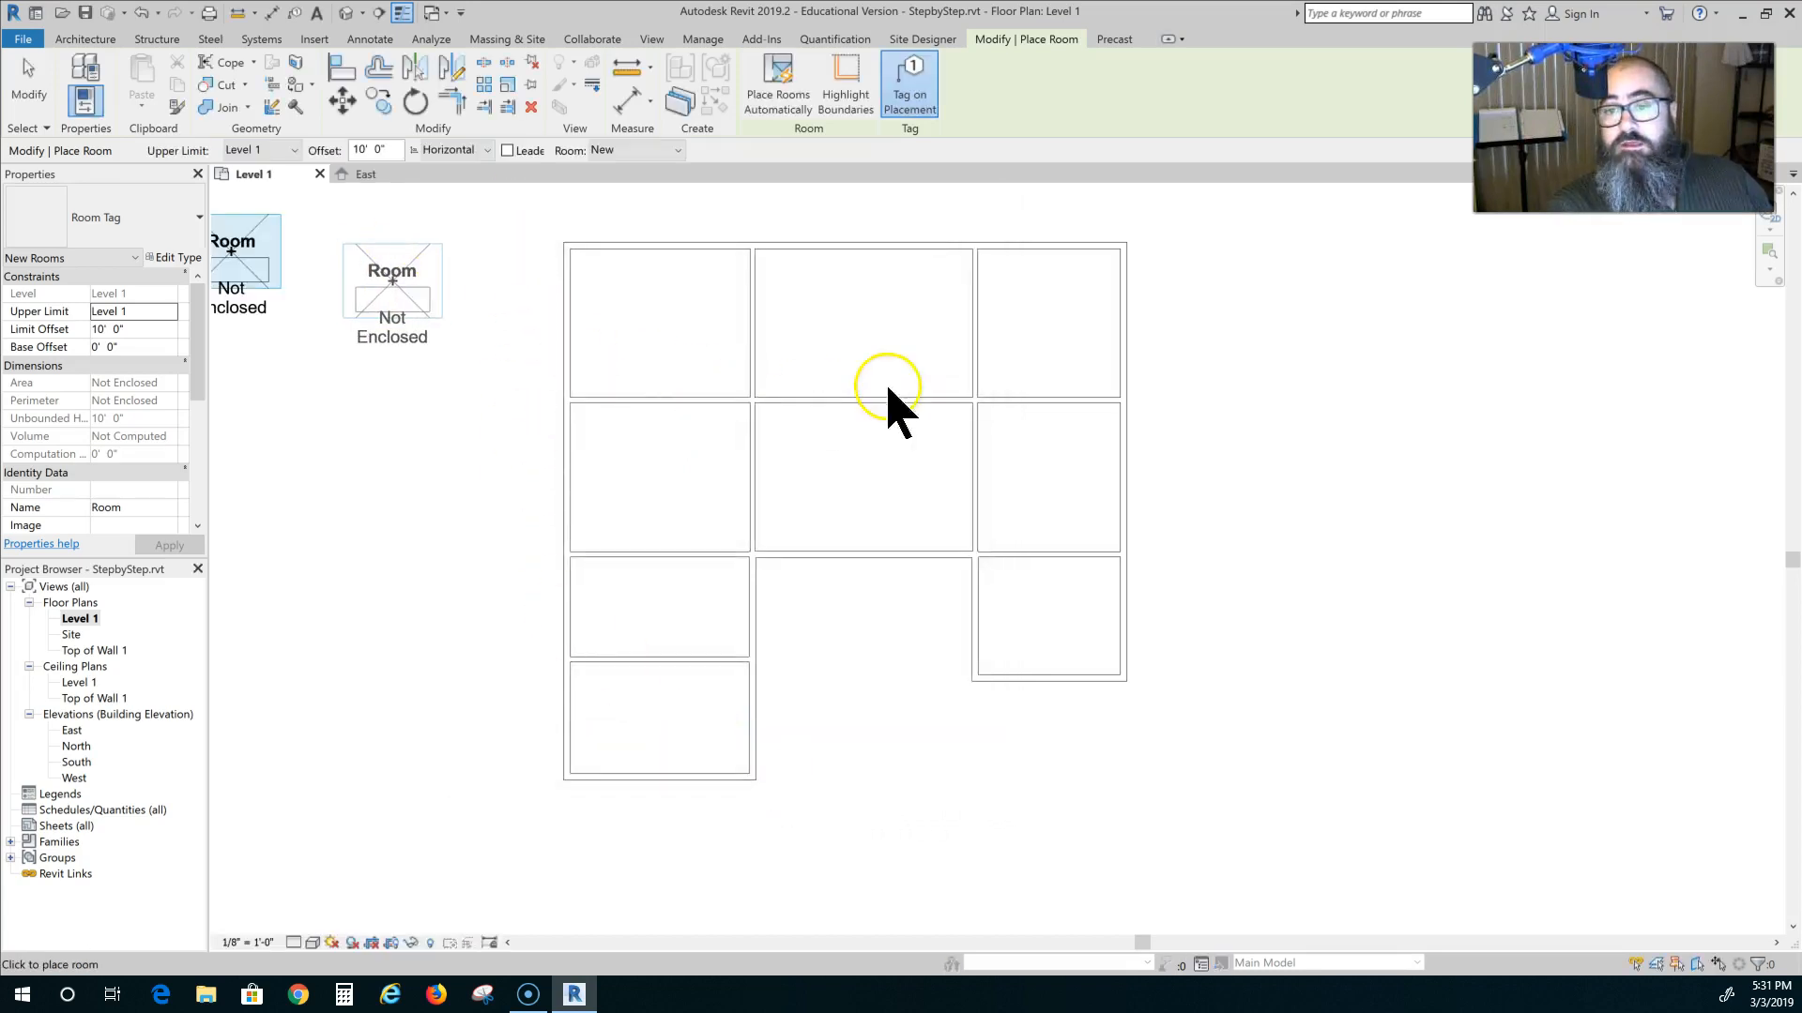
Place rooms in the top-right, right-middle, bottom-right, top-left and left-middle spaces, each tagged with number and area.
left_click(1044, 319)
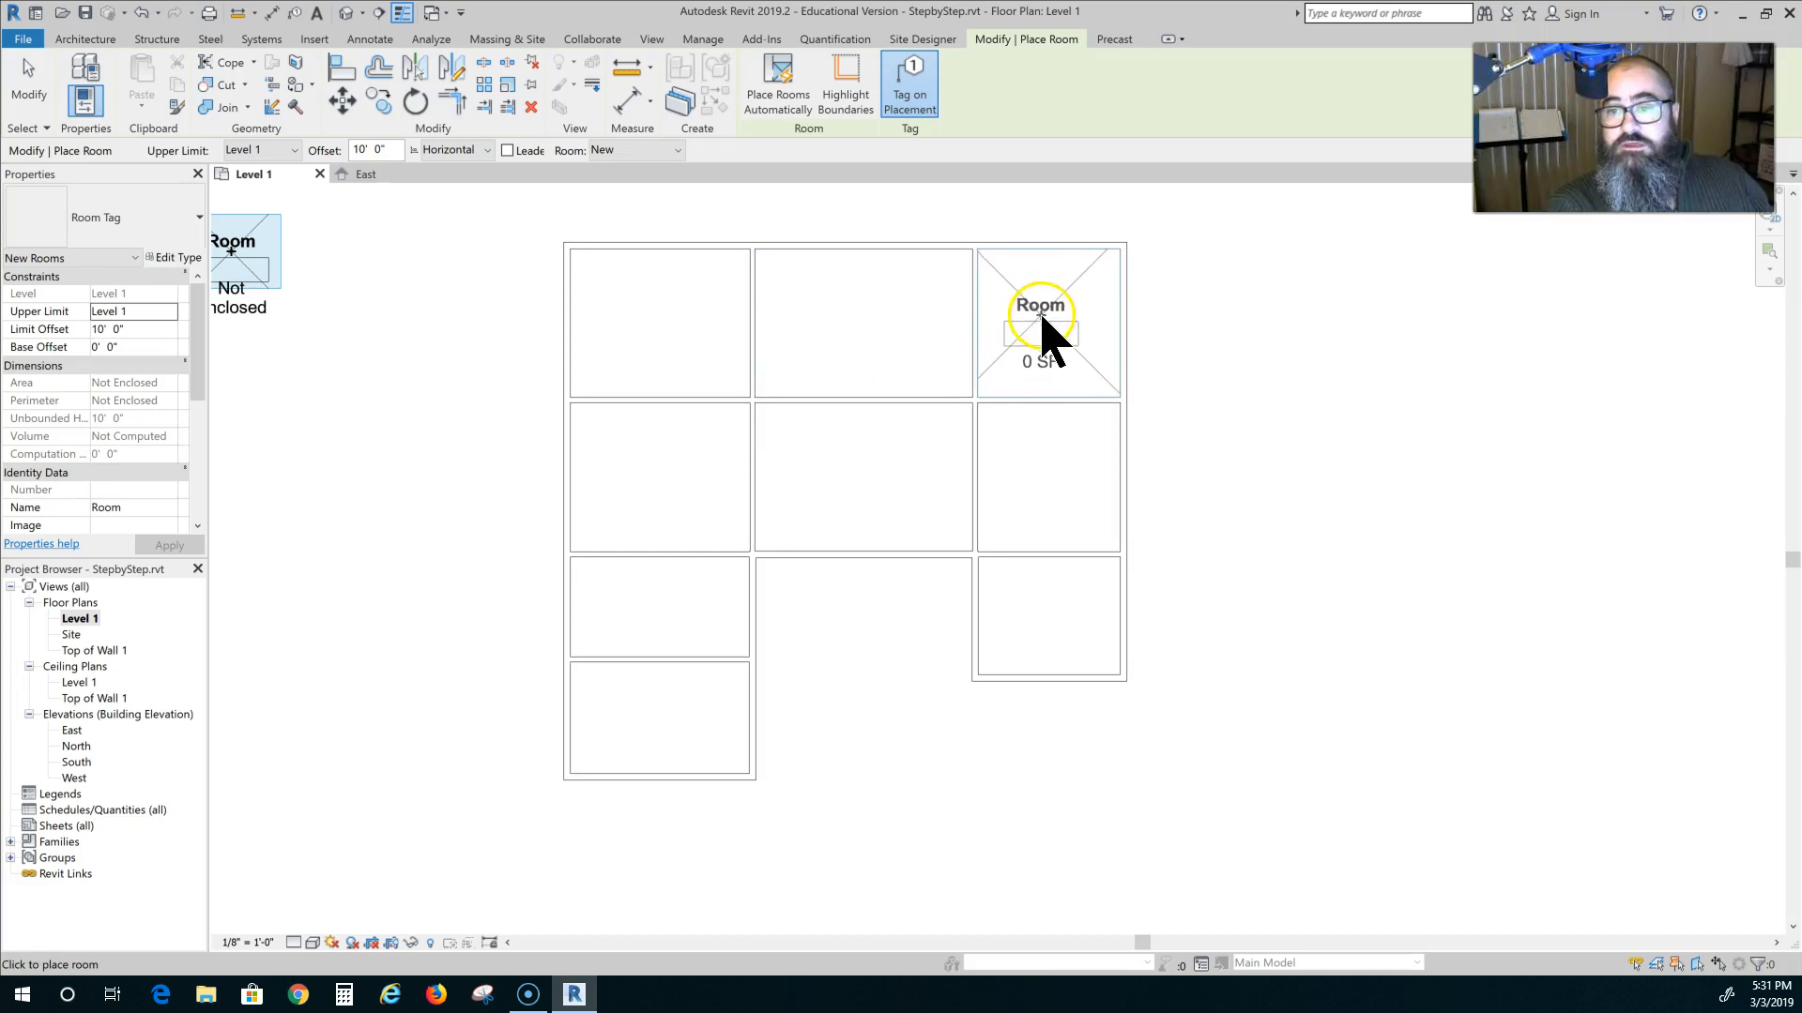
left_click(1040, 321)
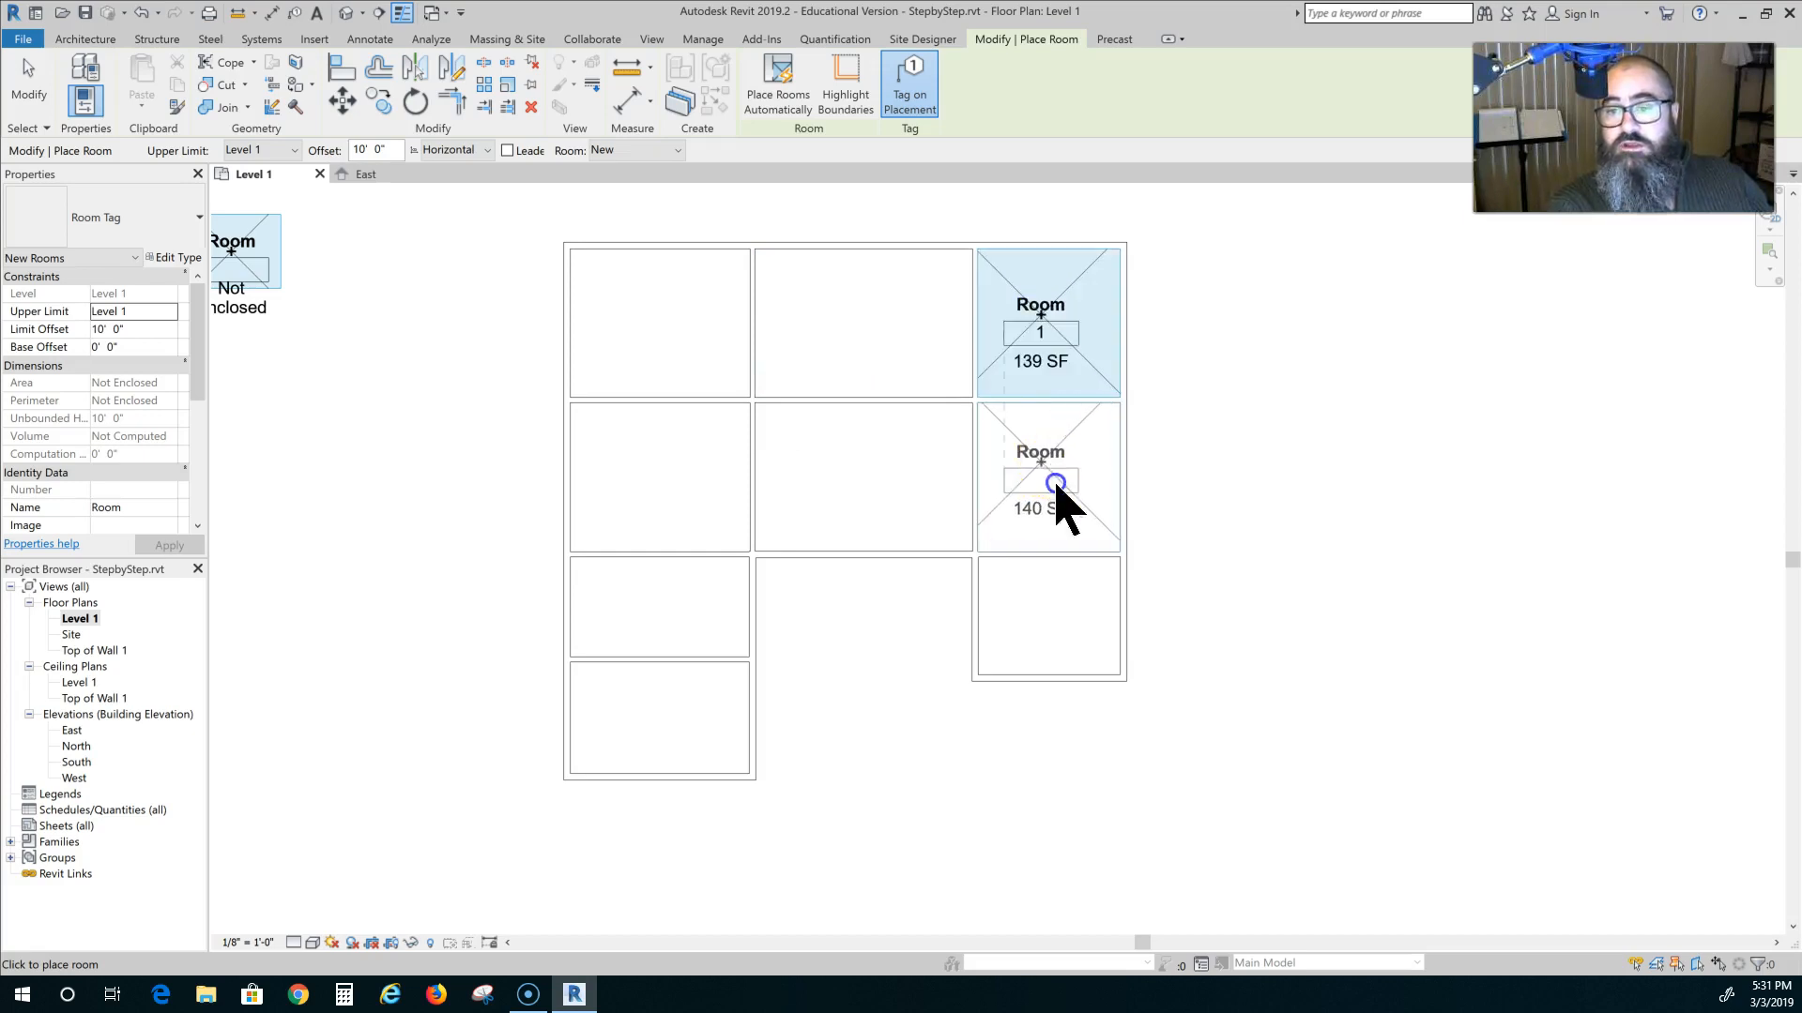
left_click(1055, 482)
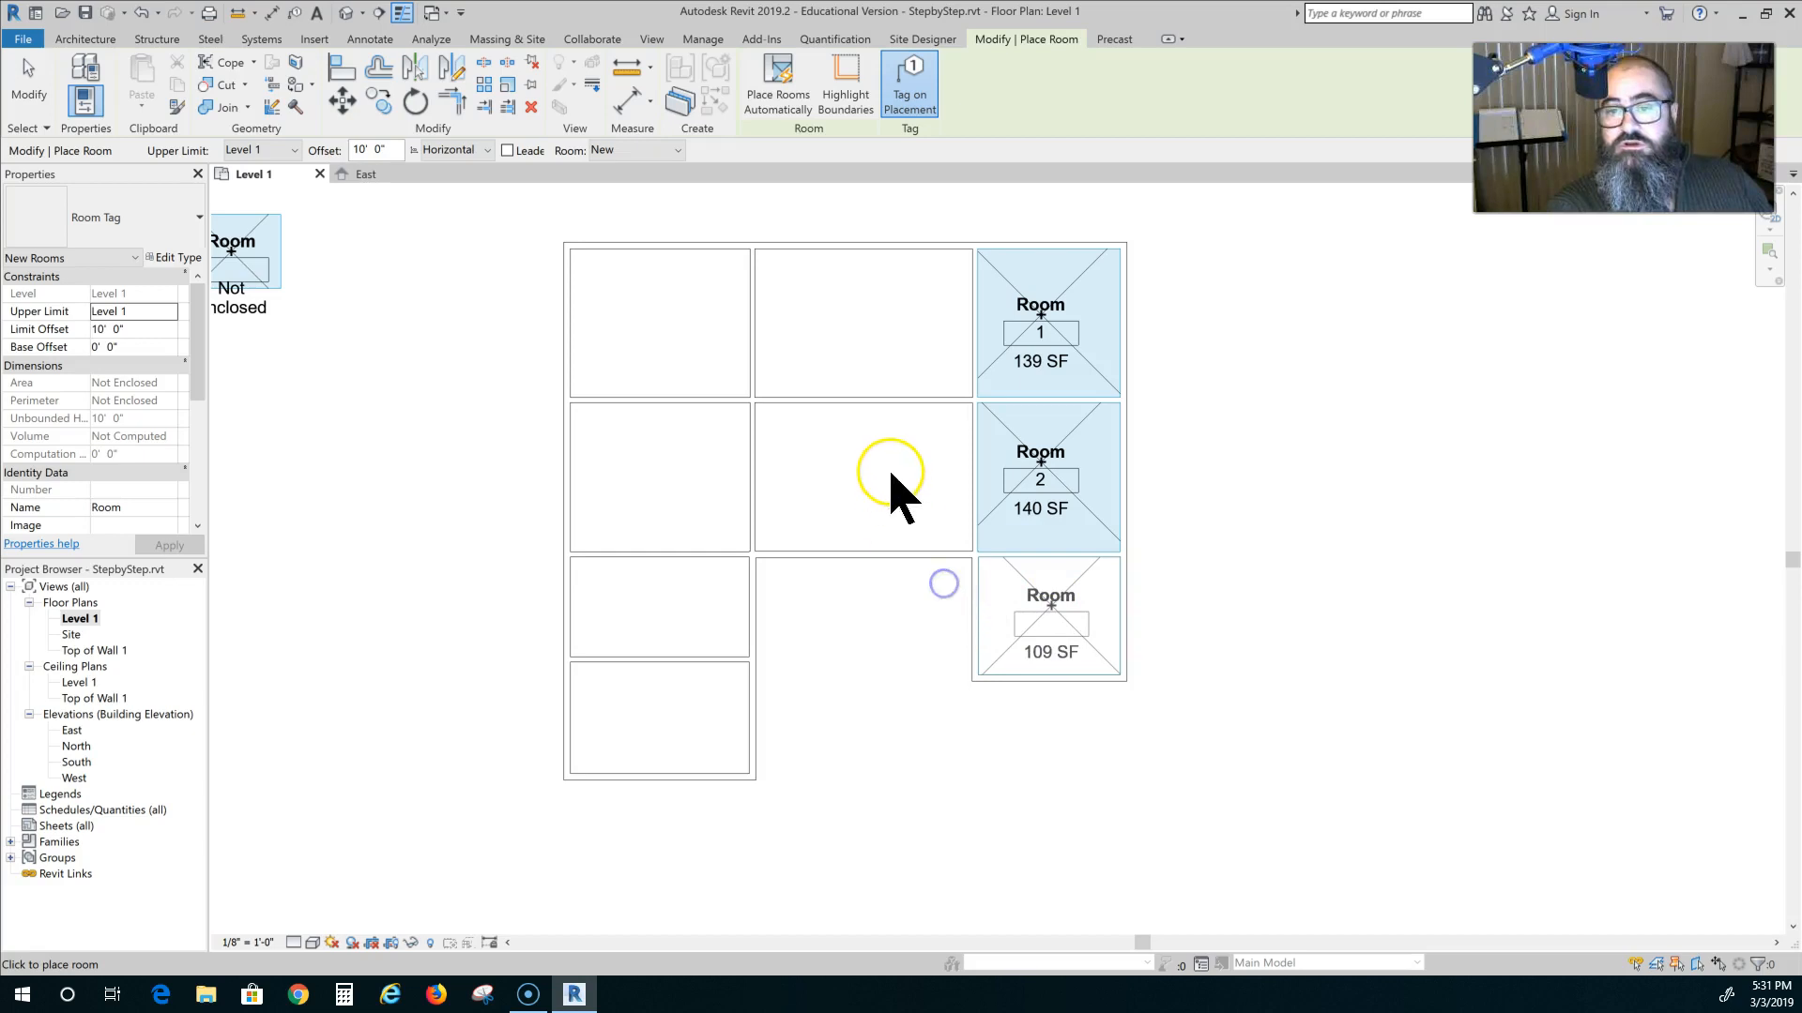
left_click(873, 477)
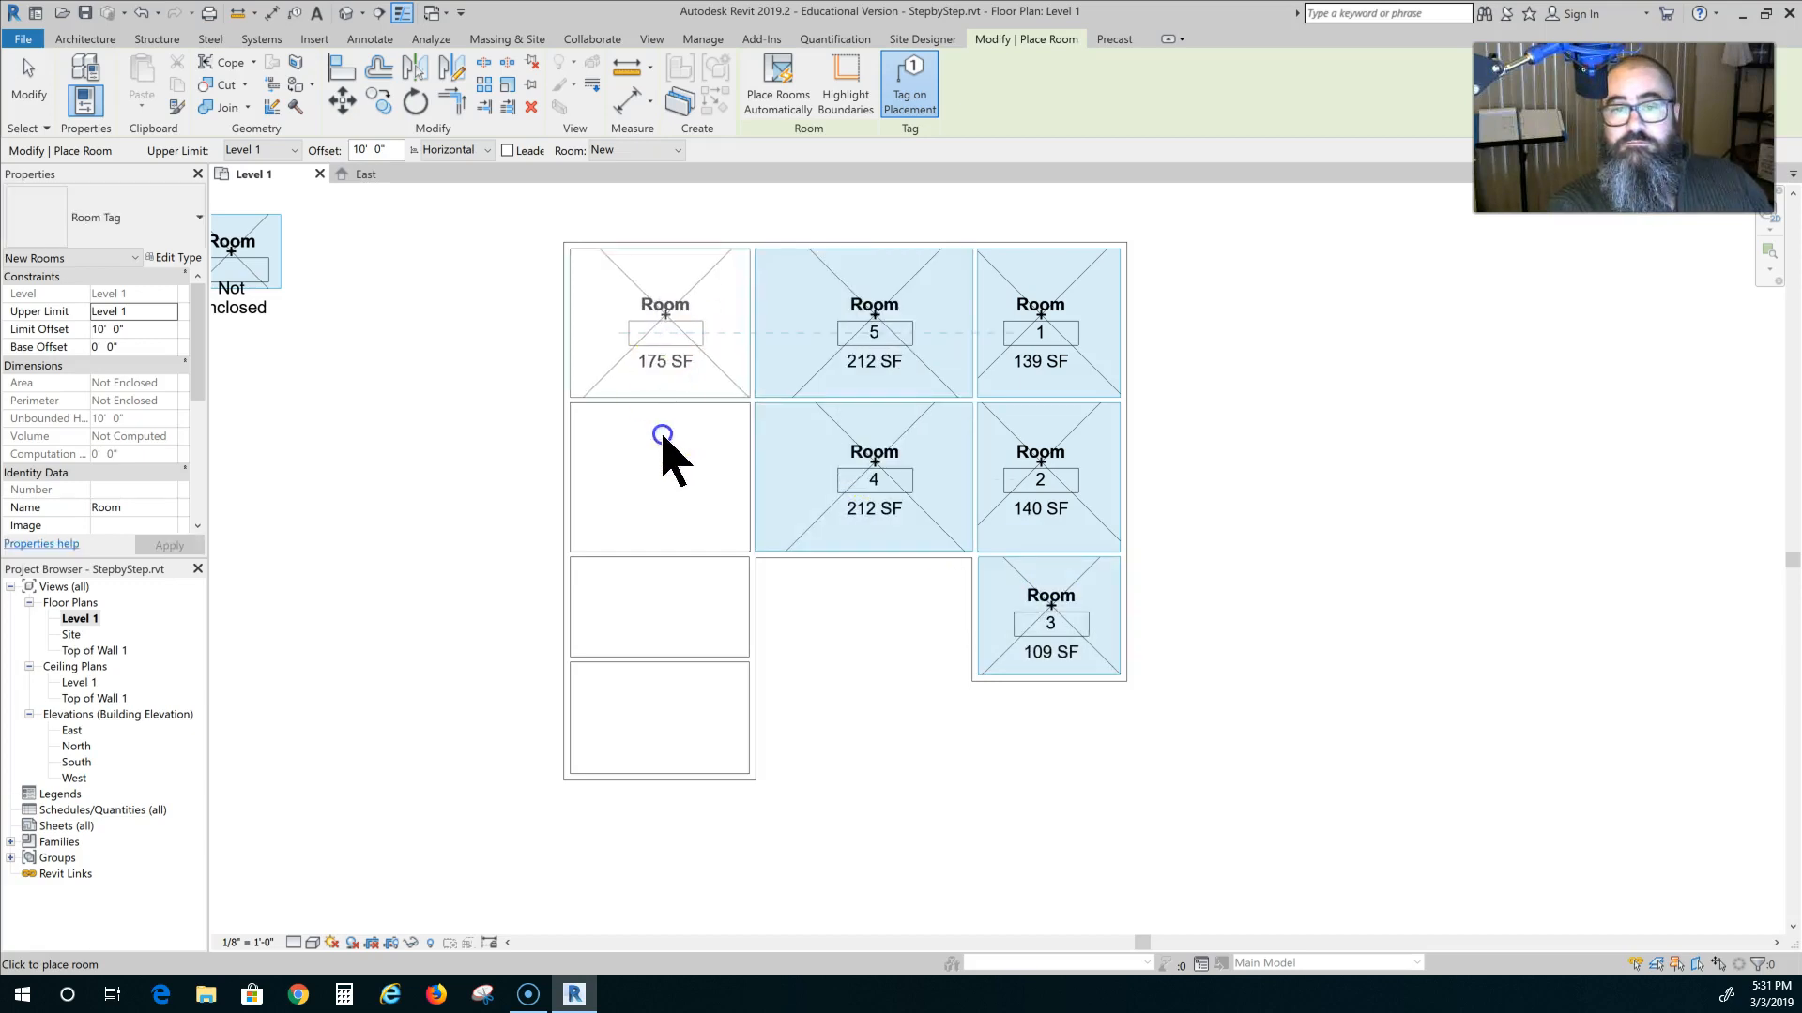
left_click(662, 321)
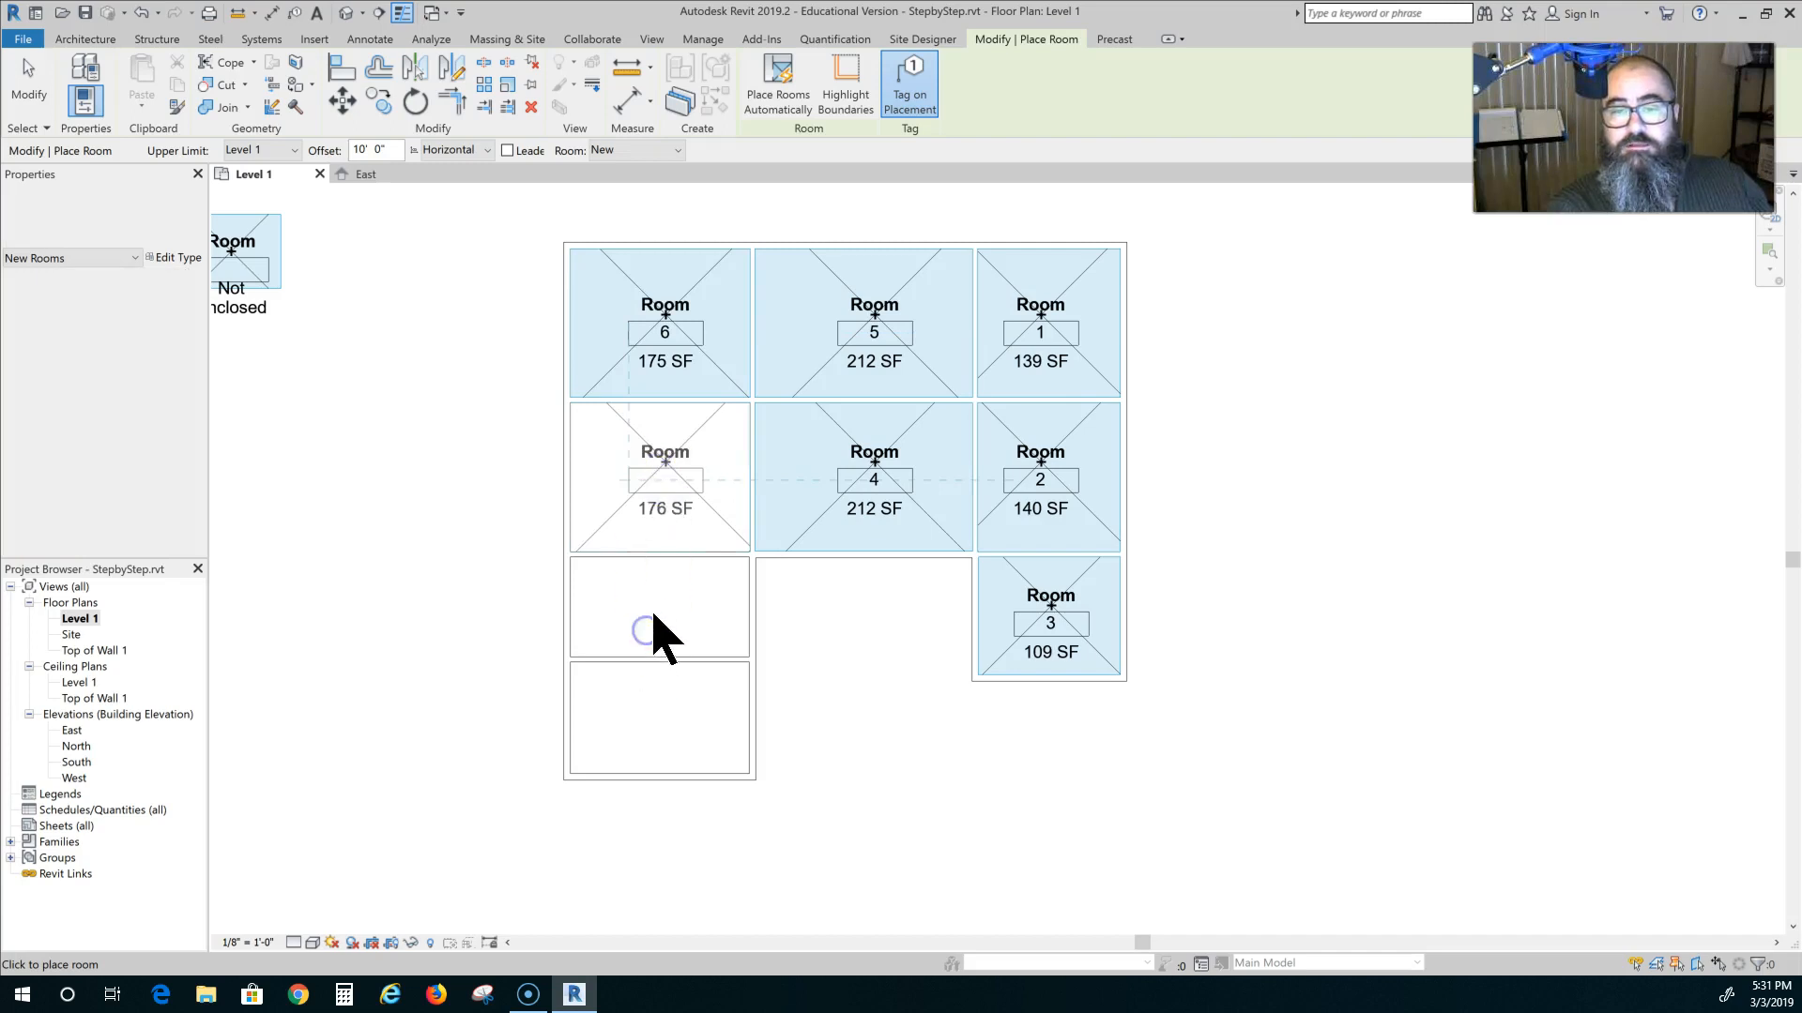
left_click(664, 719)
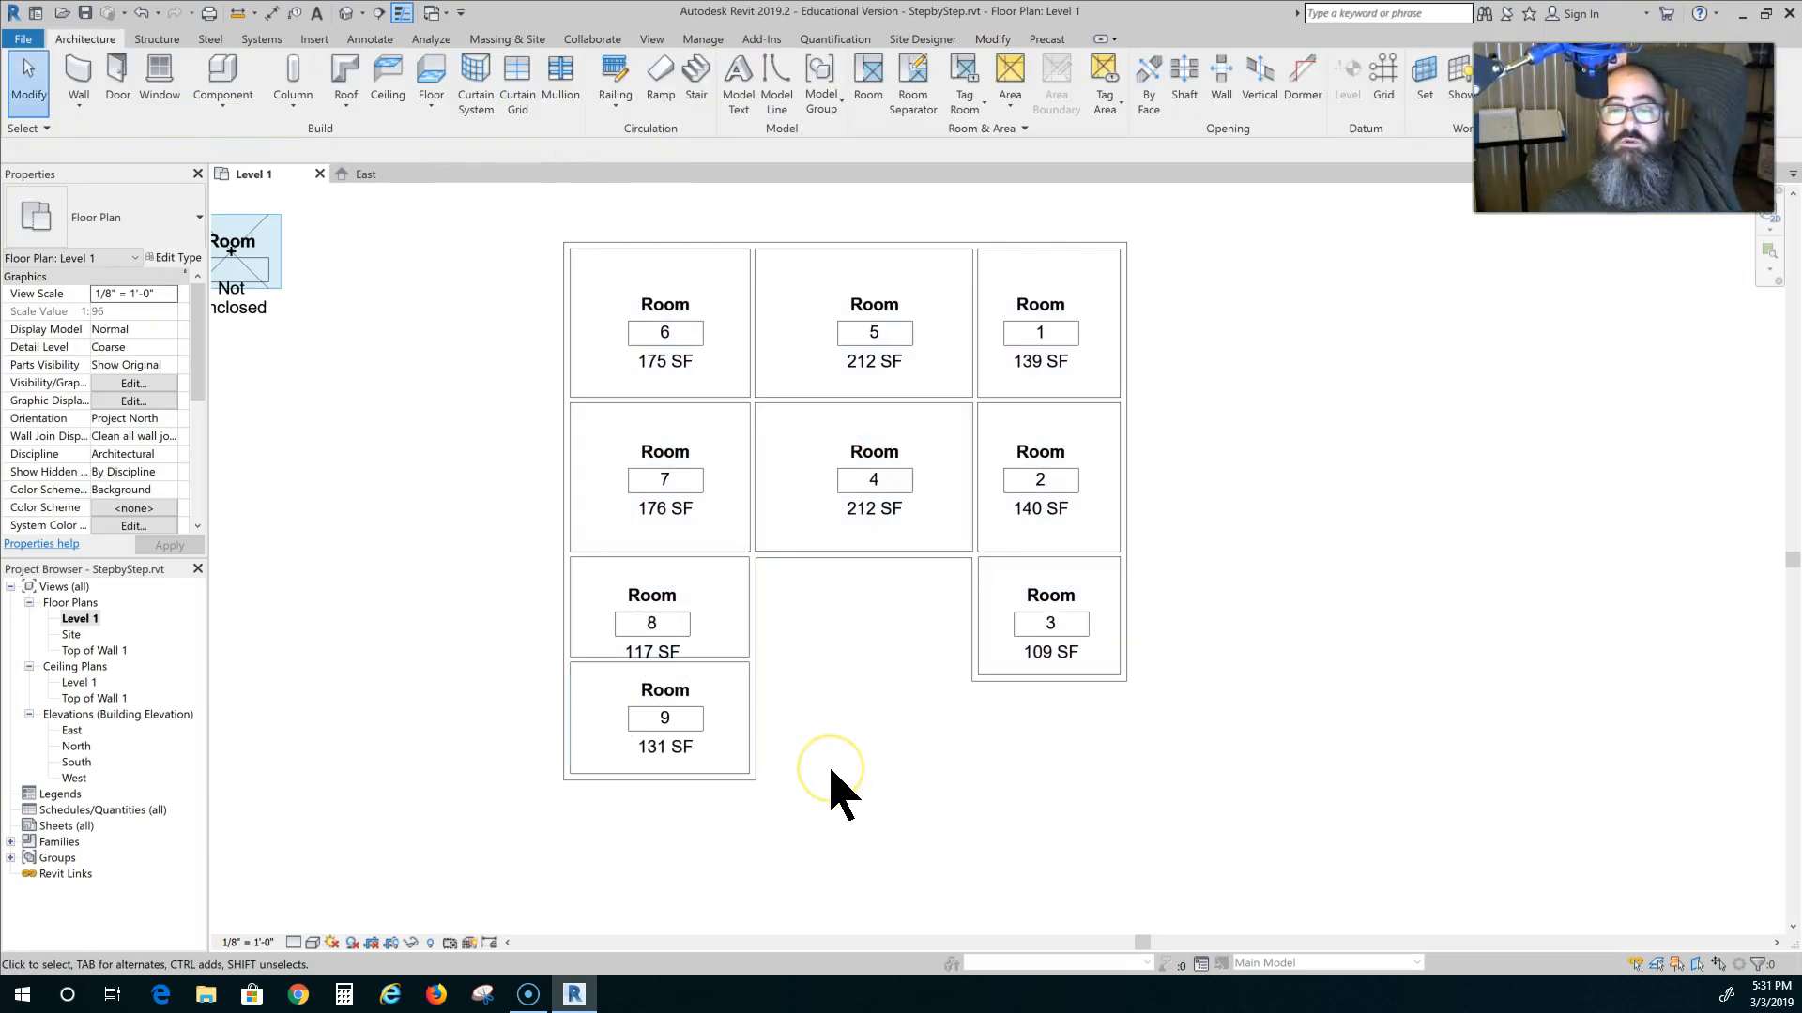
left_click(664, 718)
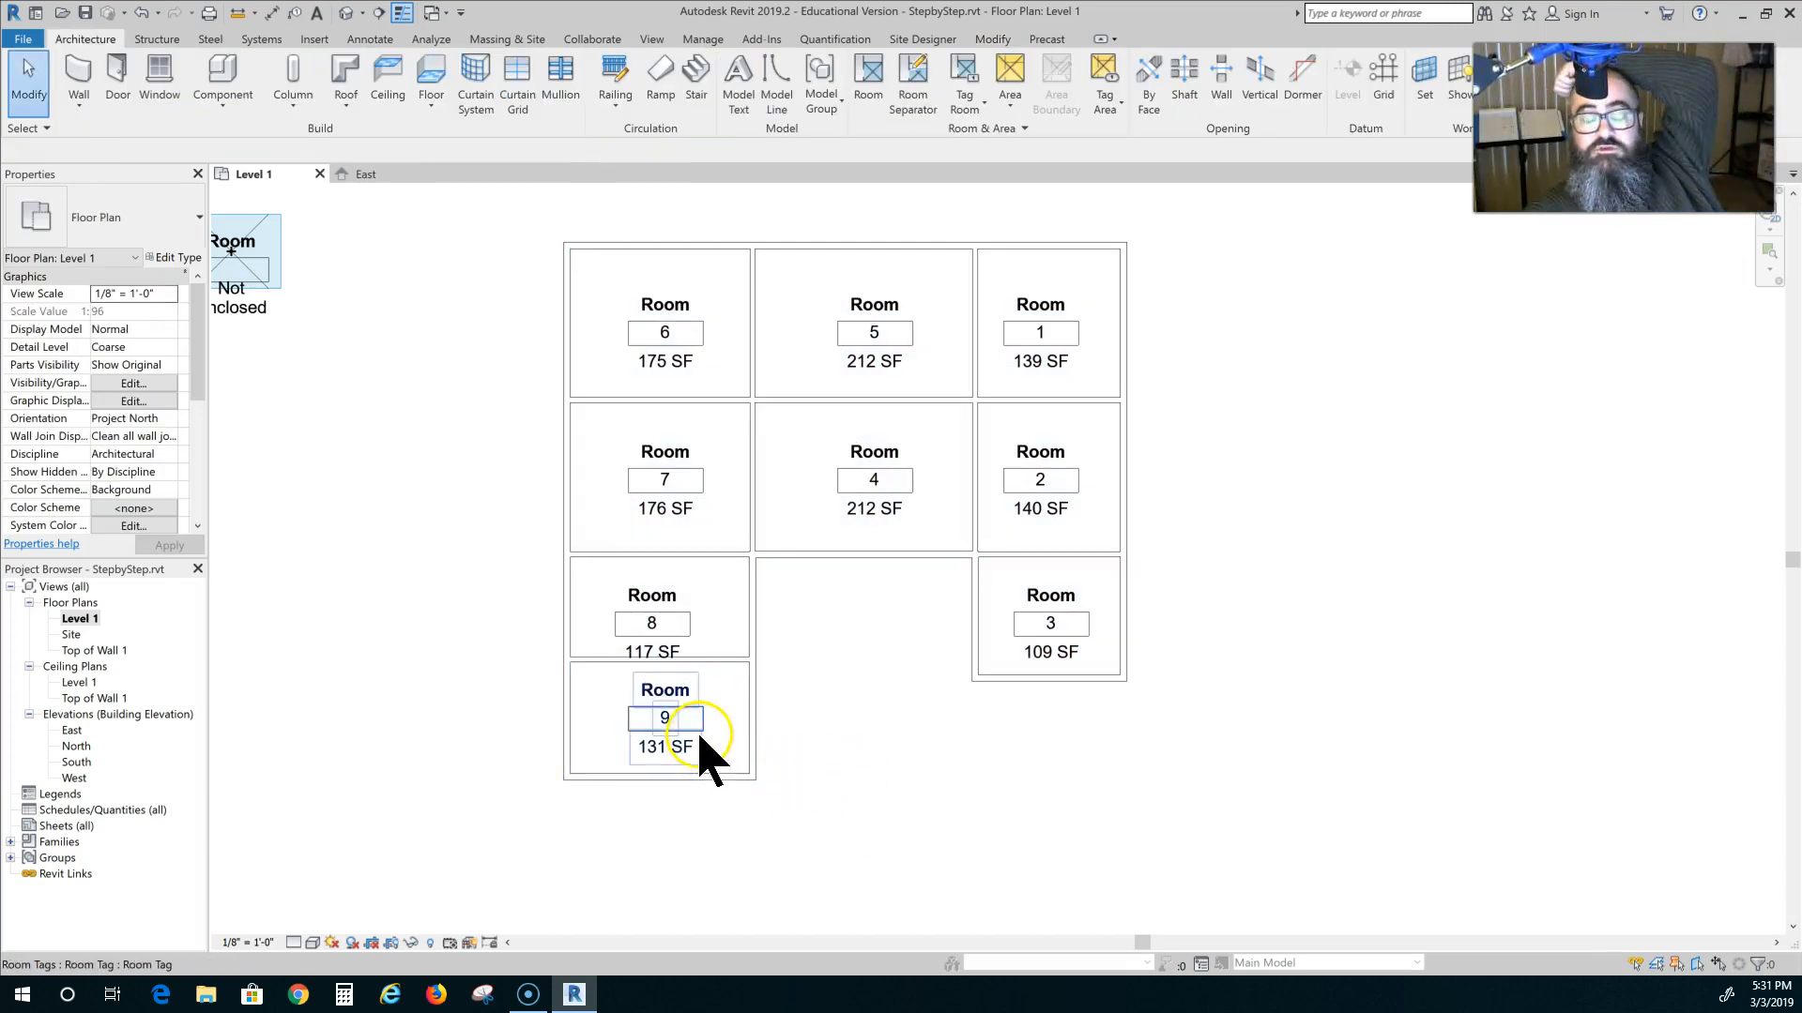
left_click(873, 718)
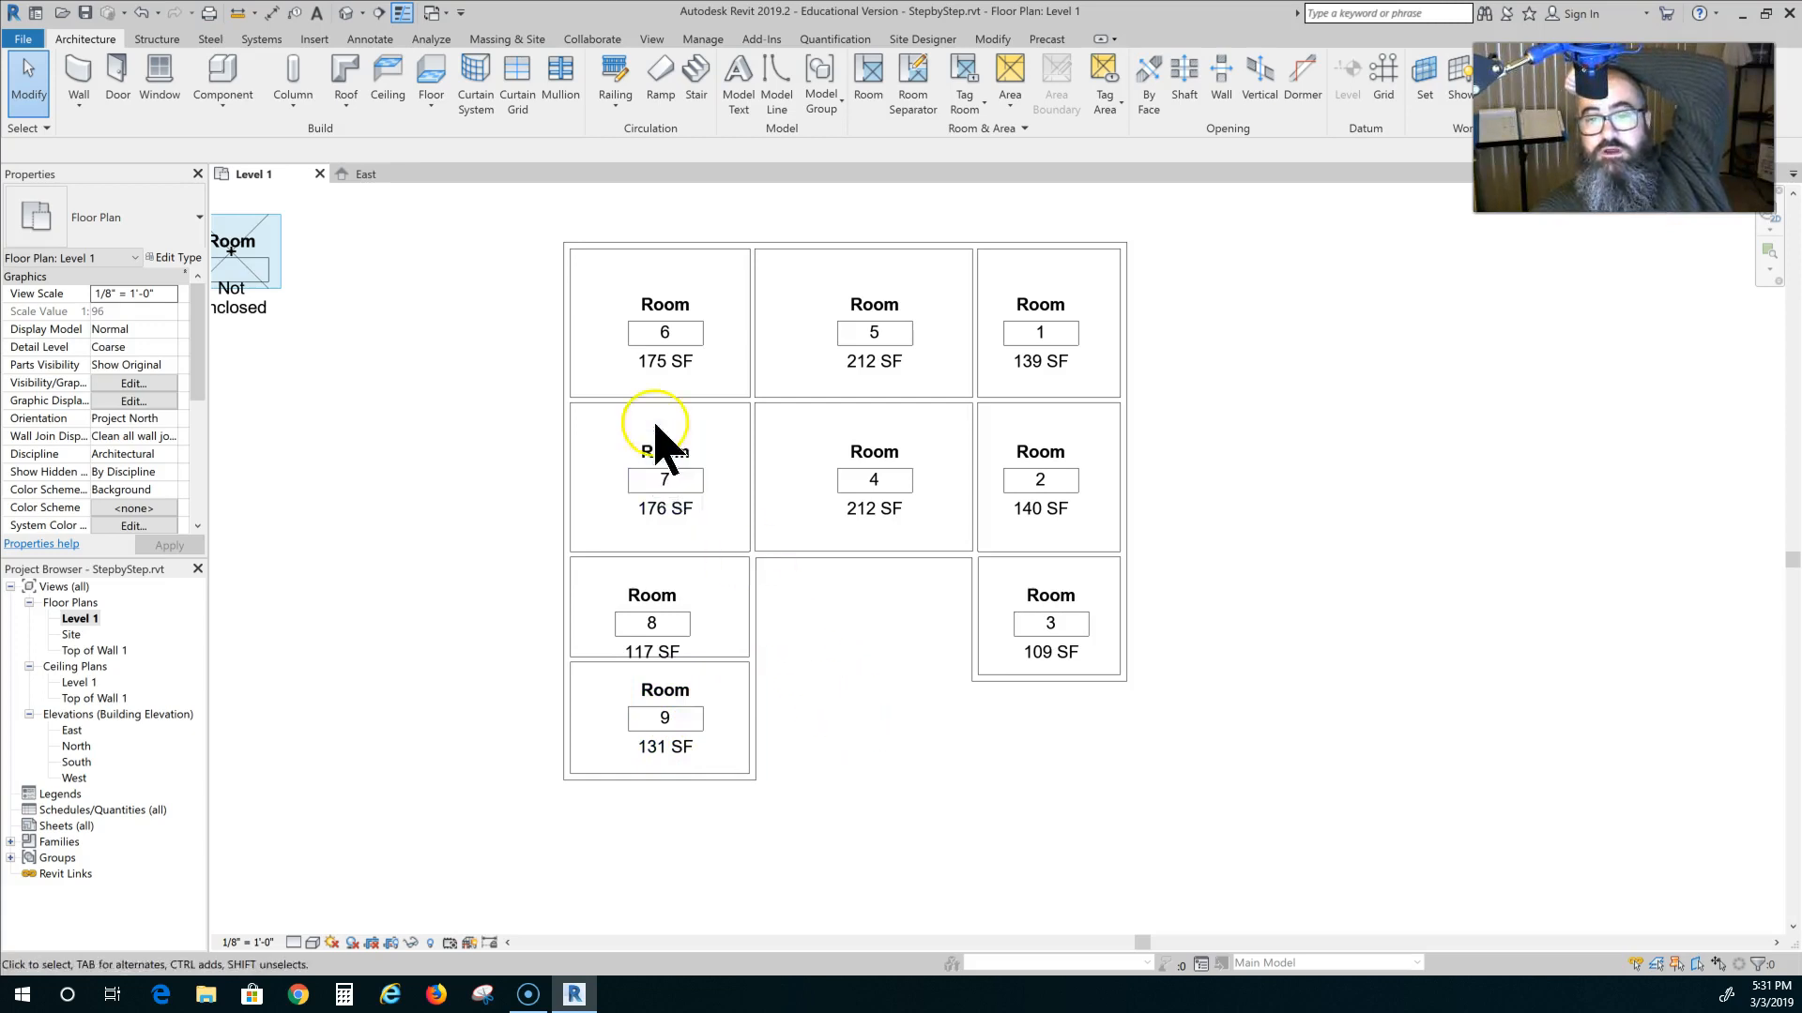
left_click(664, 332)
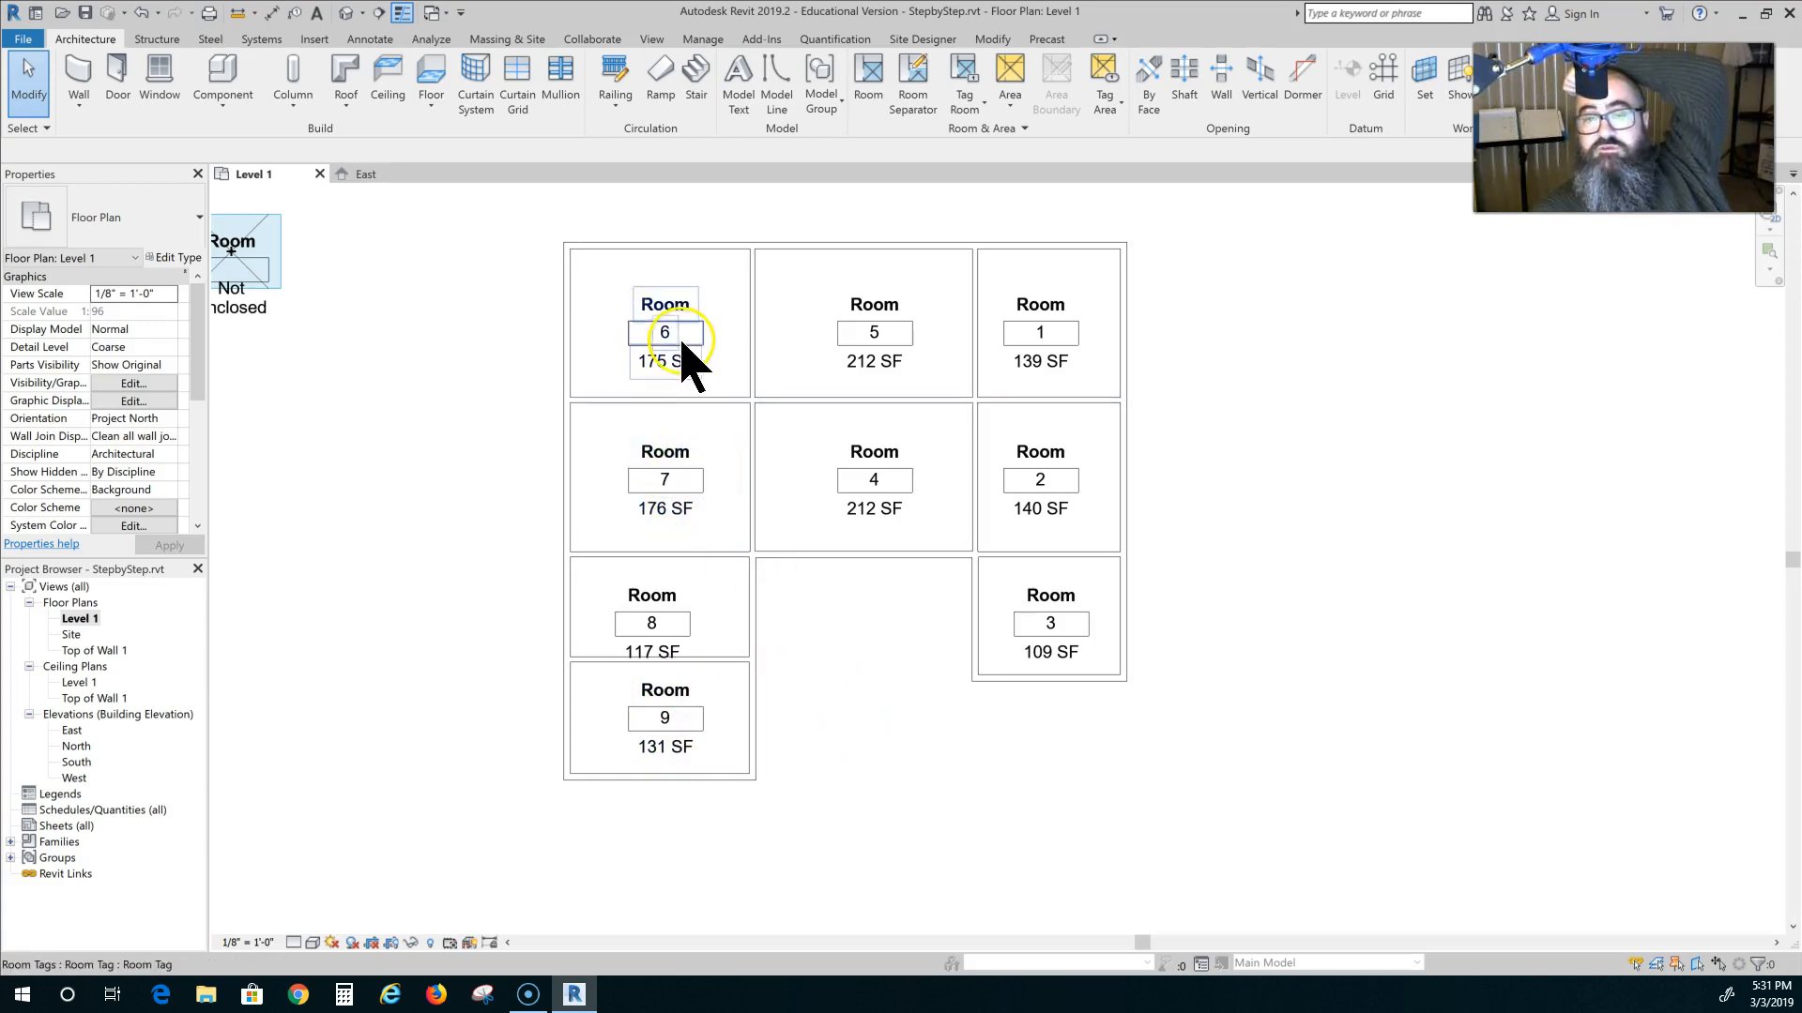
mouse_move(681, 412)
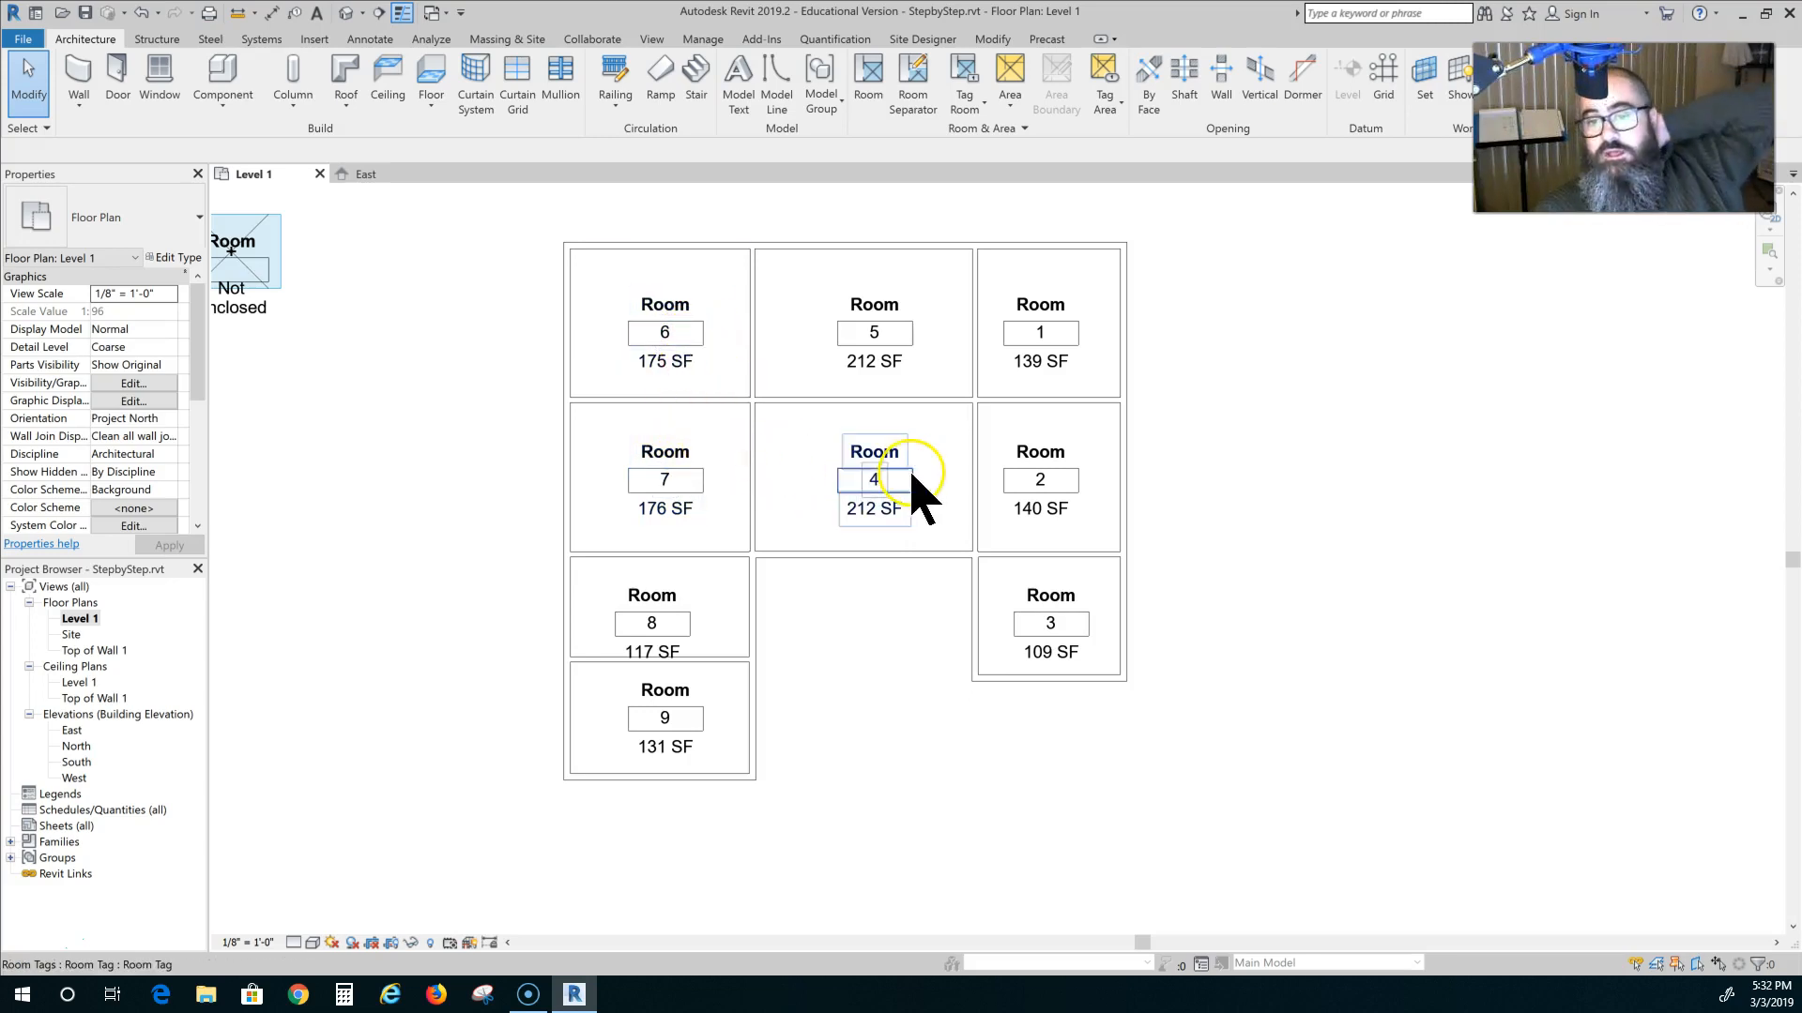
left_click(873, 476)
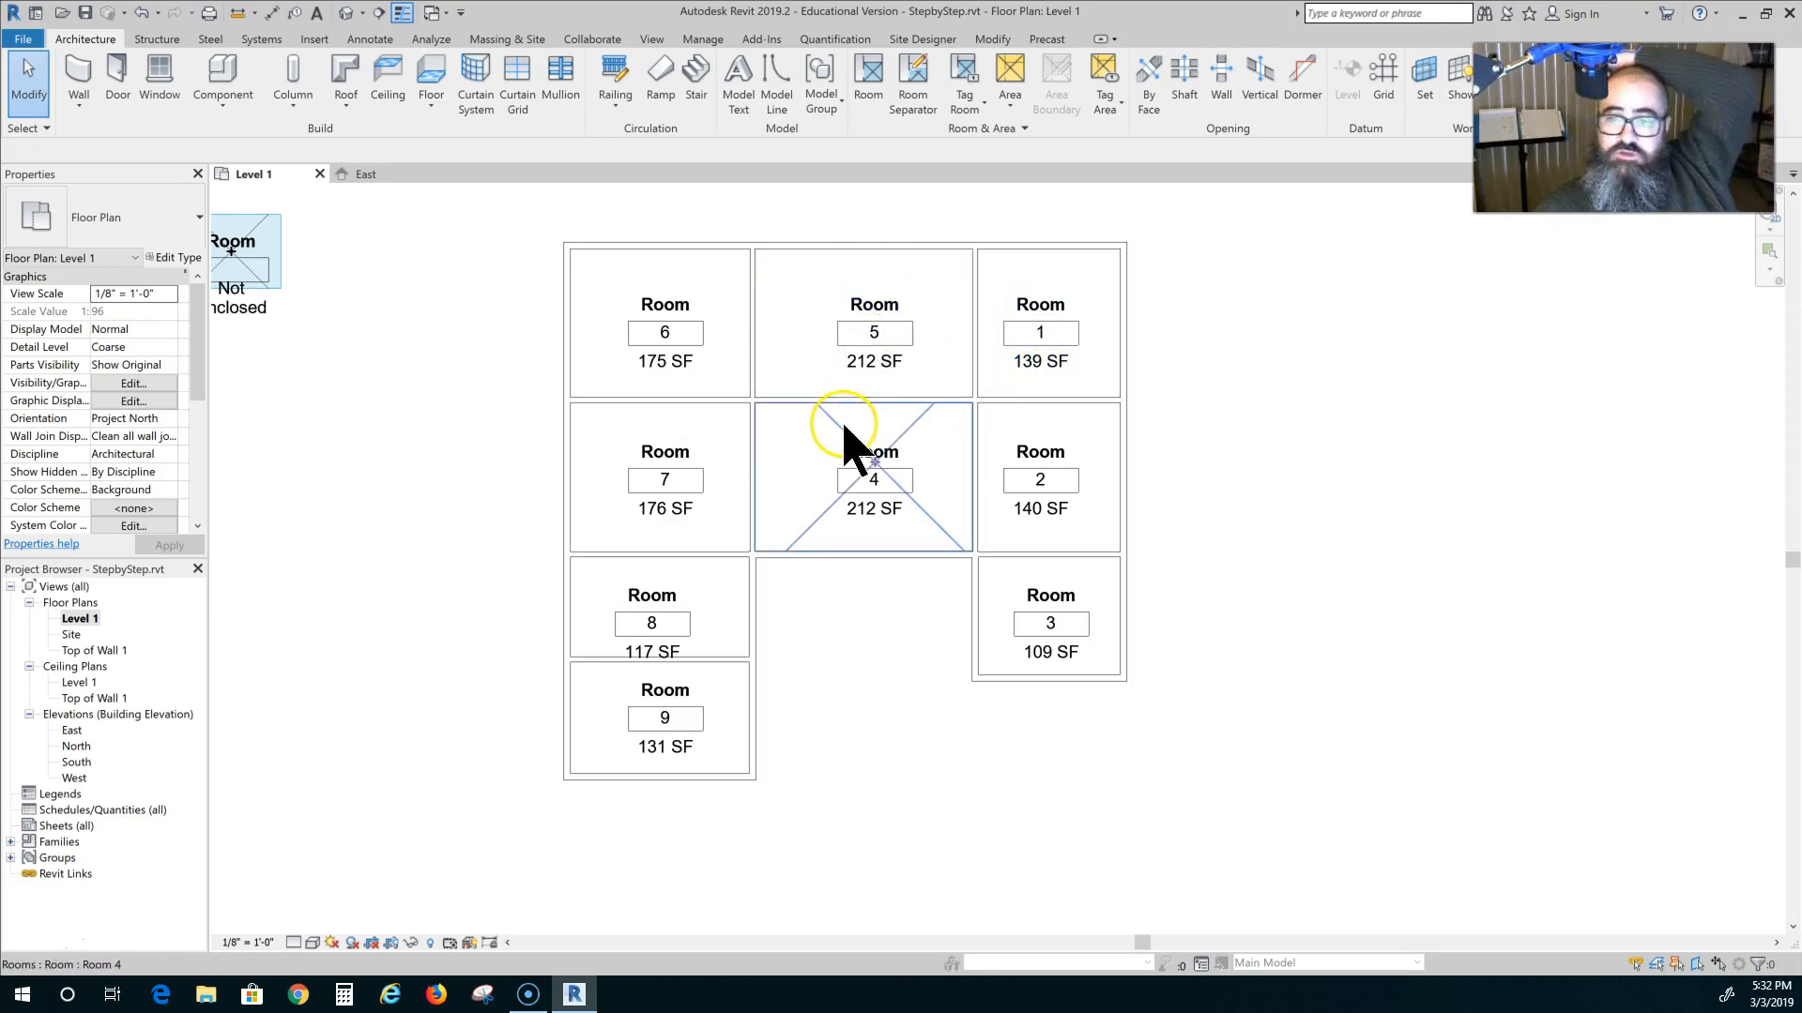
left_click(1047, 623)
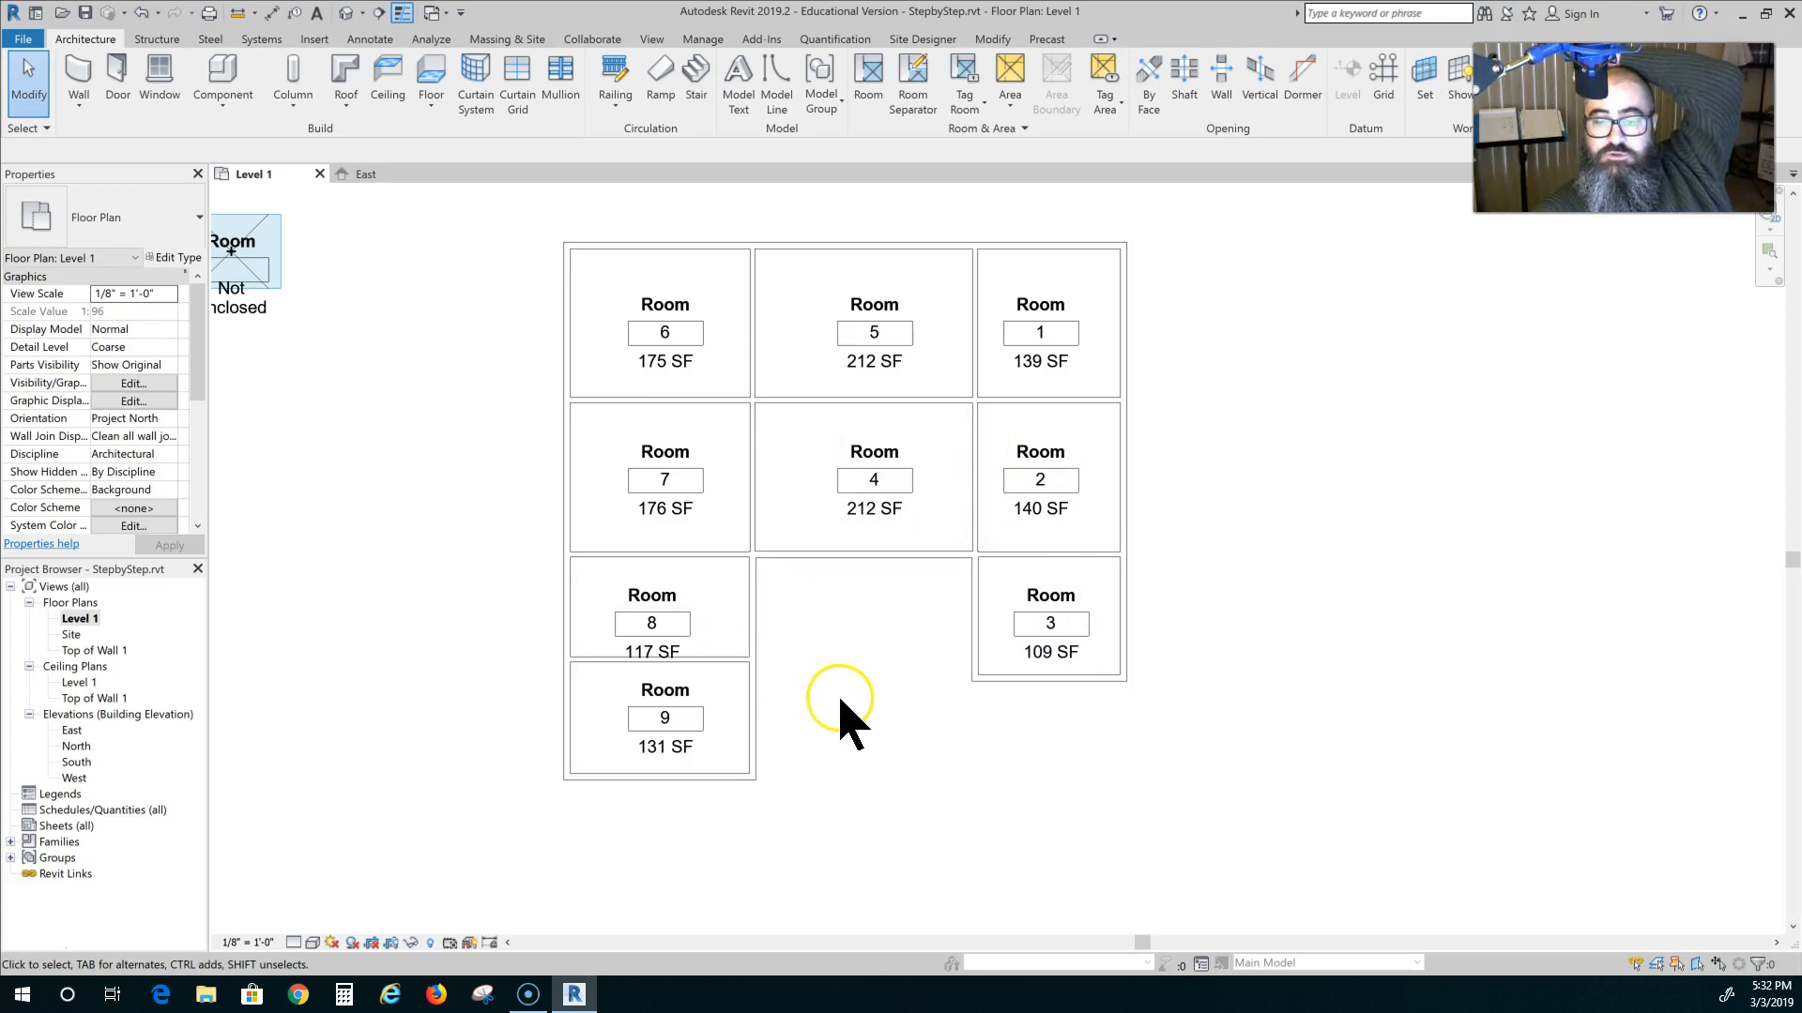
mouse_move(843, 708)
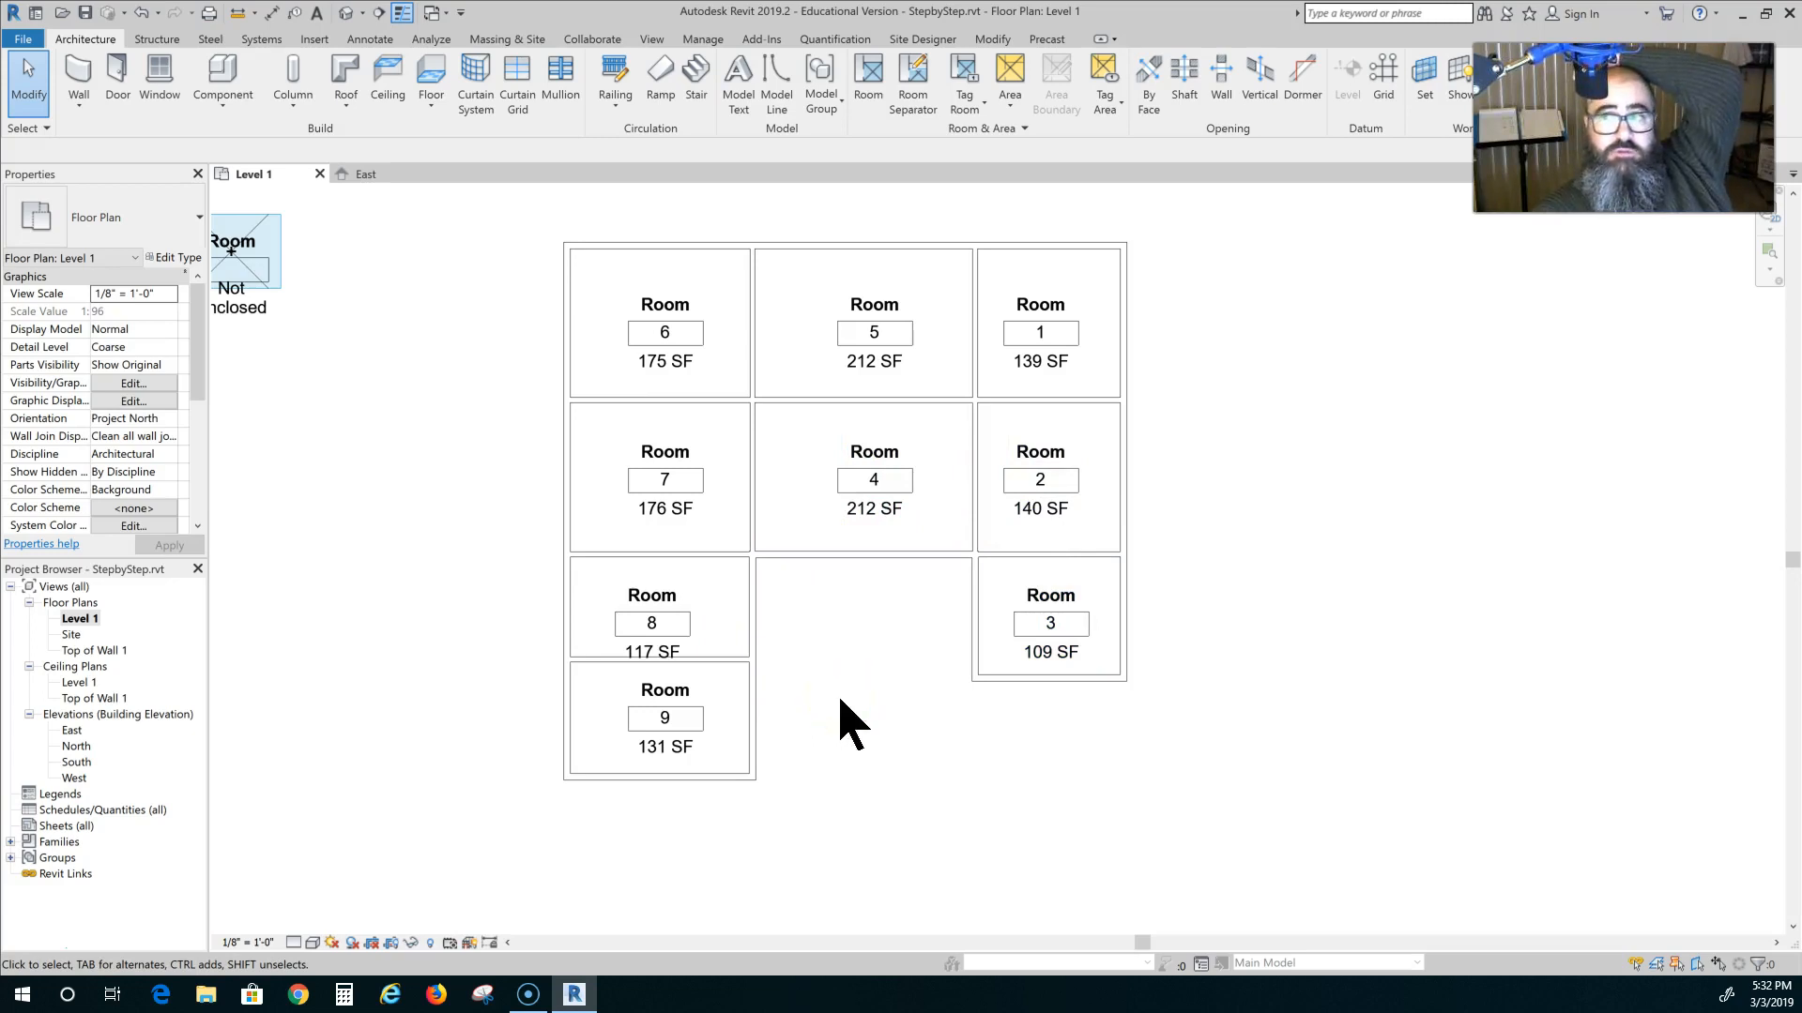
mouse_move(870, 676)
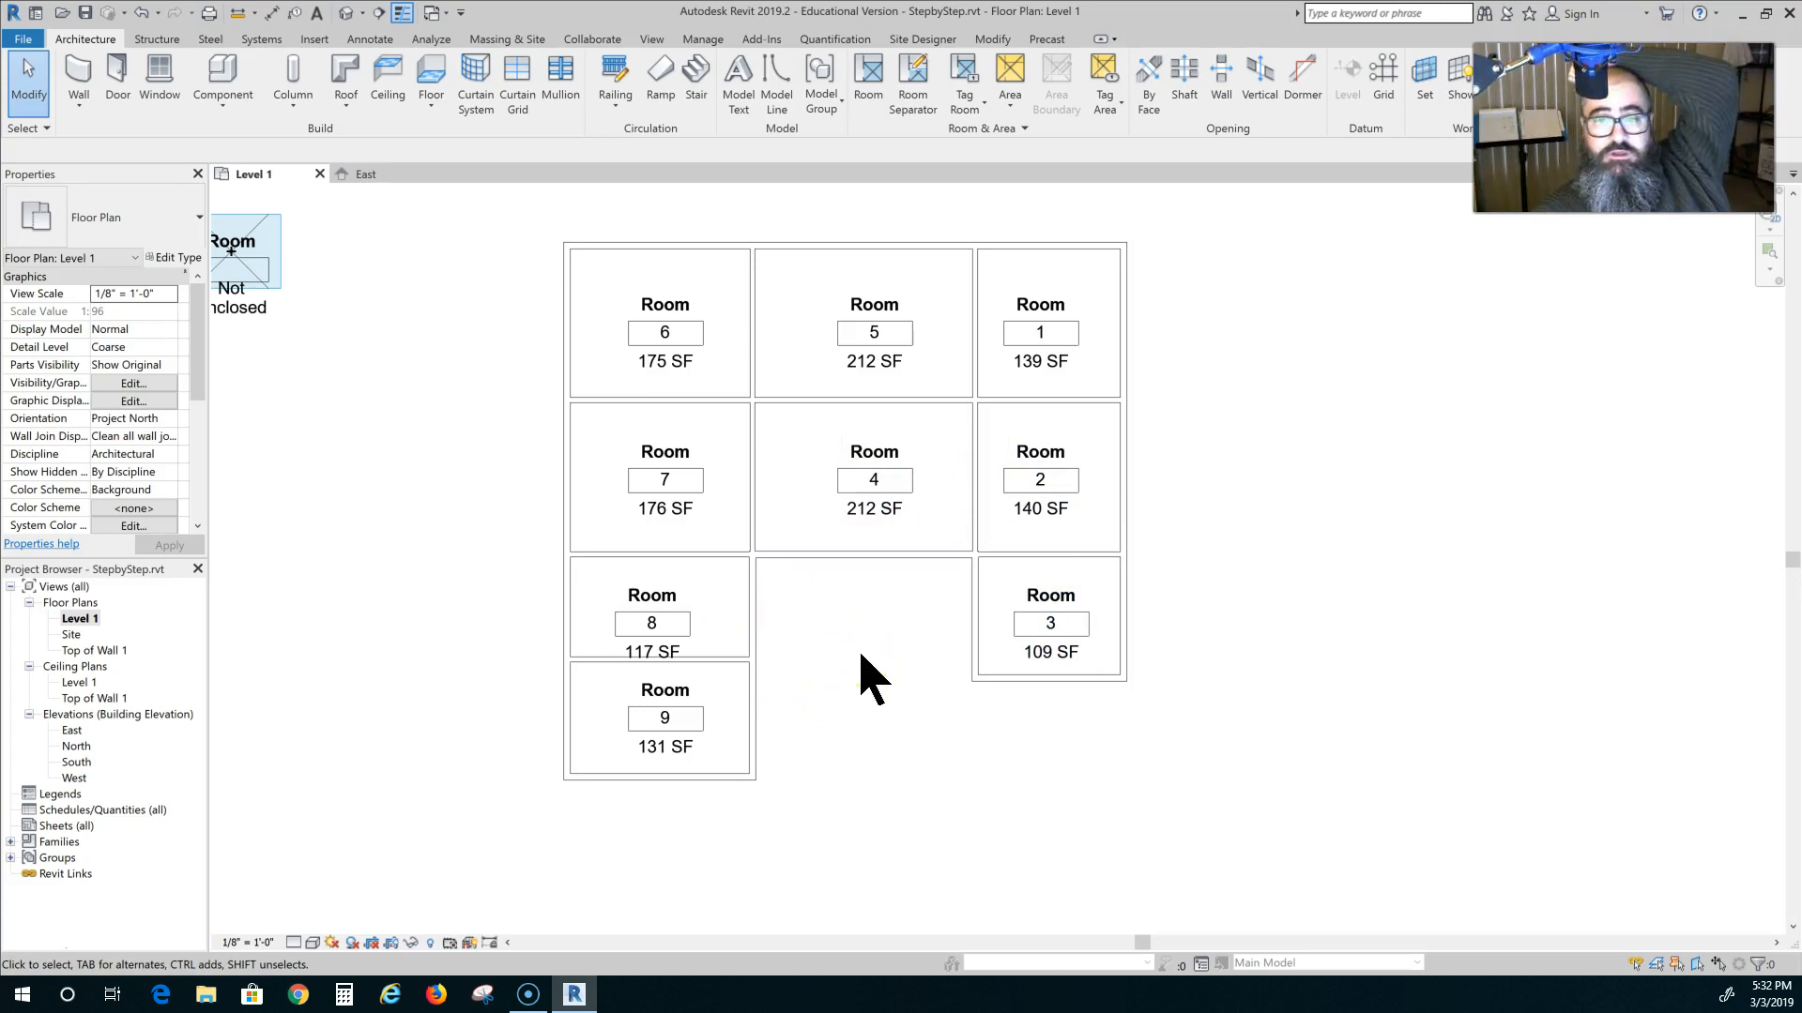
mouse_move(872, 559)
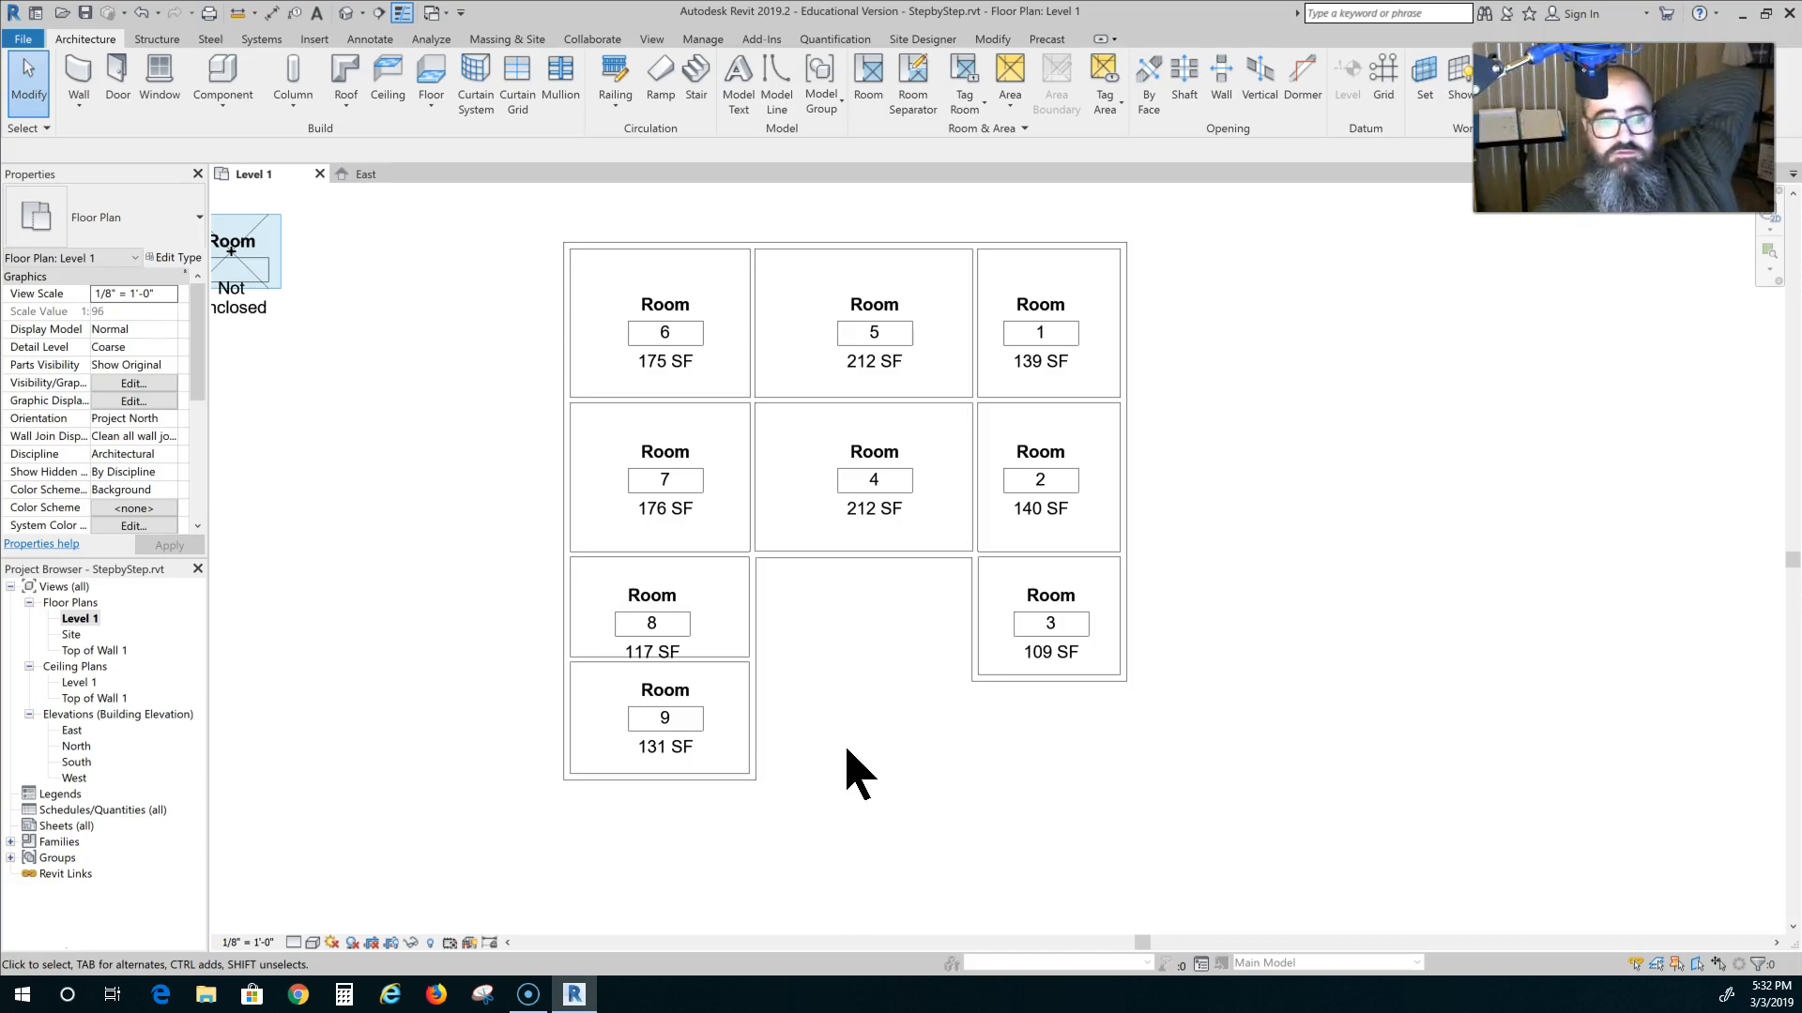
mouse_move(431, 621)
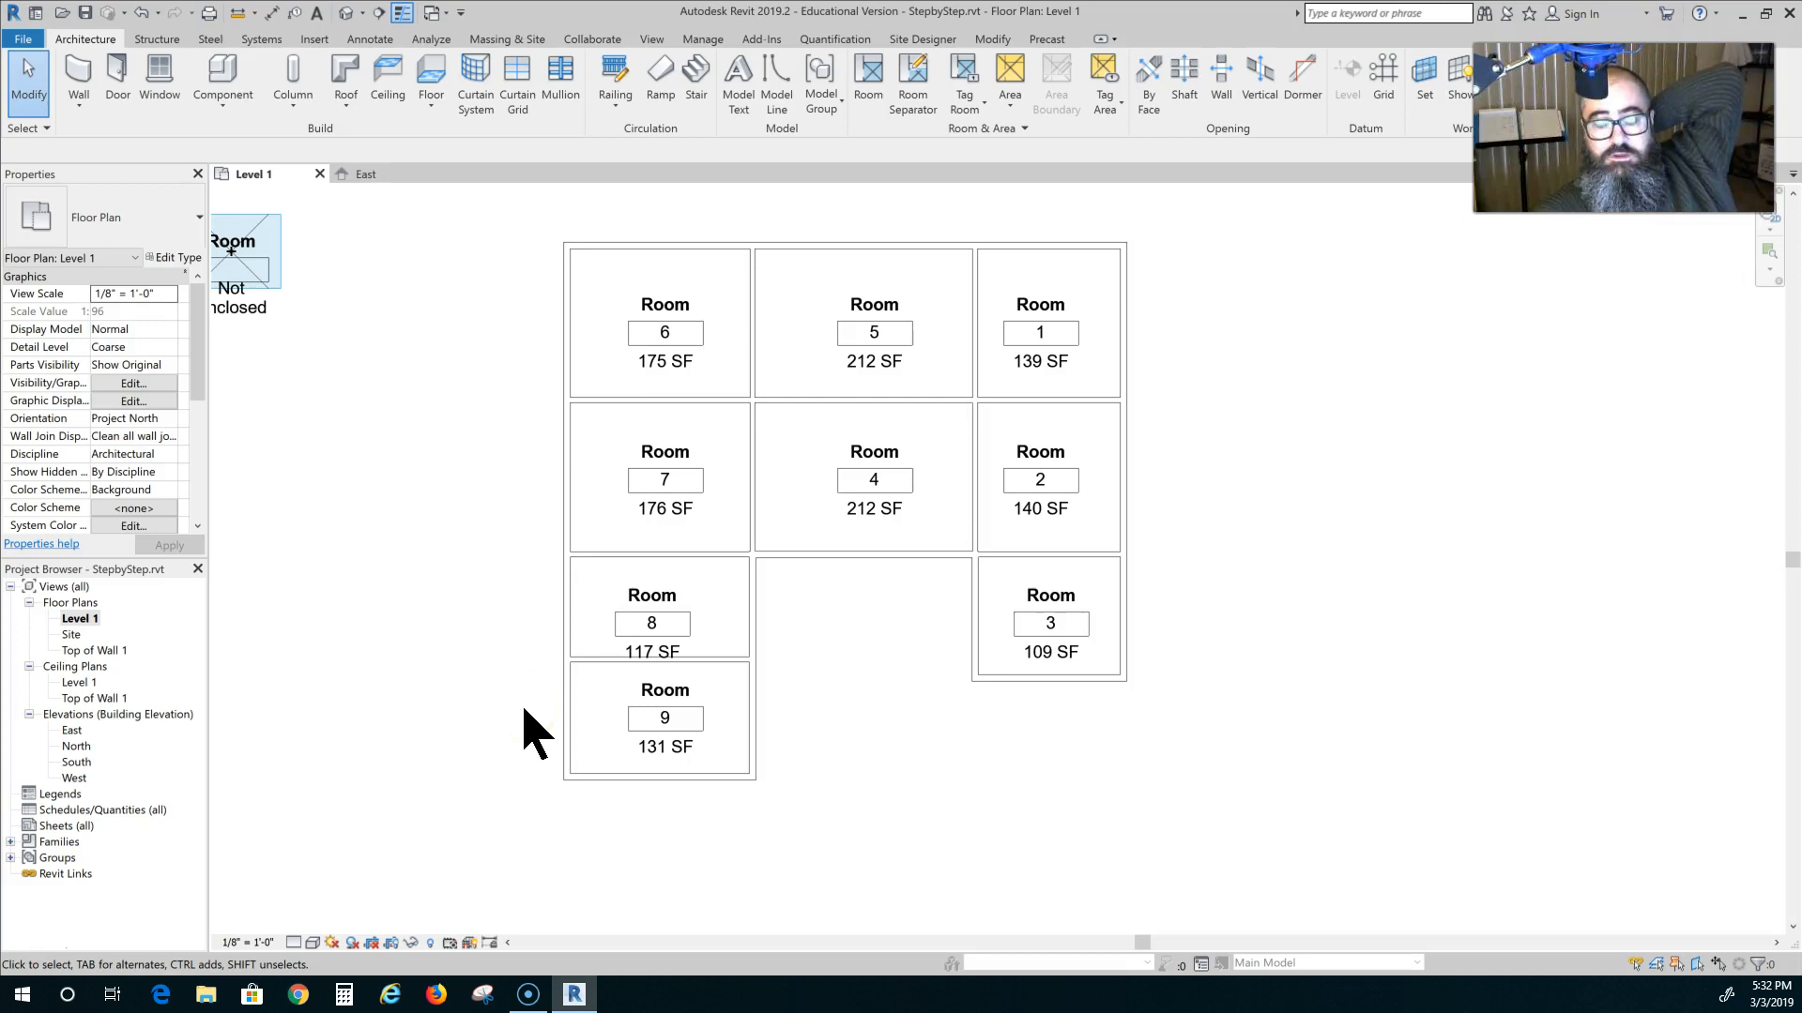
mouse_move(524, 713)
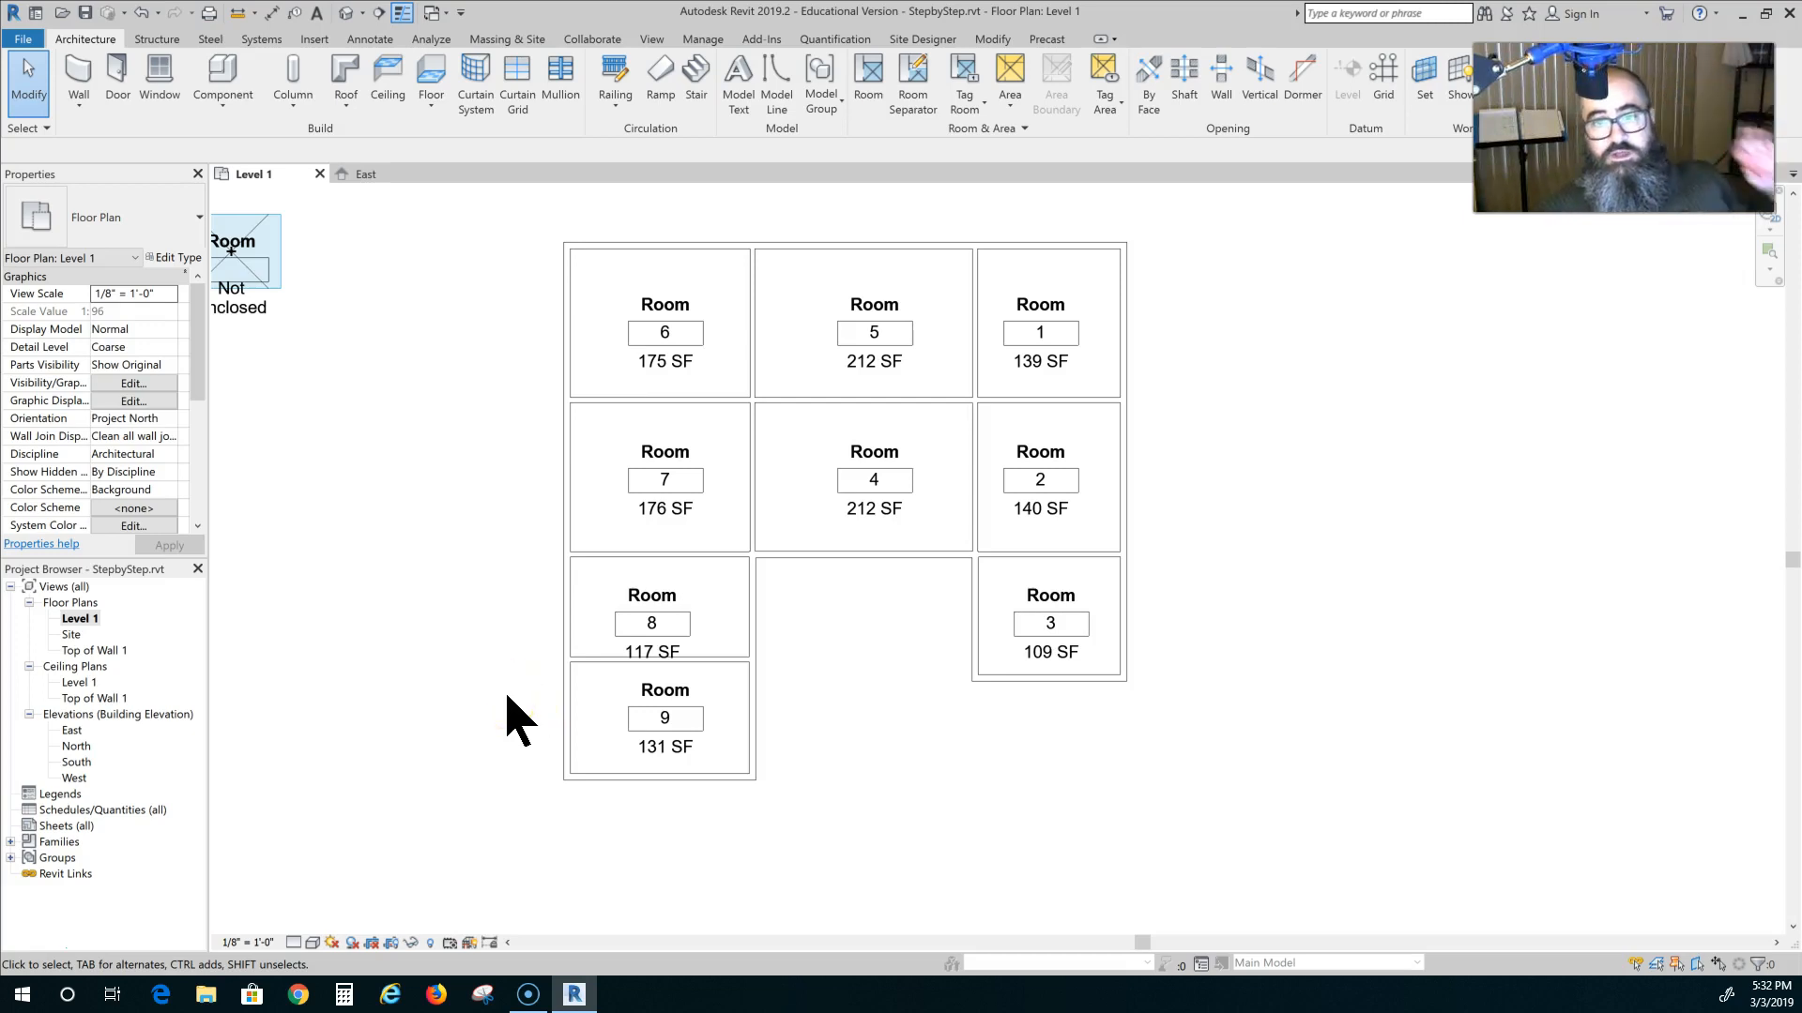